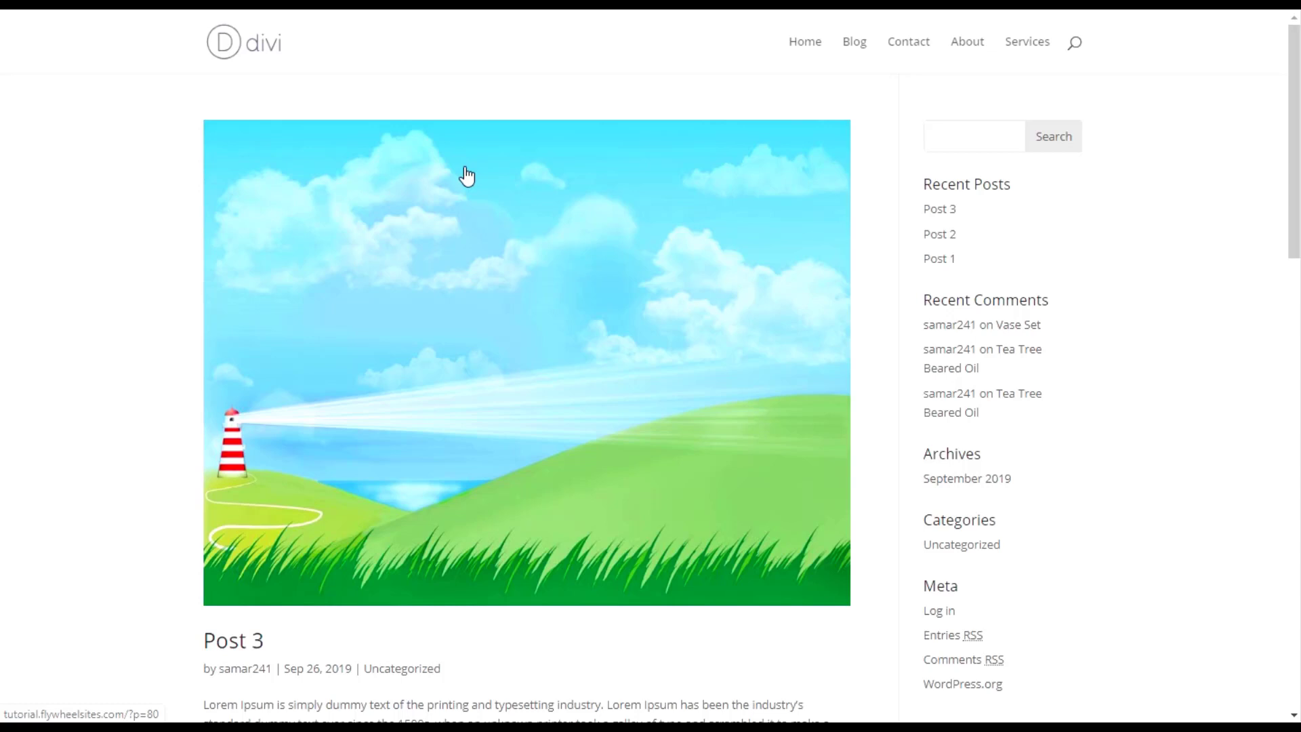
mouse_move(472, 175)
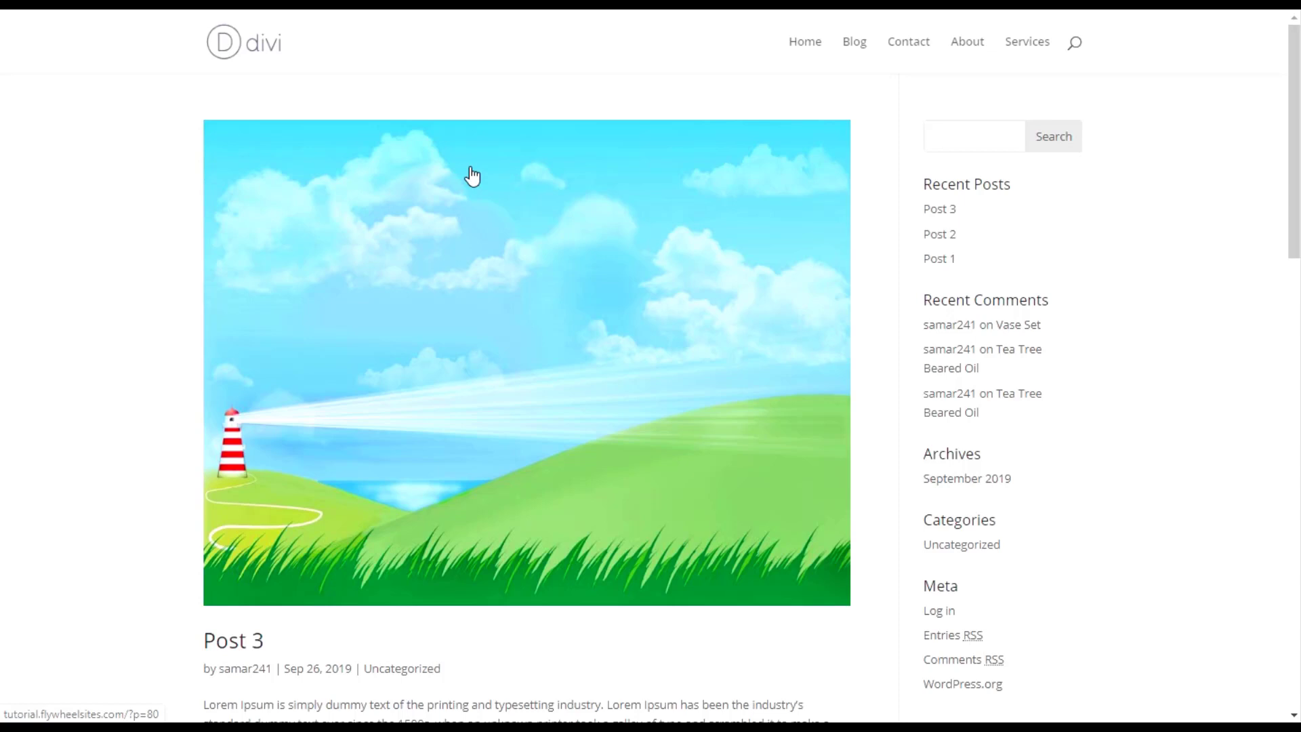
mouse_move(74, 263)
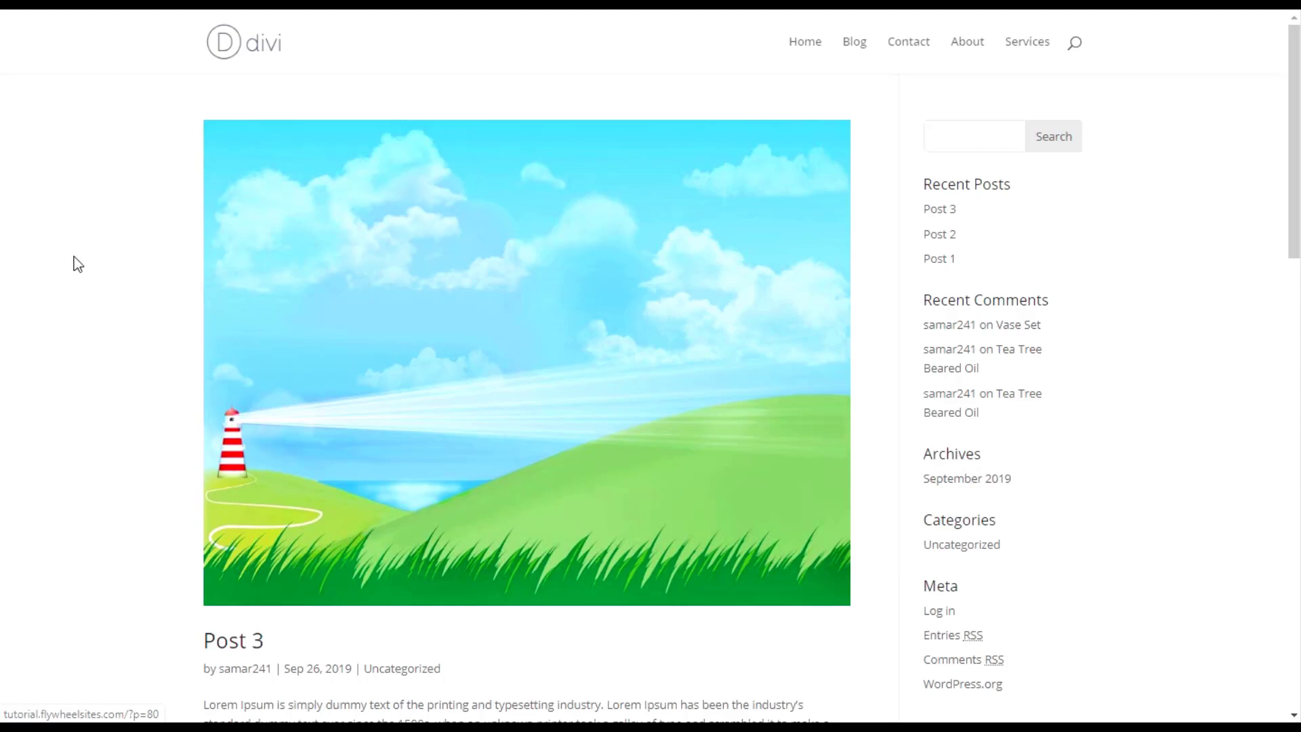
Step: Open Divi > Theme Builder from the WordPress admin sidebar
scroll("down", 3)
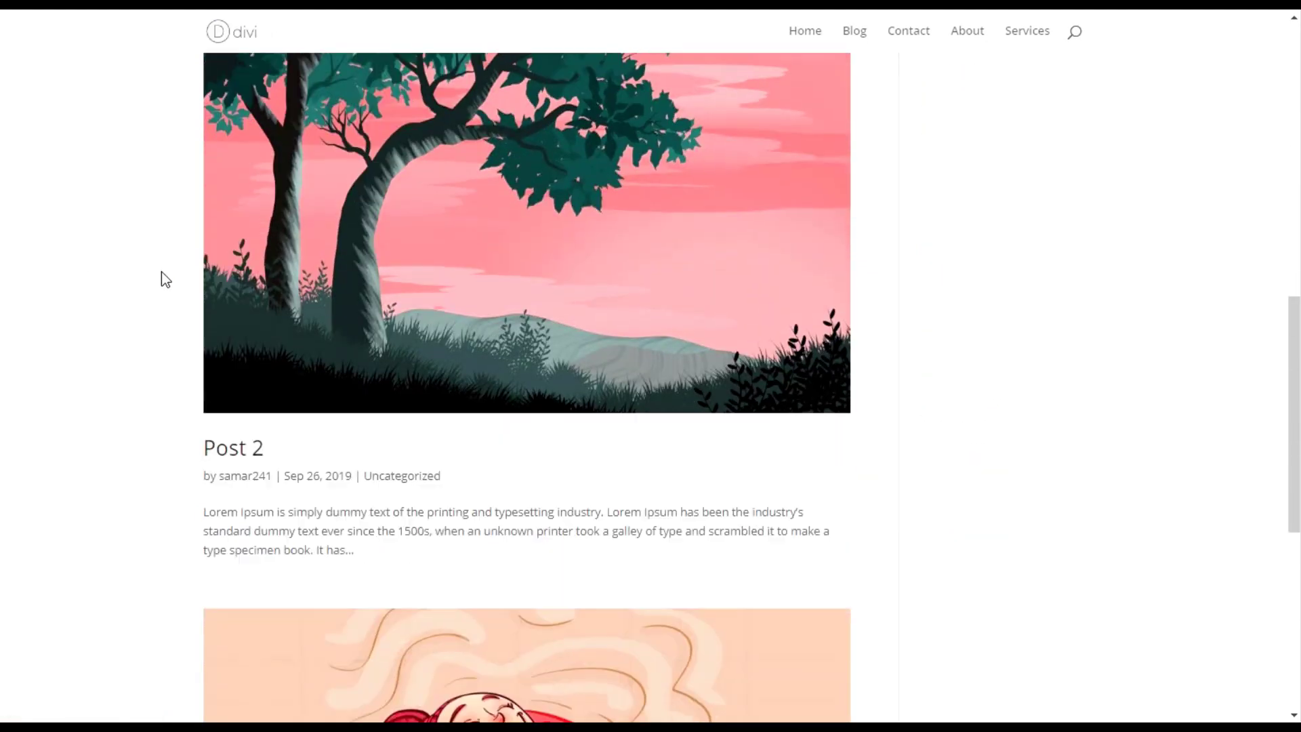
scroll("down", 3)
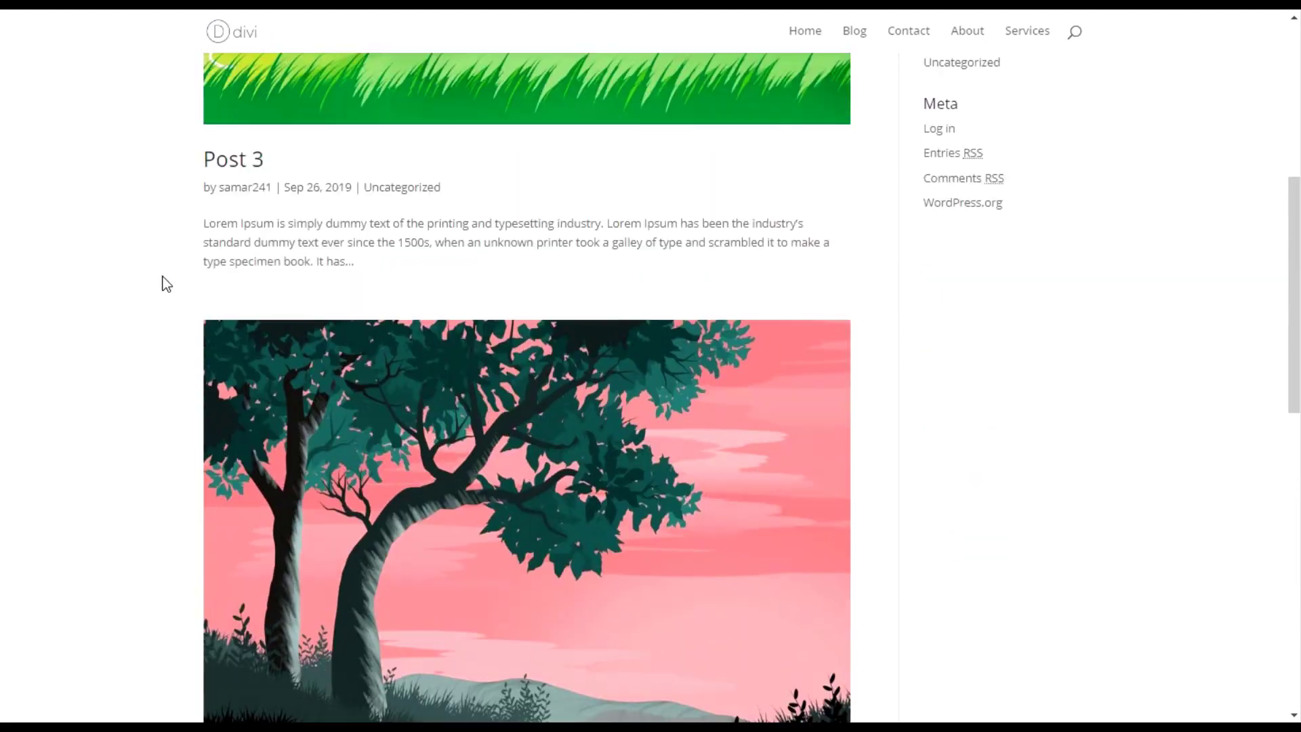
scroll("up", 3)
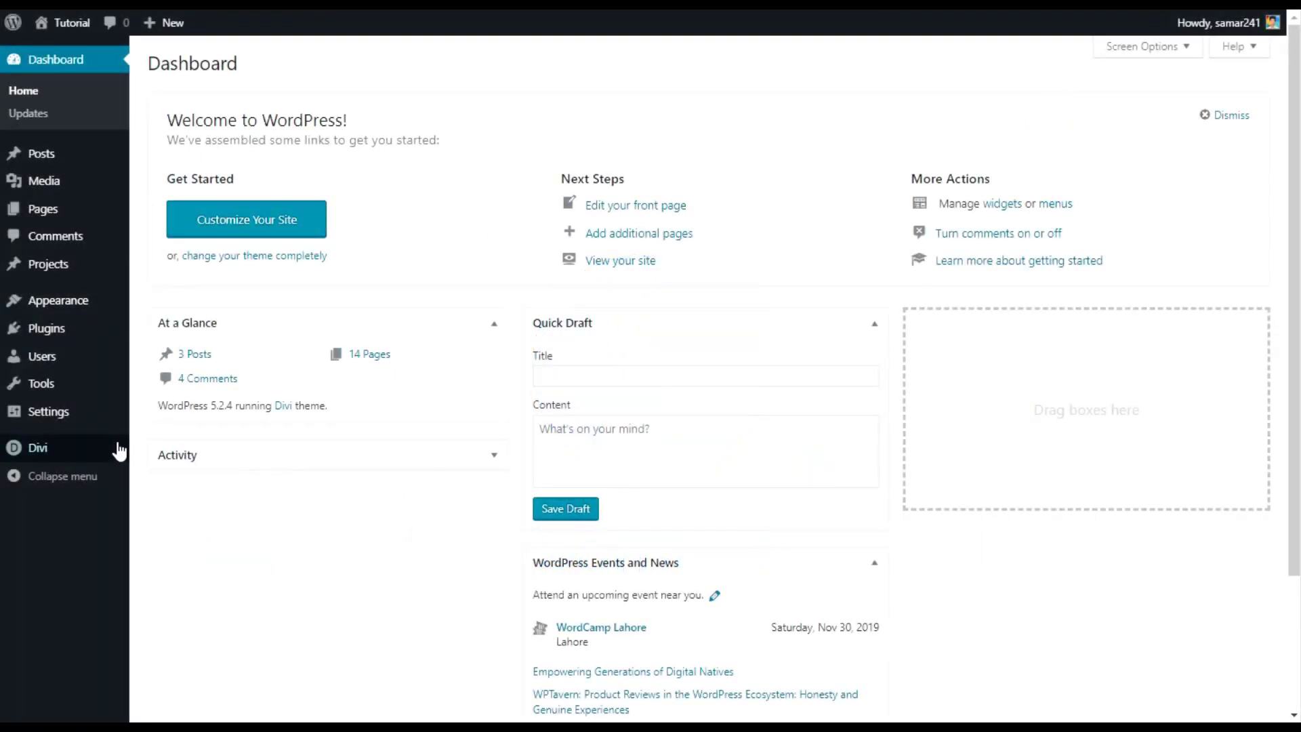
left_click(38, 447)
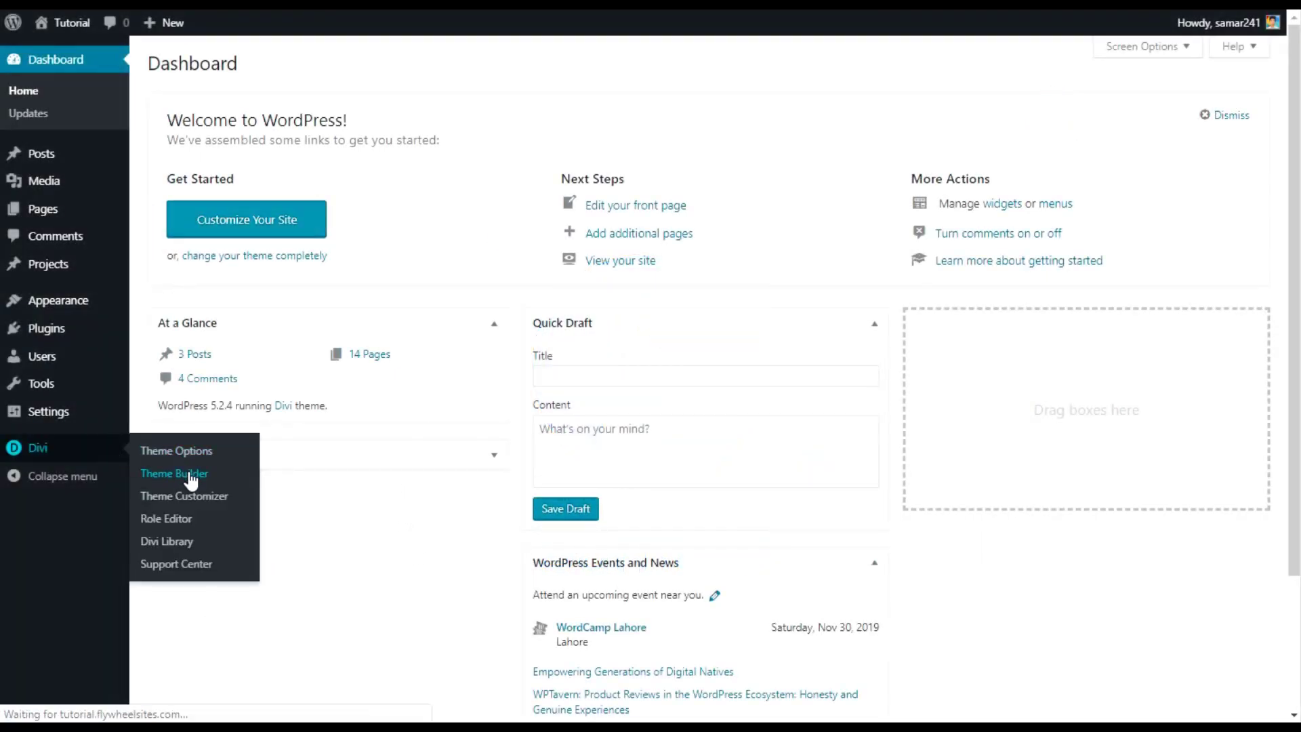
left_click(174, 473)
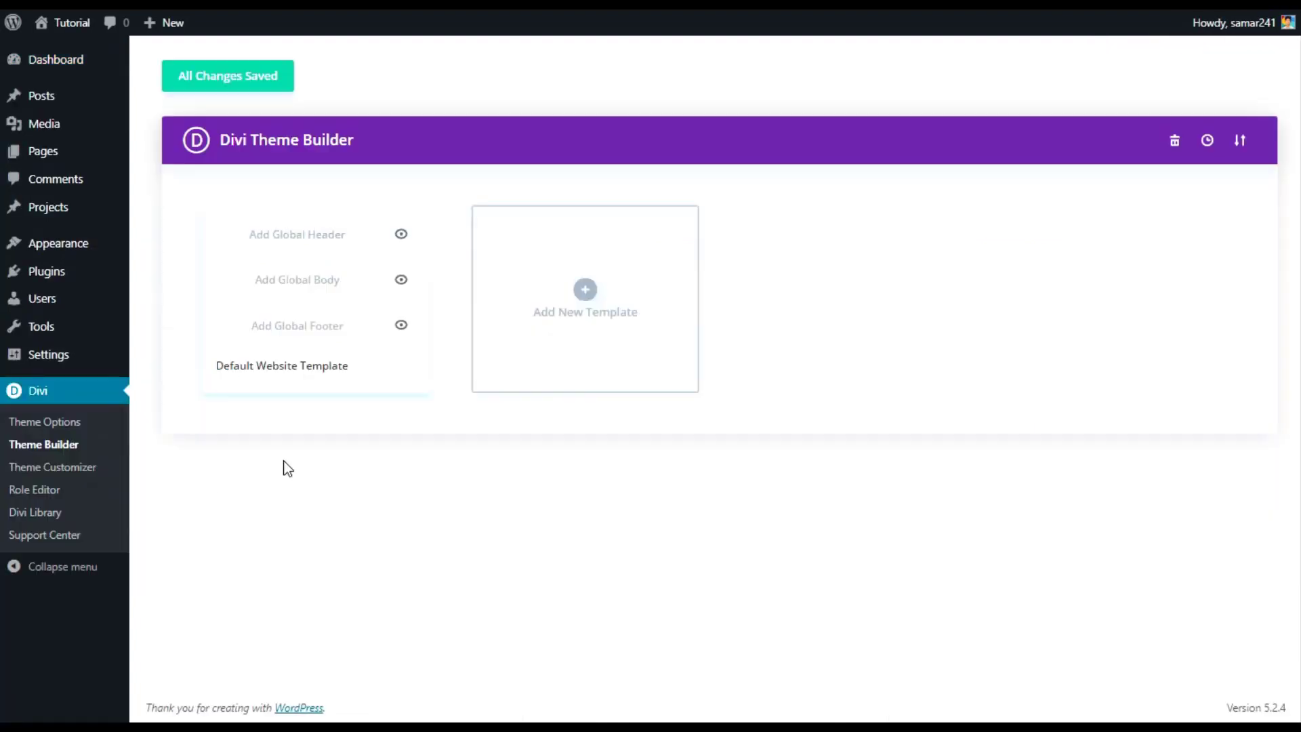
mouse_move(590, 296)
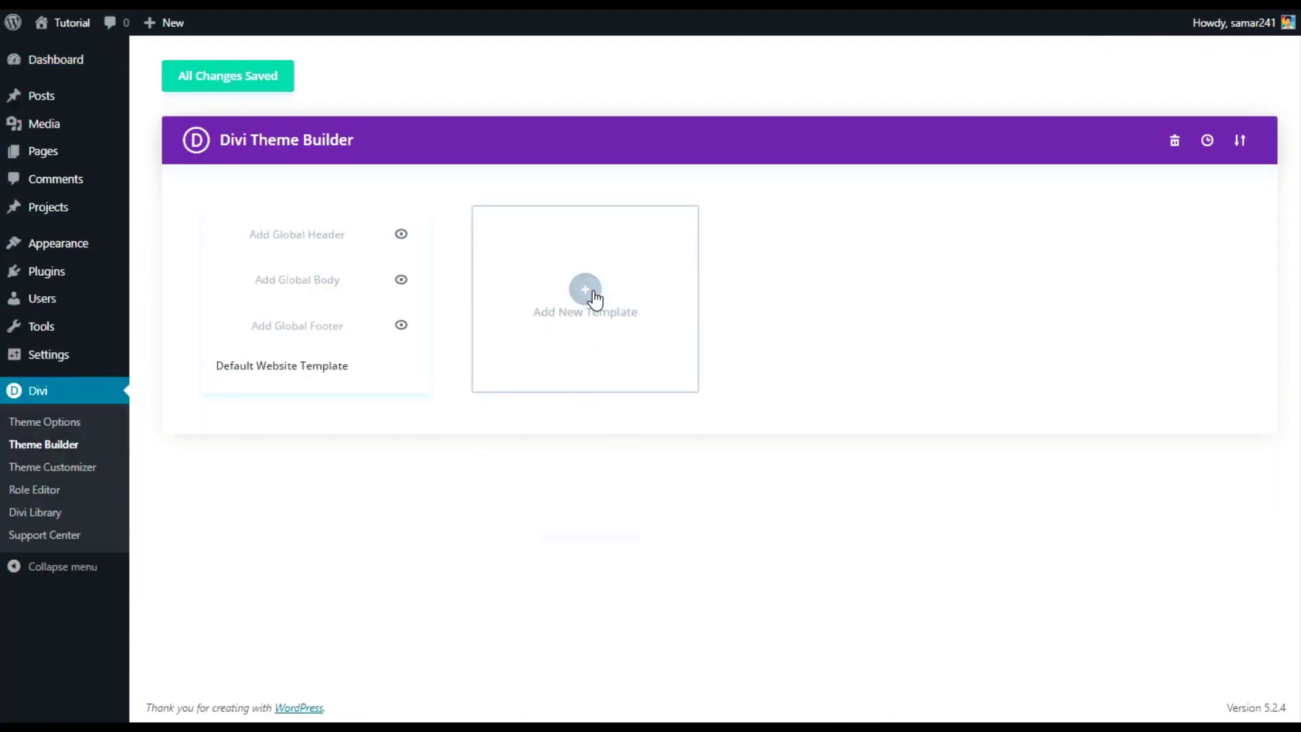
Step: Create a new template assigned to All Archive Pages under Use On
left_click(583, 290)
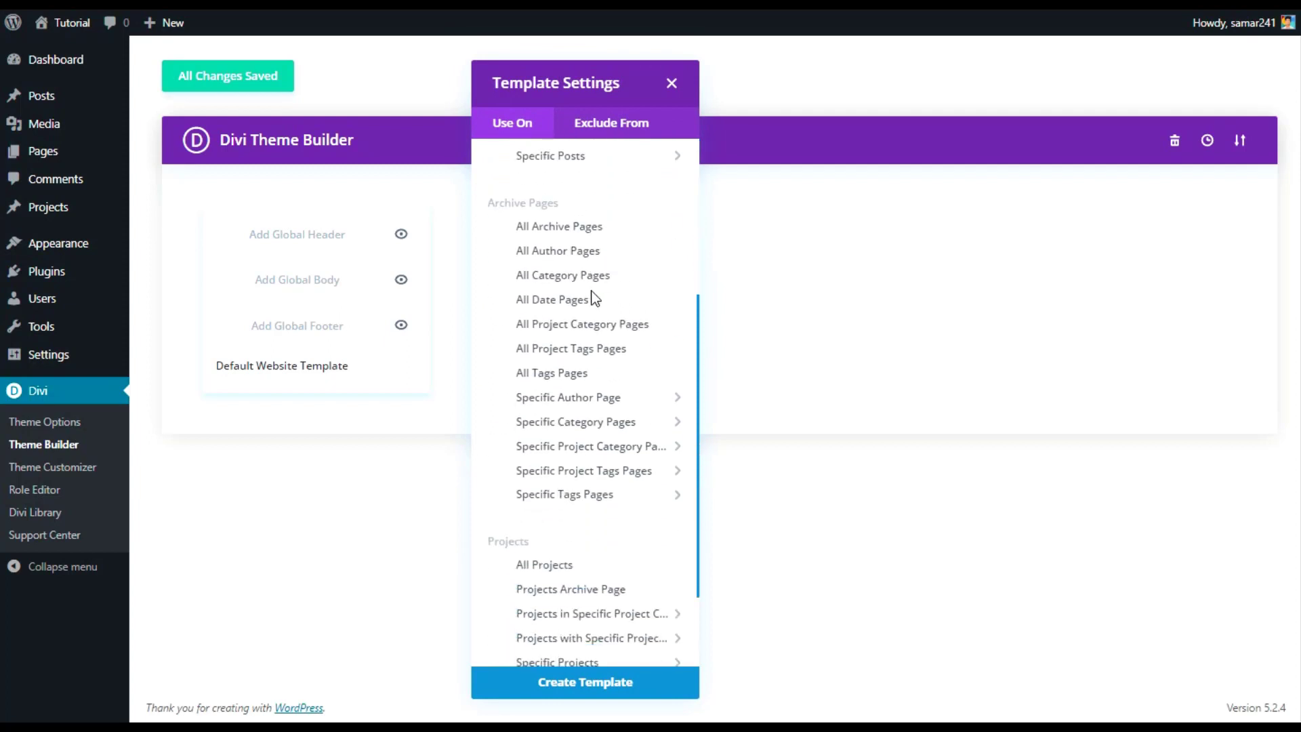
mouse_move(550, 200)
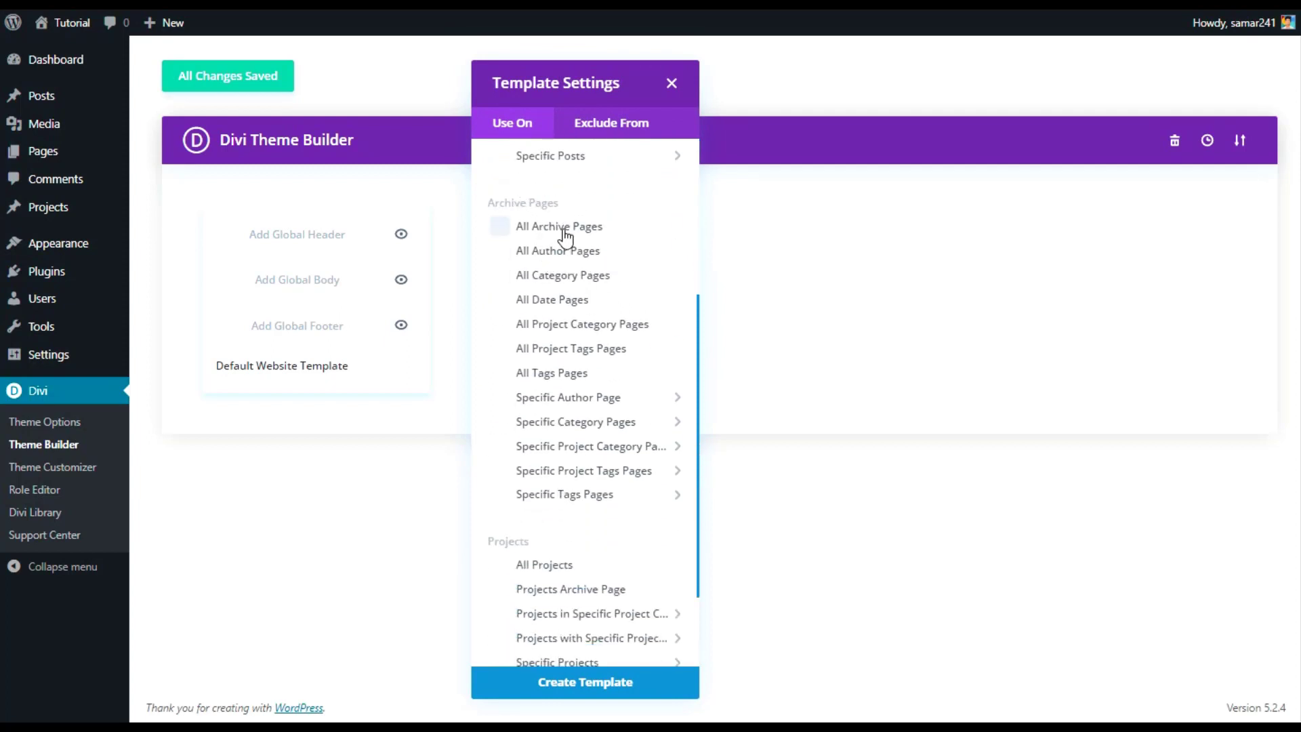
mouse_move(629, 255)
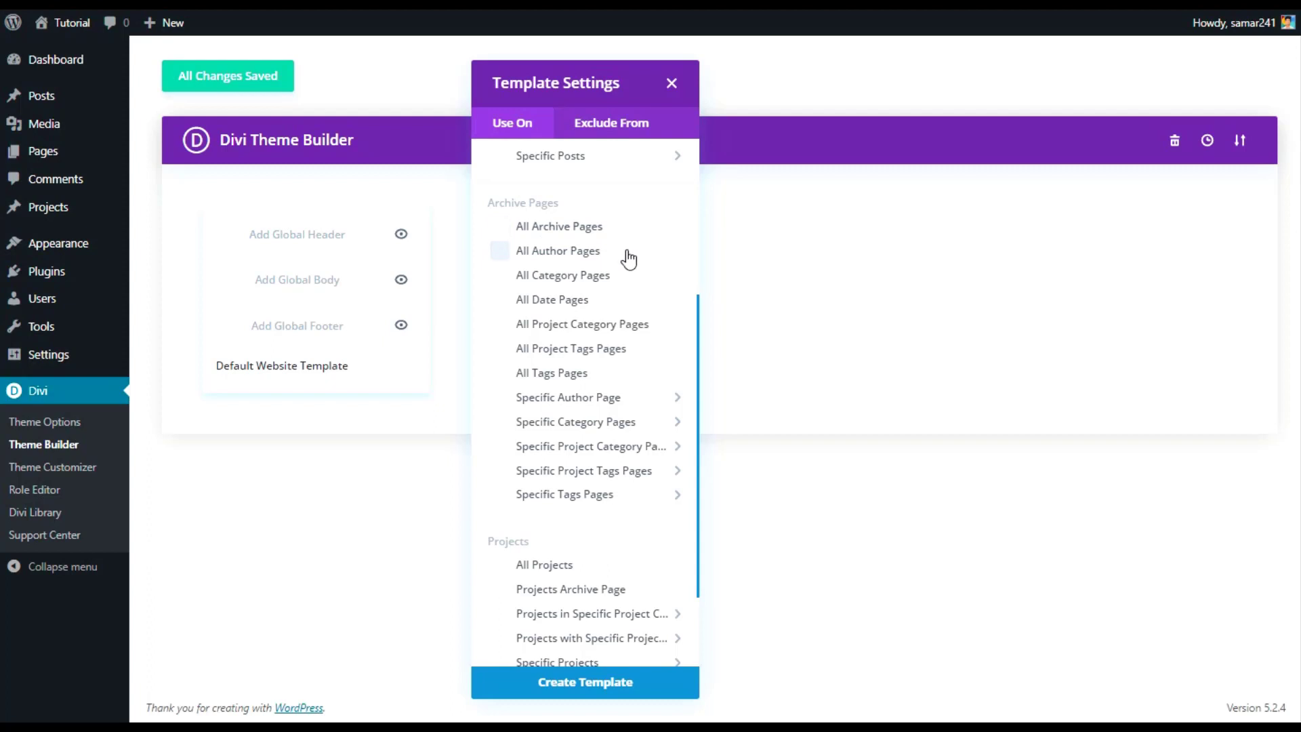
mouse_move(622, 277)
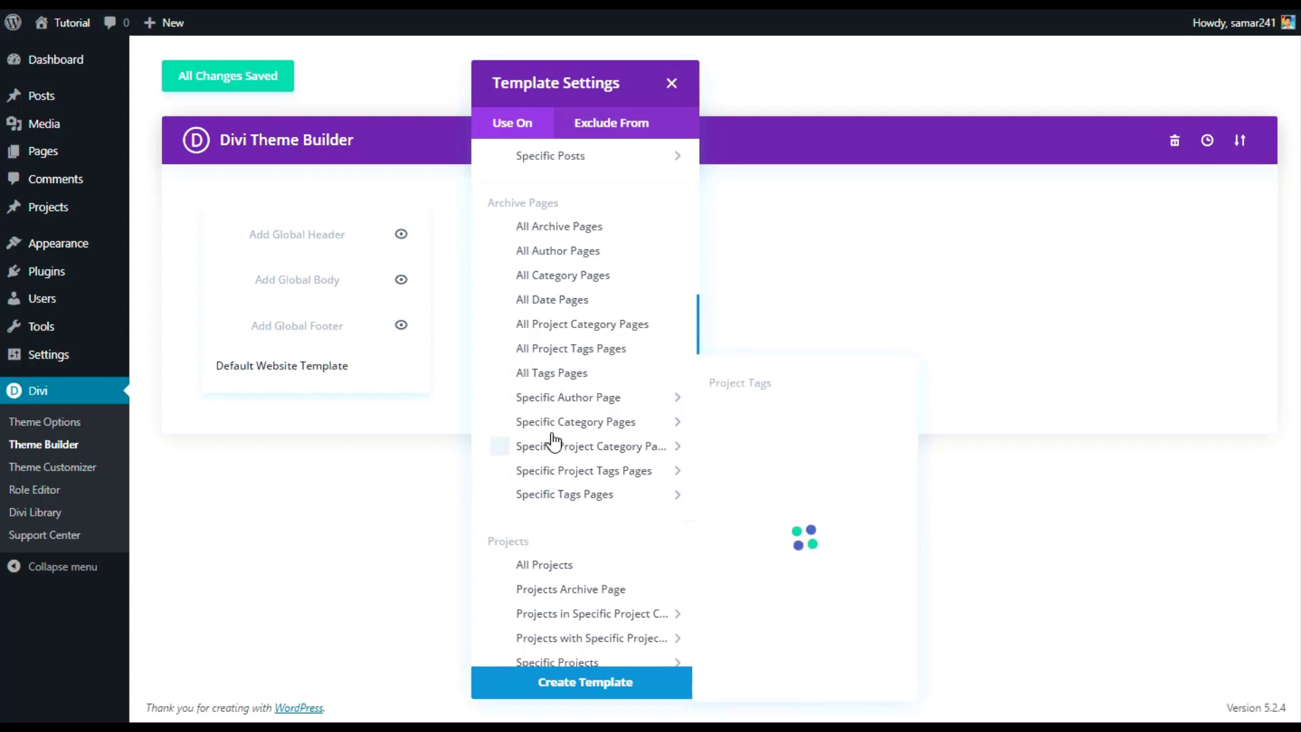
mouse_move(567, 400)
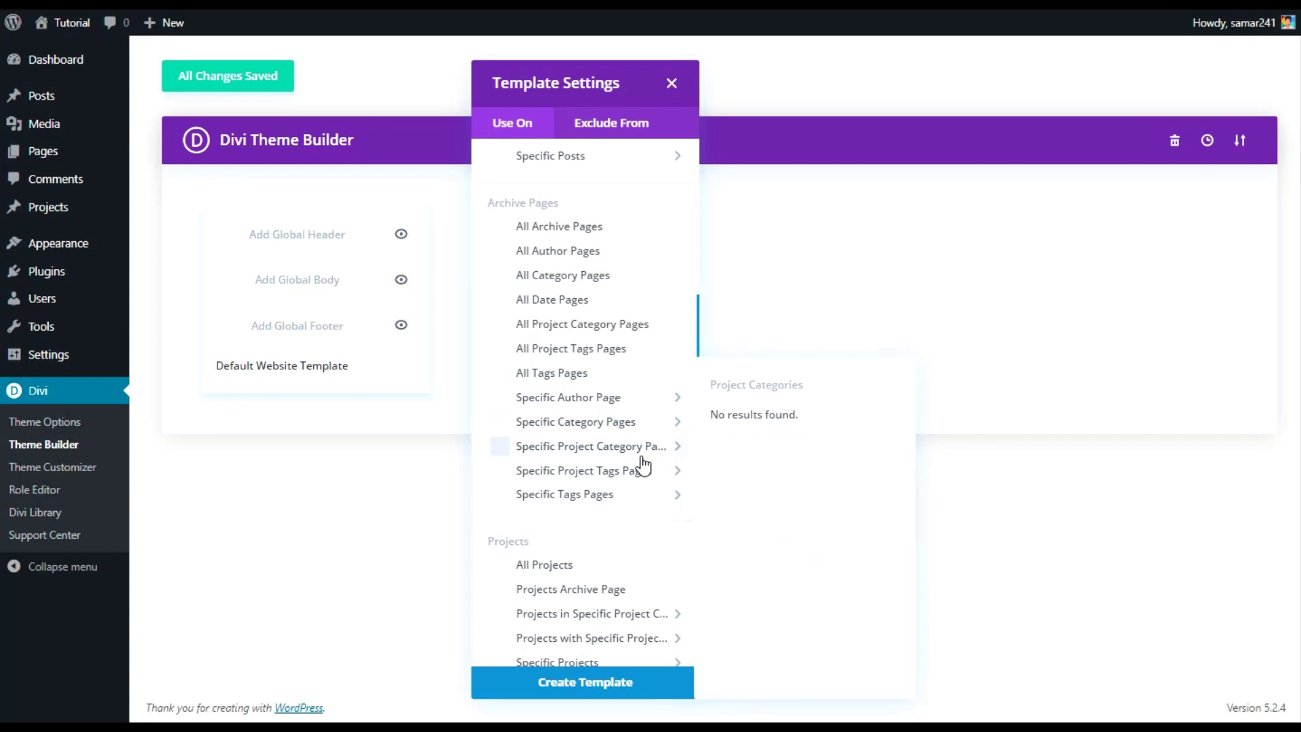
mouse_move(634, 500)
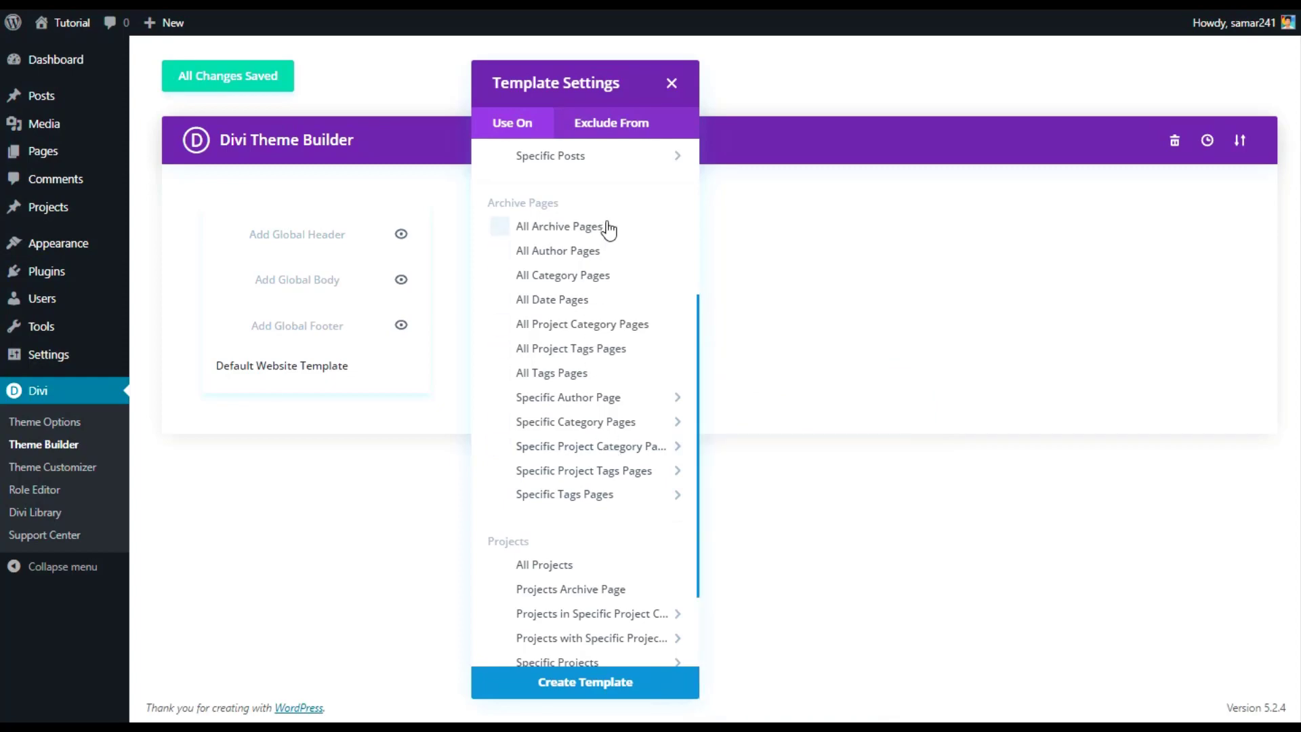
scroll("down", 3)
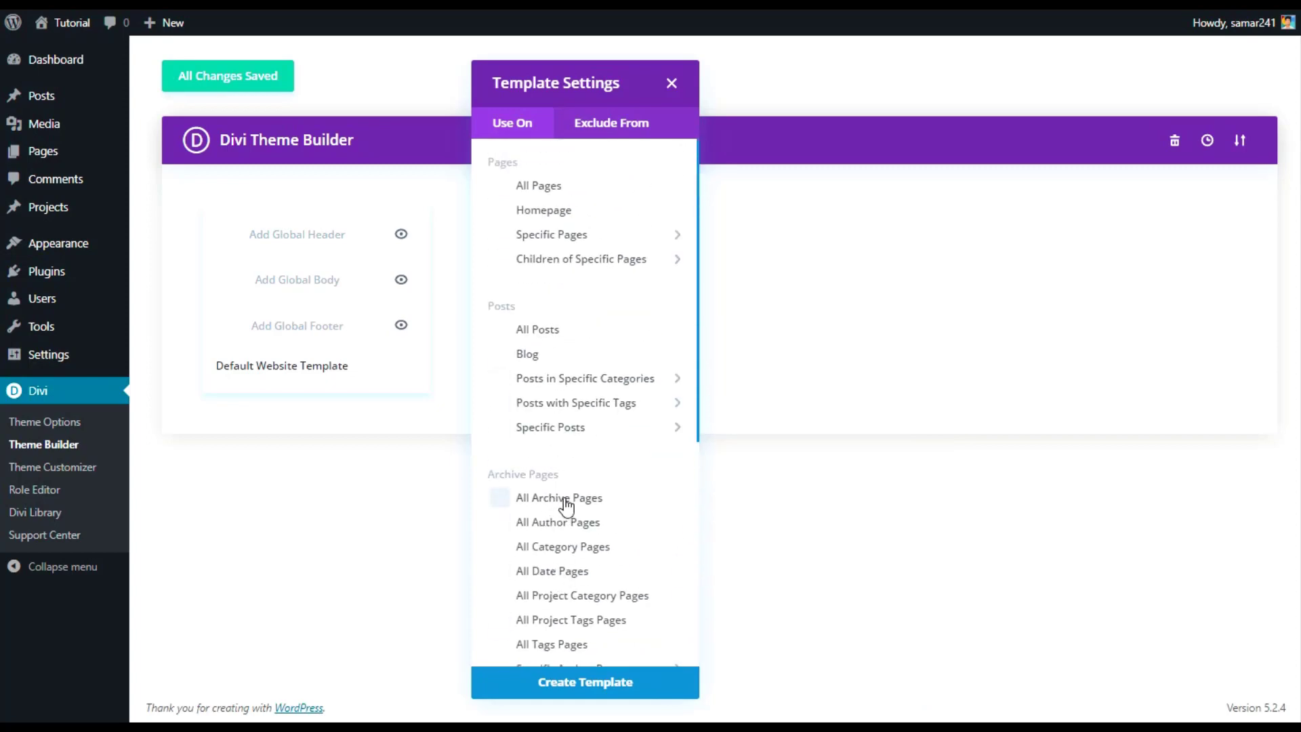
left_click(496, 497)
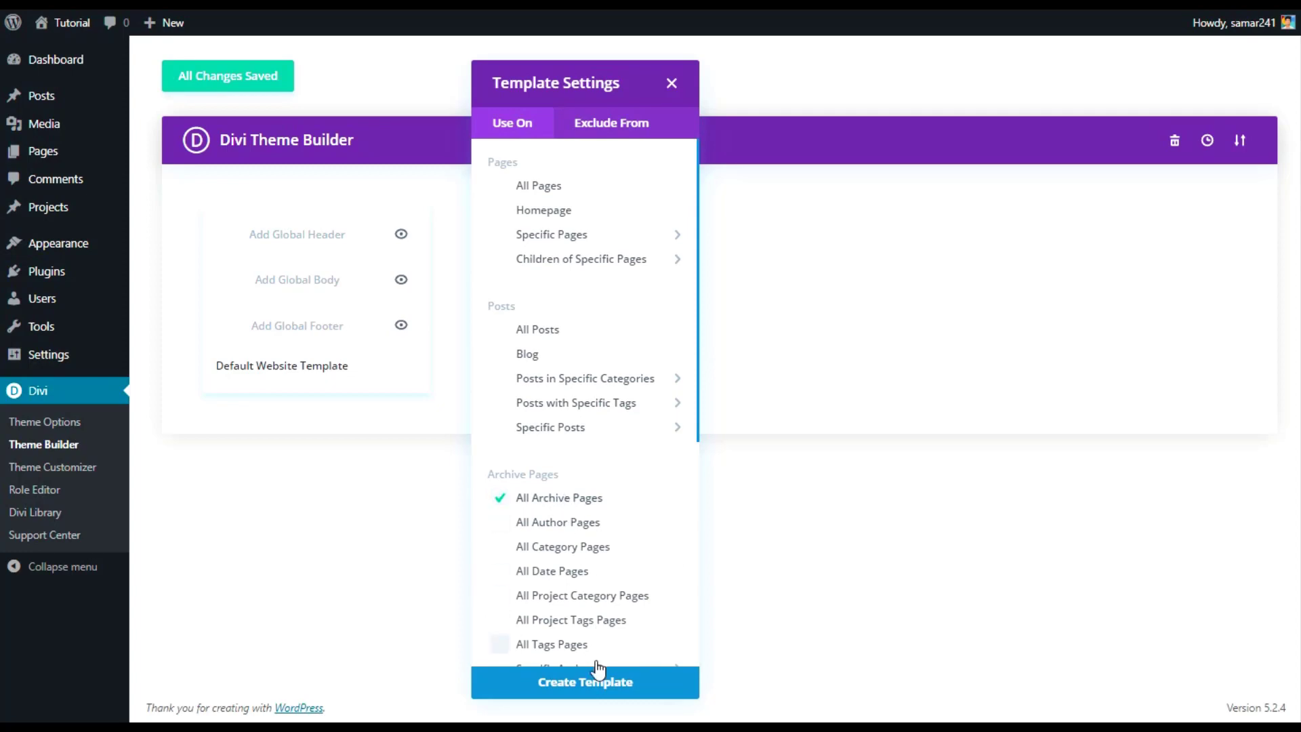
left_click(584, 681)
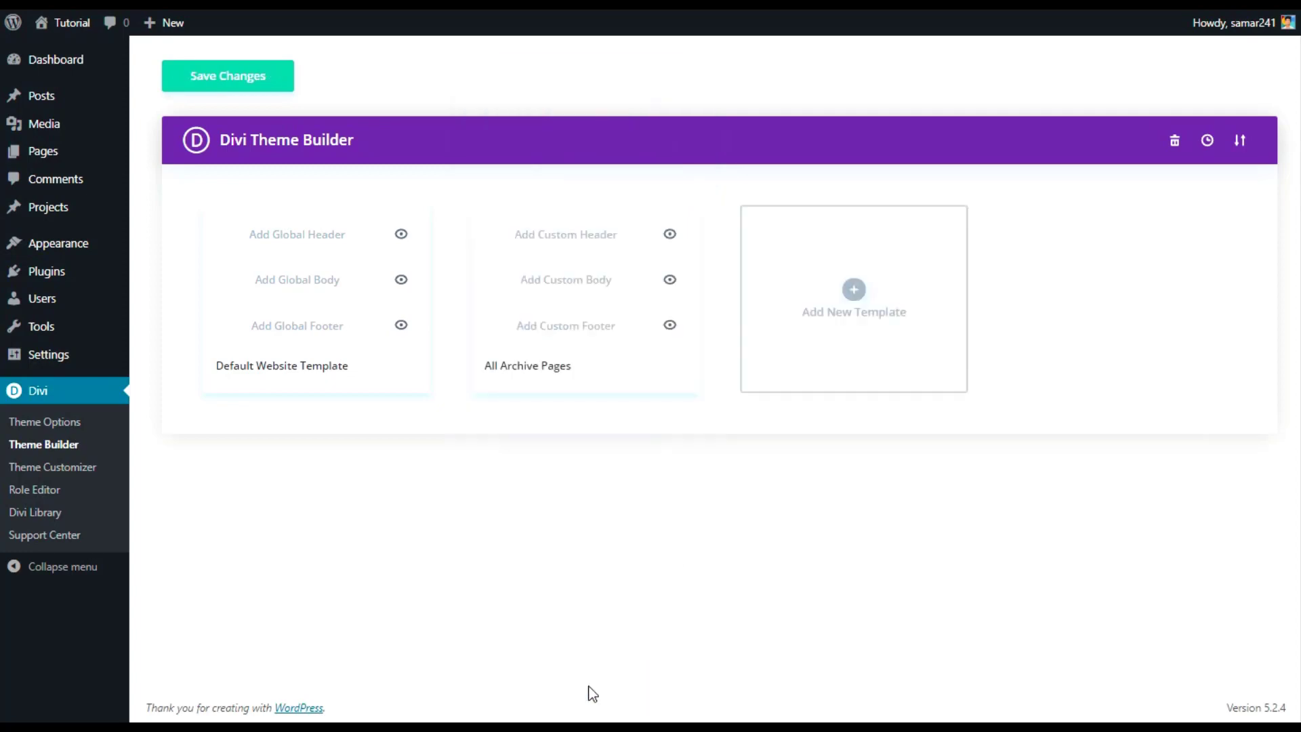
mouse_move(504, 294)
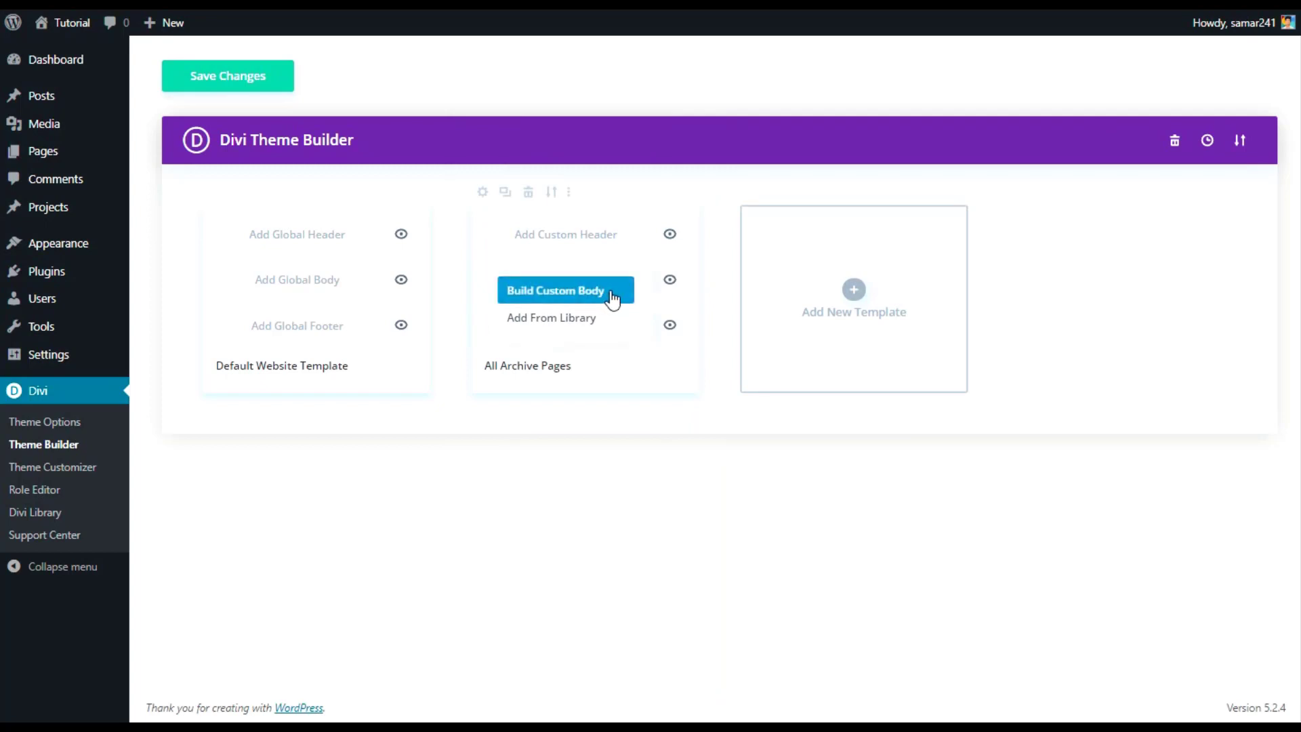
Step: Build a custom body for the All Archive Pages template from scratch
left_click(565, 289)
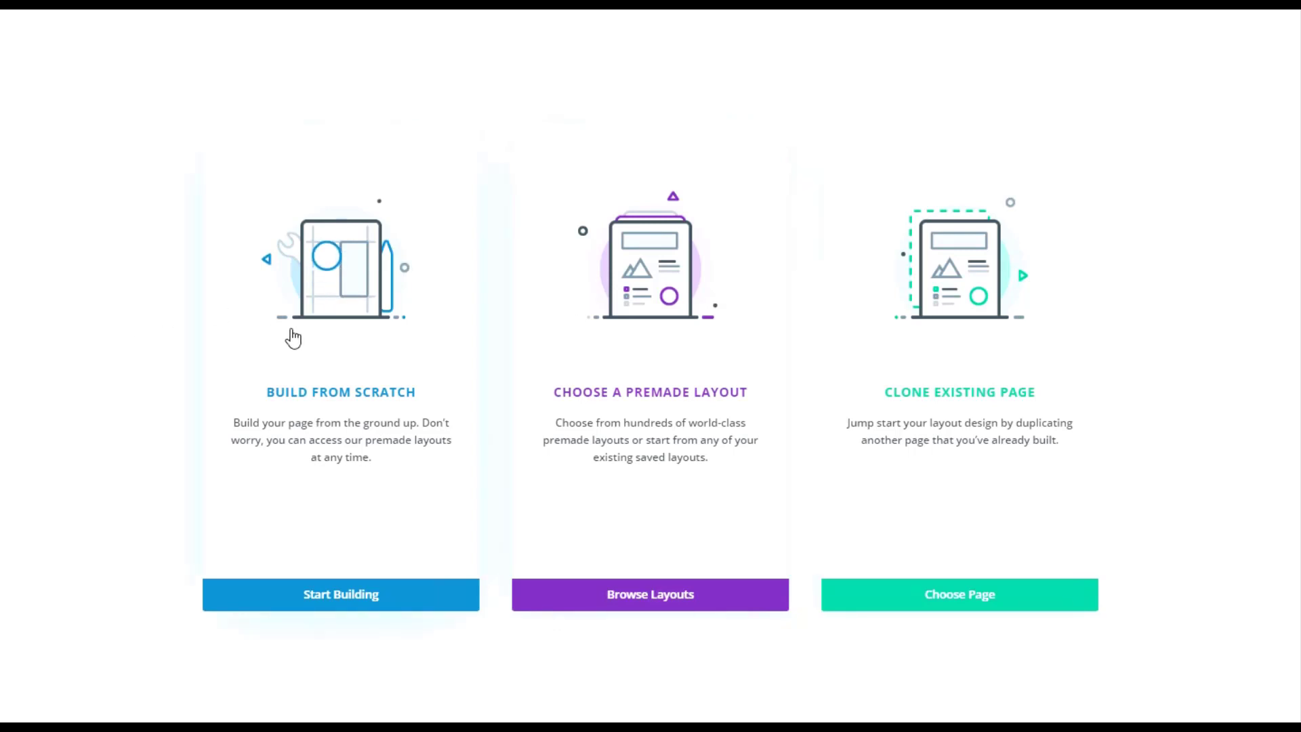
left_click(340, 595)
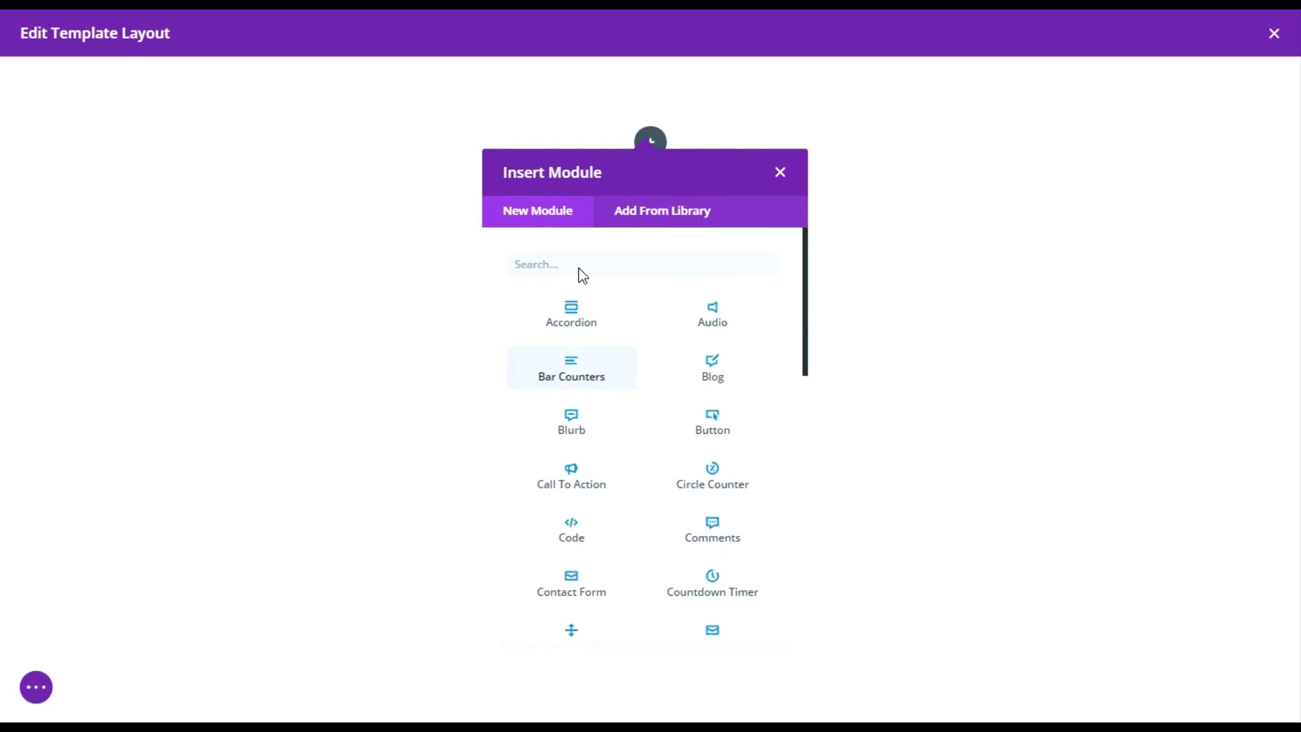
Step: Insert a Text module whose body uses the dynamic Post/Archive Title
type("text")
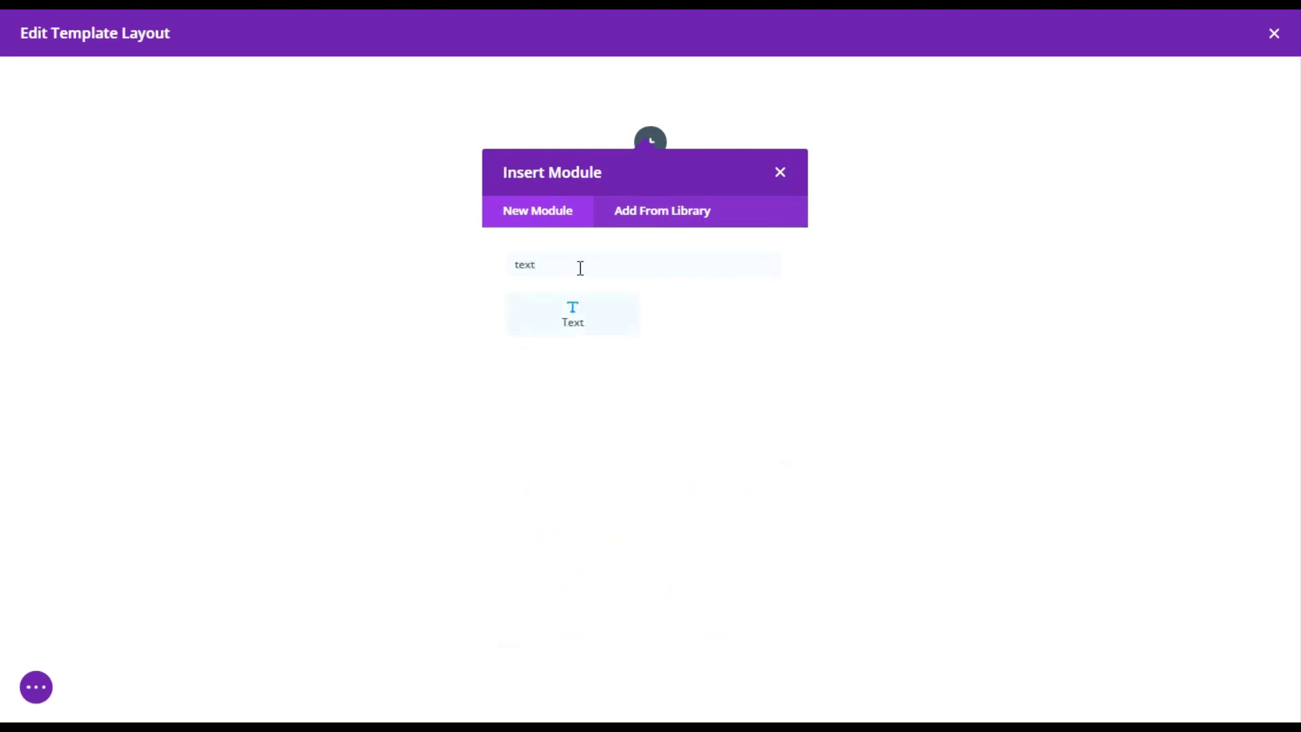
left_click(571, 315)
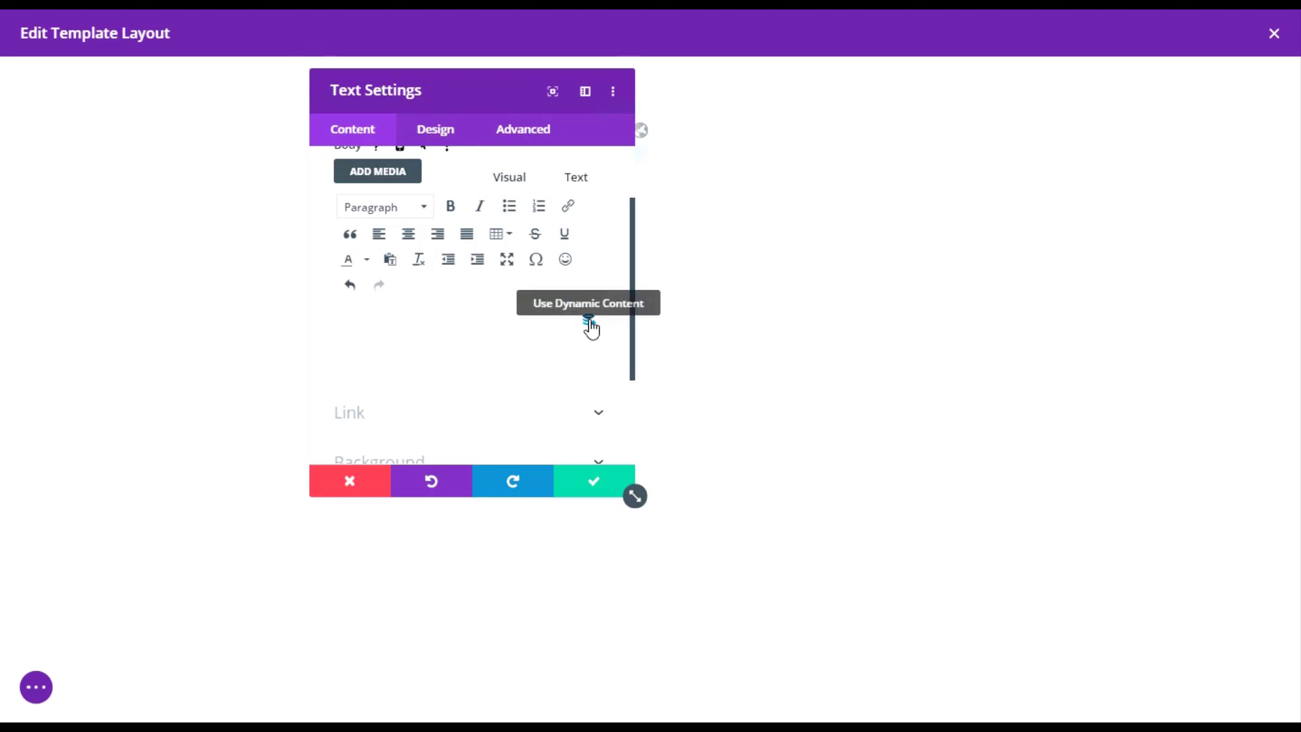
left_click(588, 324)
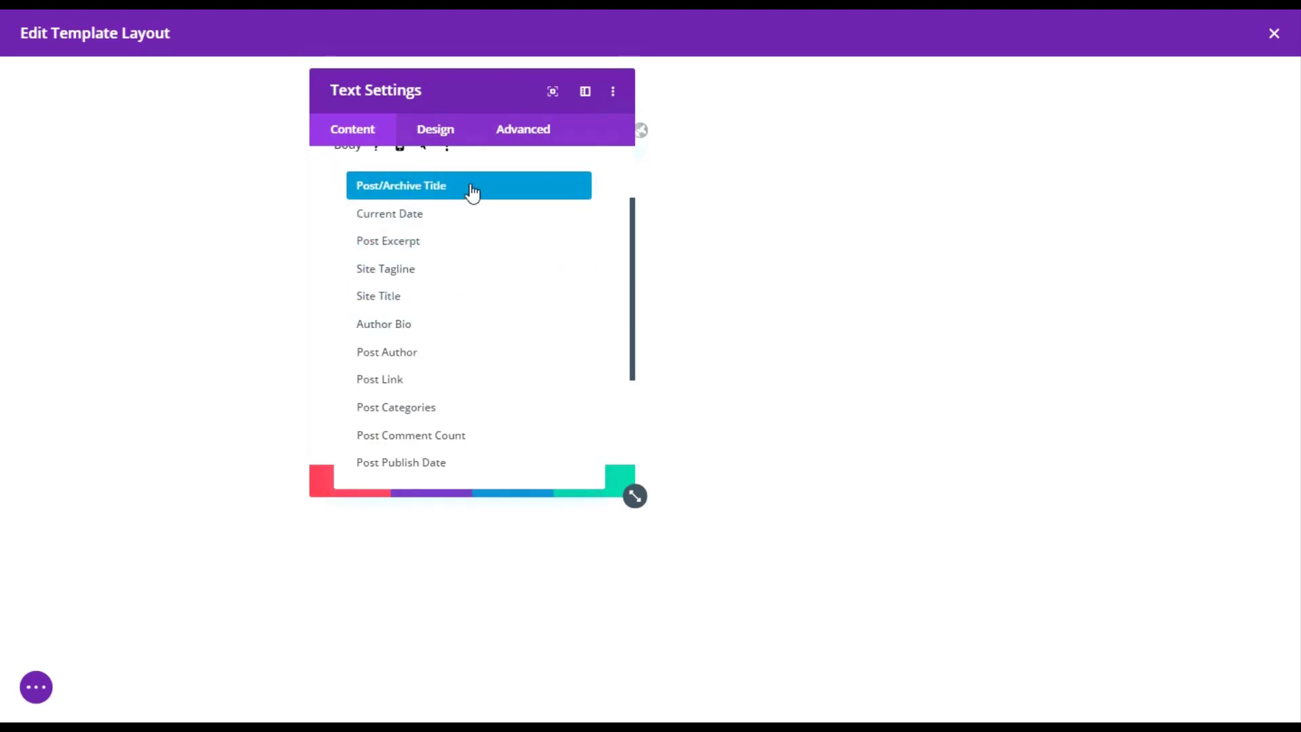
mouse_move(467, 195)
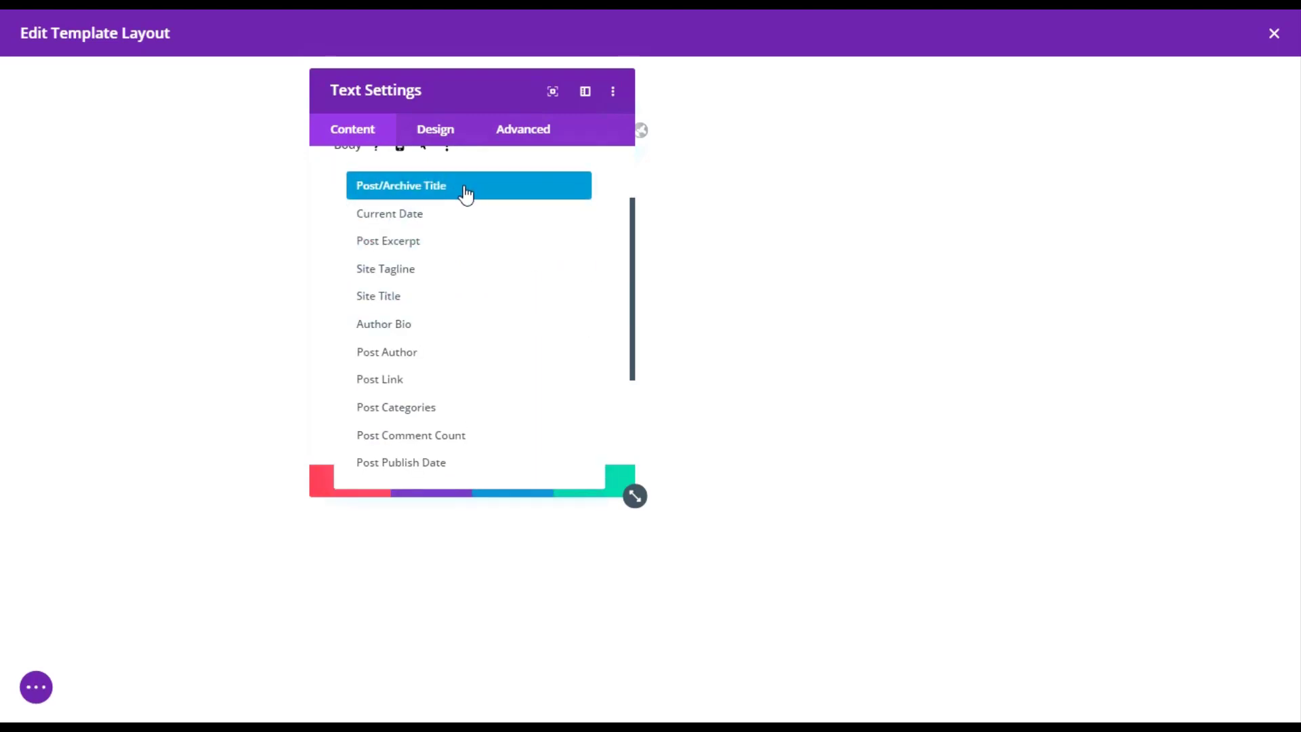
left_click(401, 185)
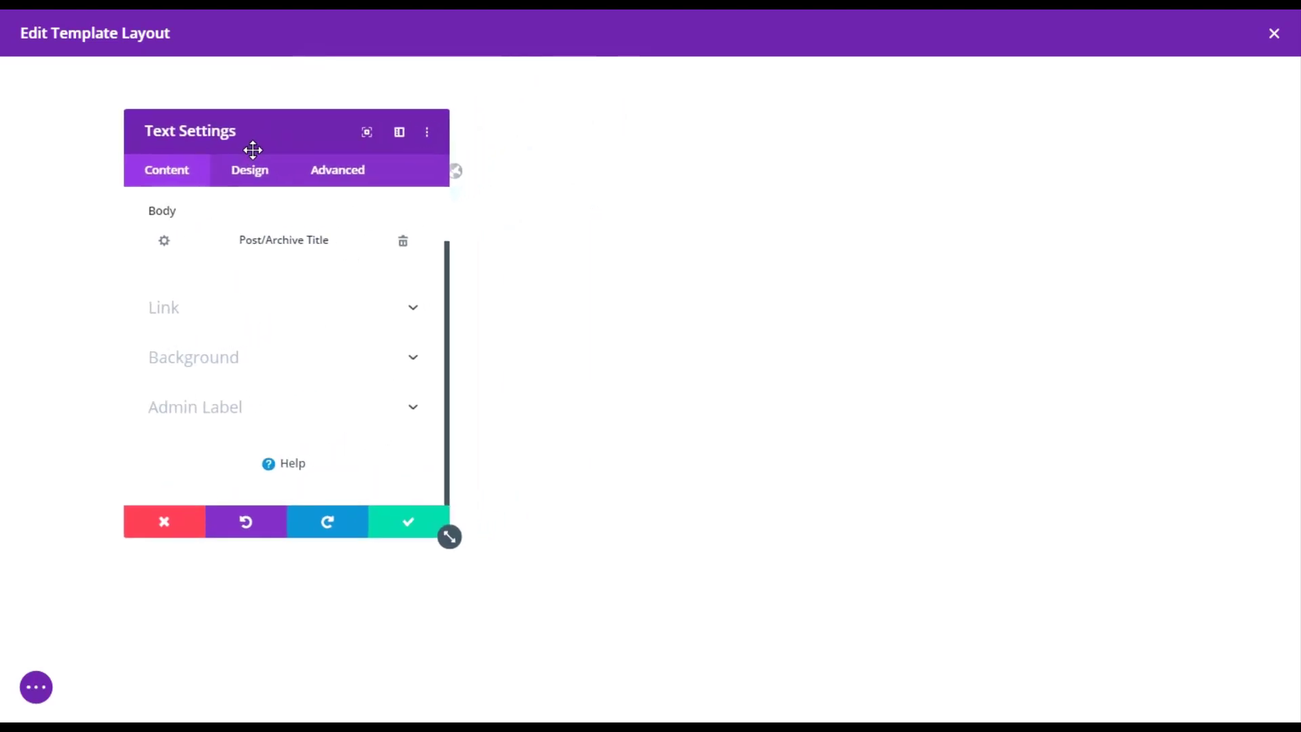
left_click_drag(253, 149, 221, 187)
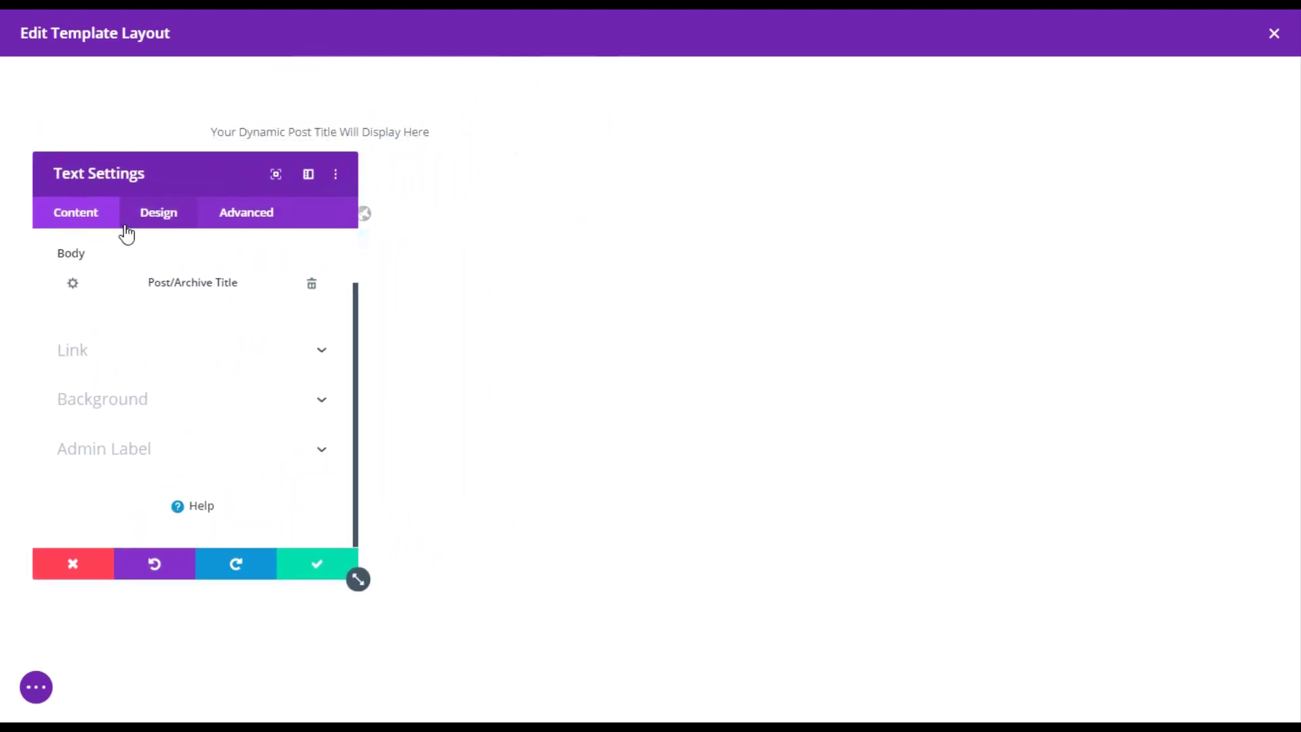
Step: Set the title text font to Poppins under Design > Text
left_click(158, 211)
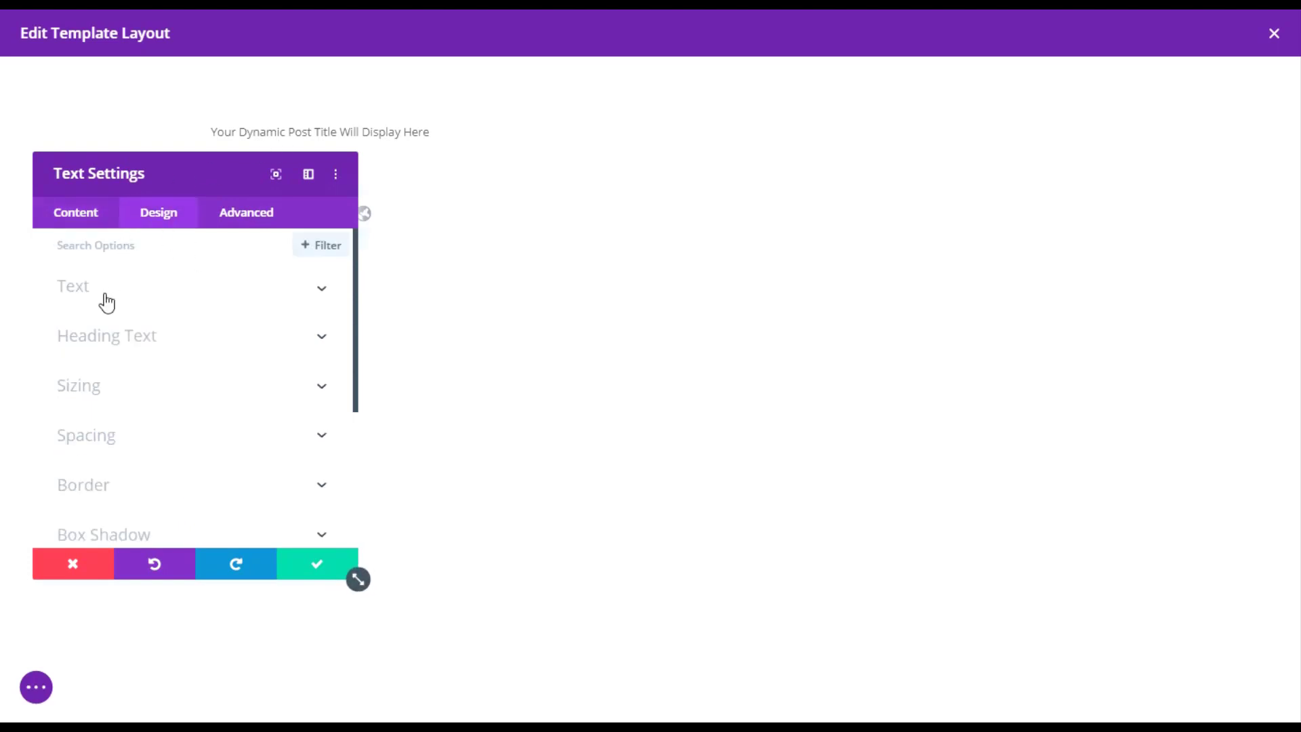
left_click(73, 287)
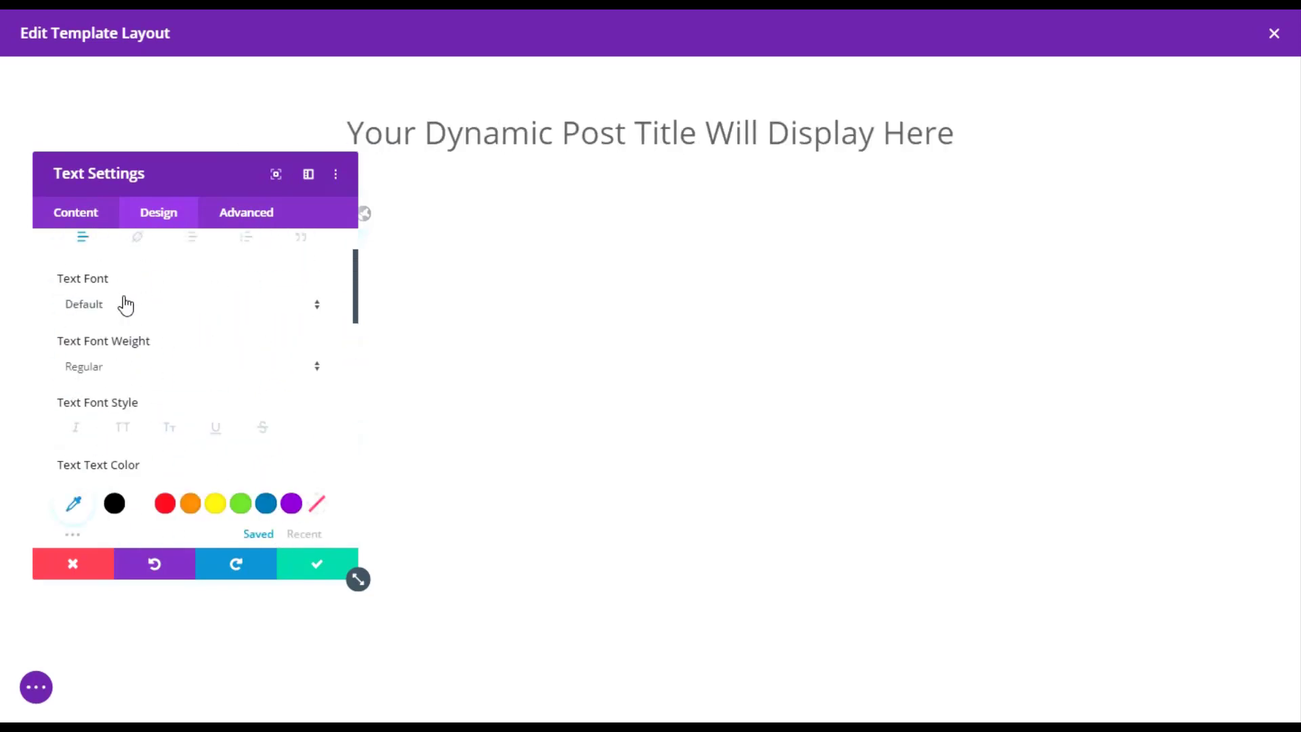
left_click(188, 304)
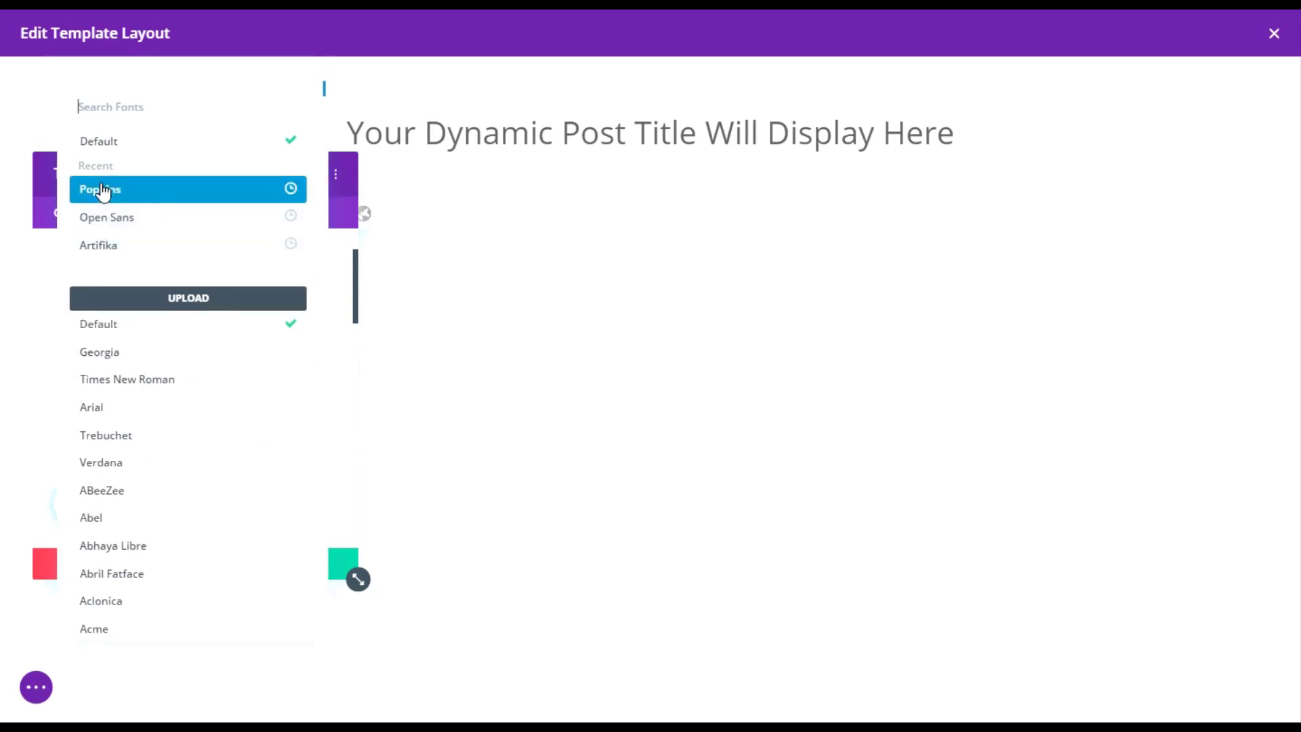
left_click(99, 189)
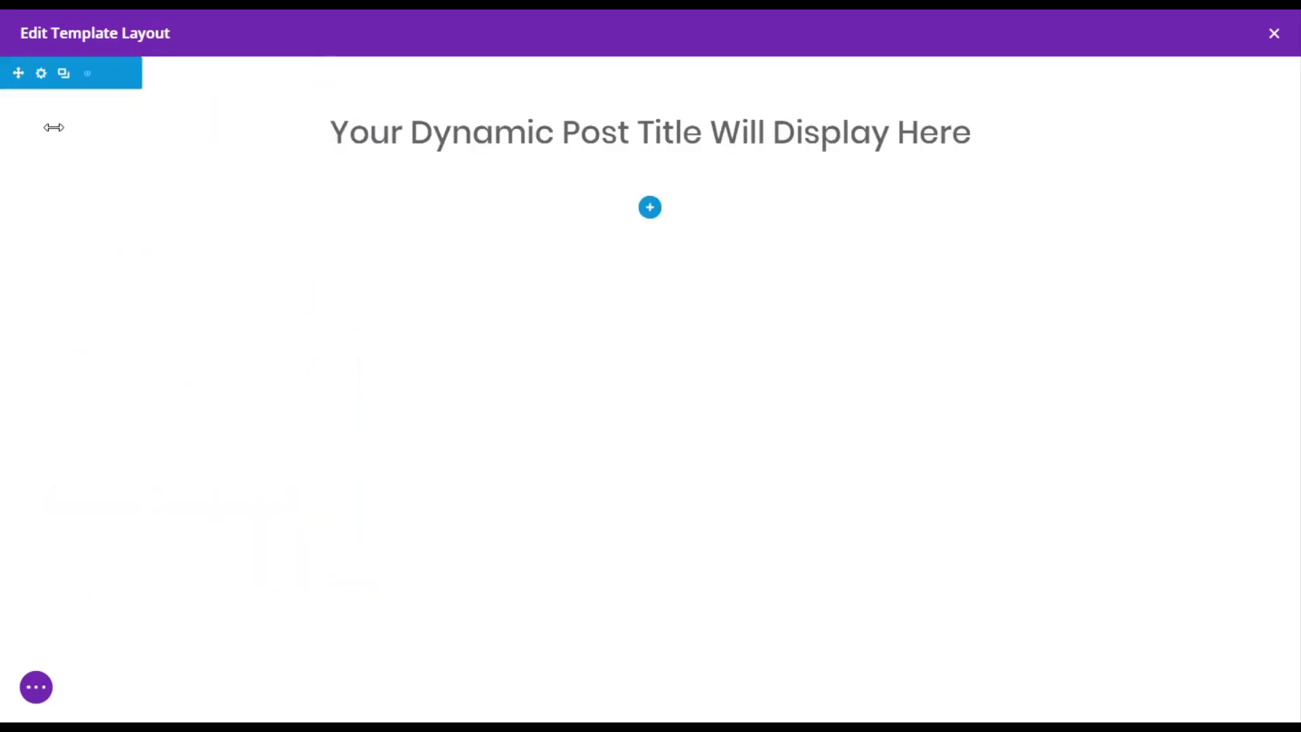
Step: Give the header section a purple background after trying yellow and blue
left_click(41, 73)
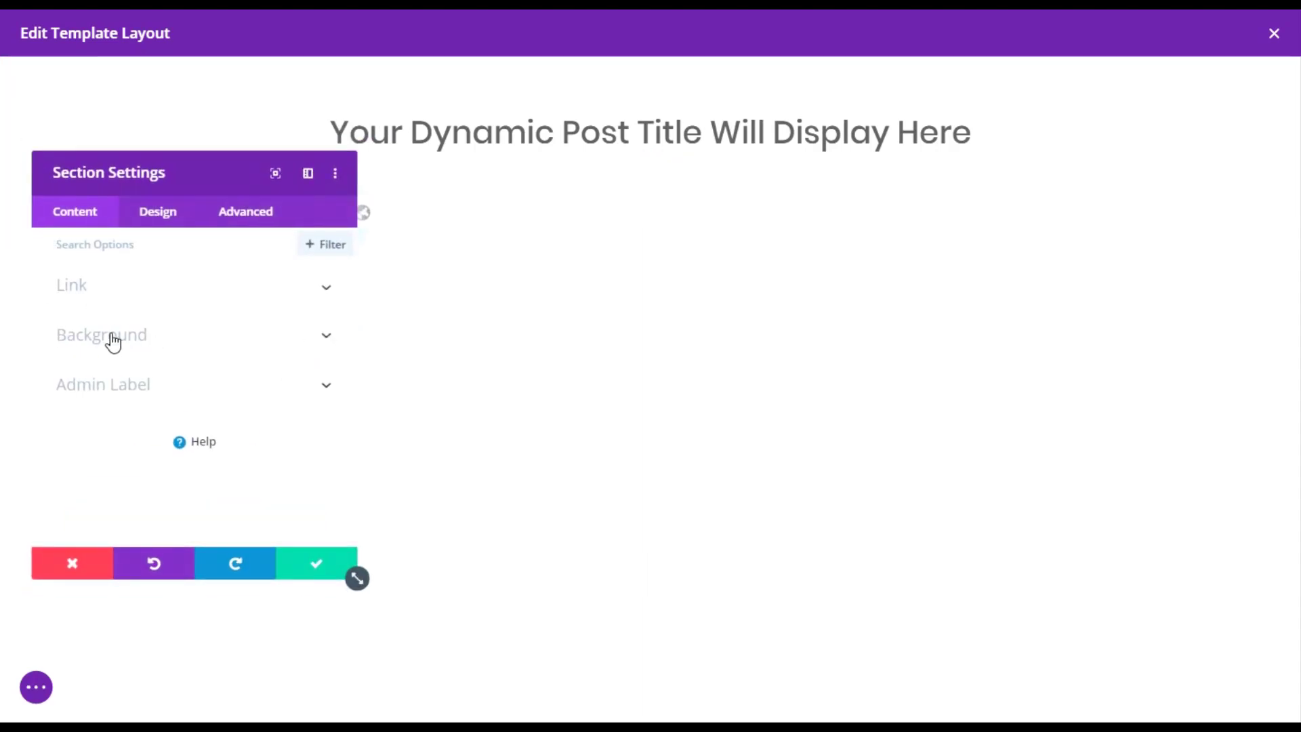
left_click(100, 335)
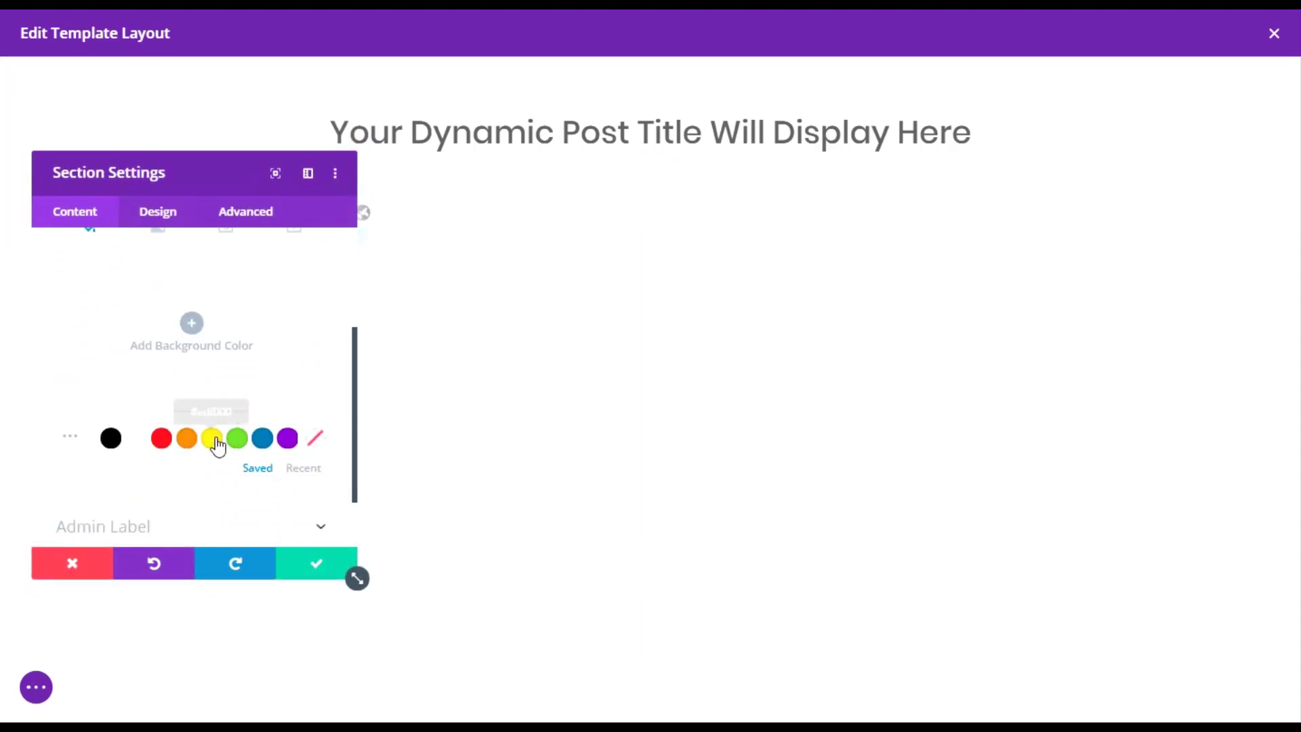
left_click(211, 438)
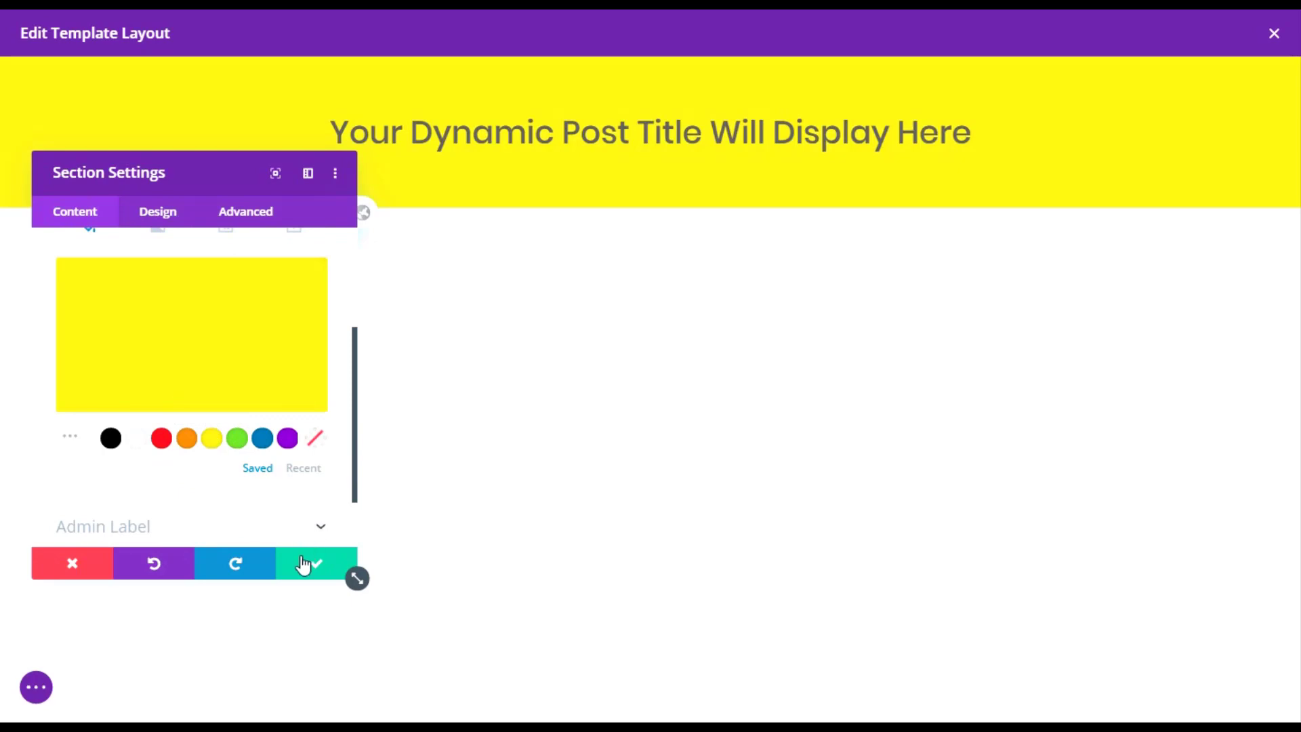
left_click(261, 437)
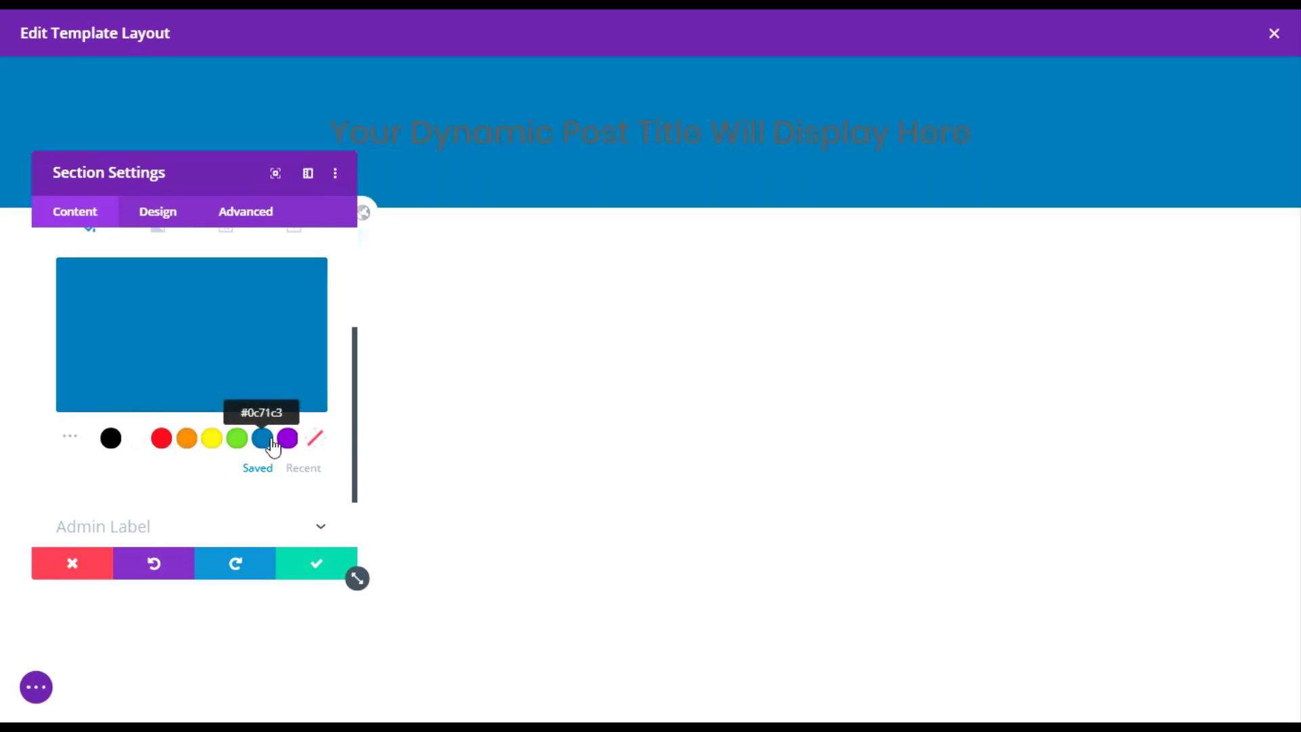
mouse_move(286, 439)
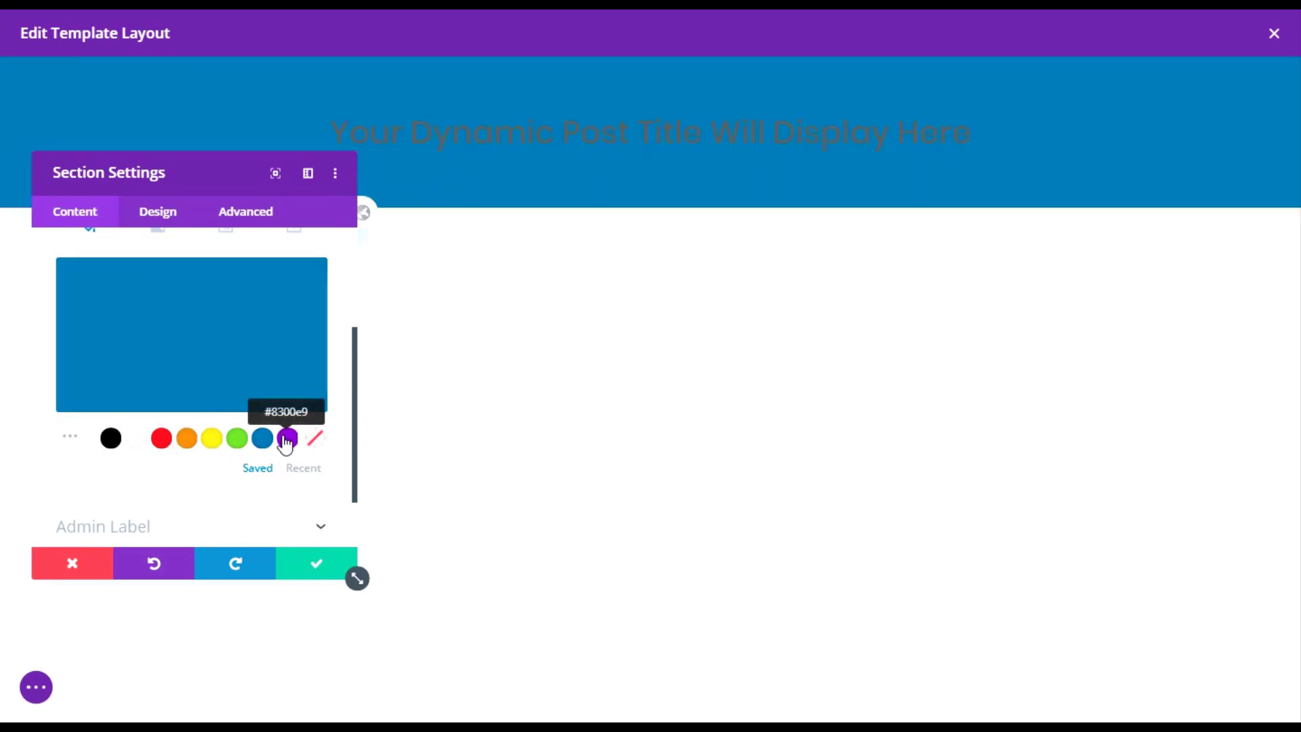
left_click(316, 562)
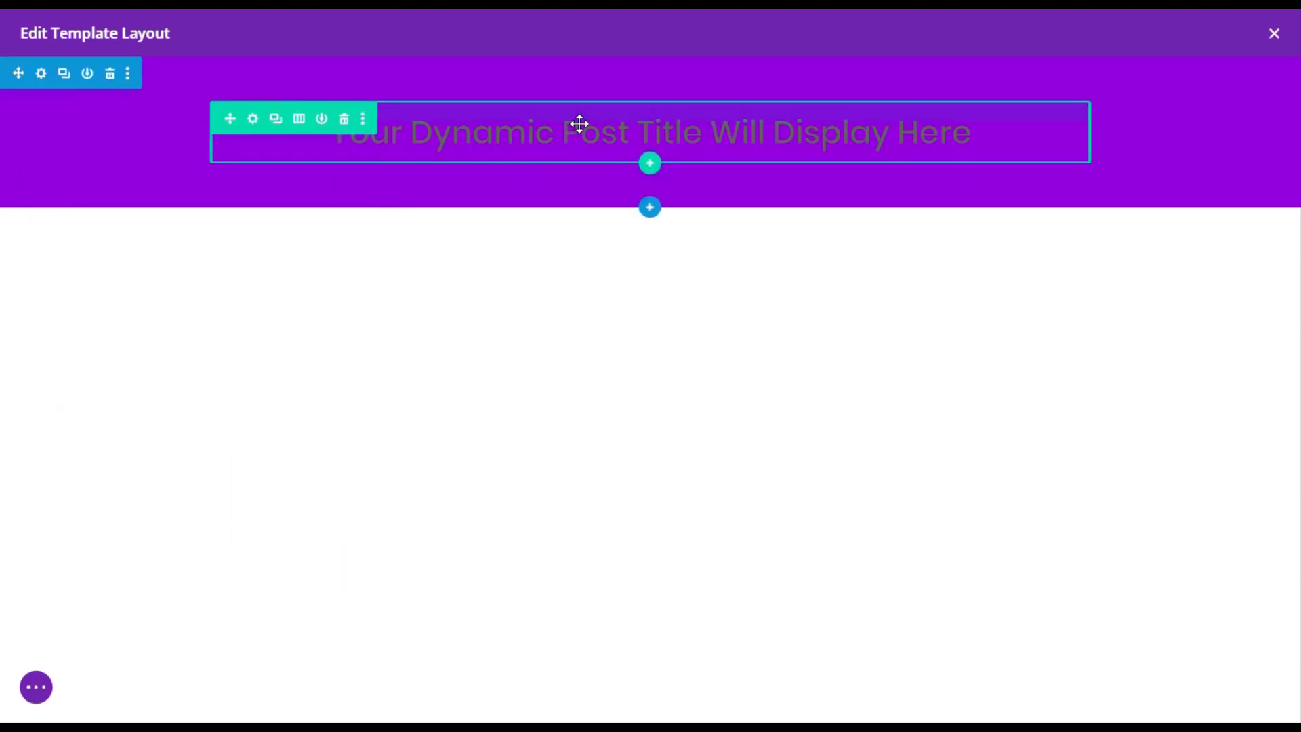
Step: Make the dynamic title text white in the Text module's design settings and save
left_click(252, 119)
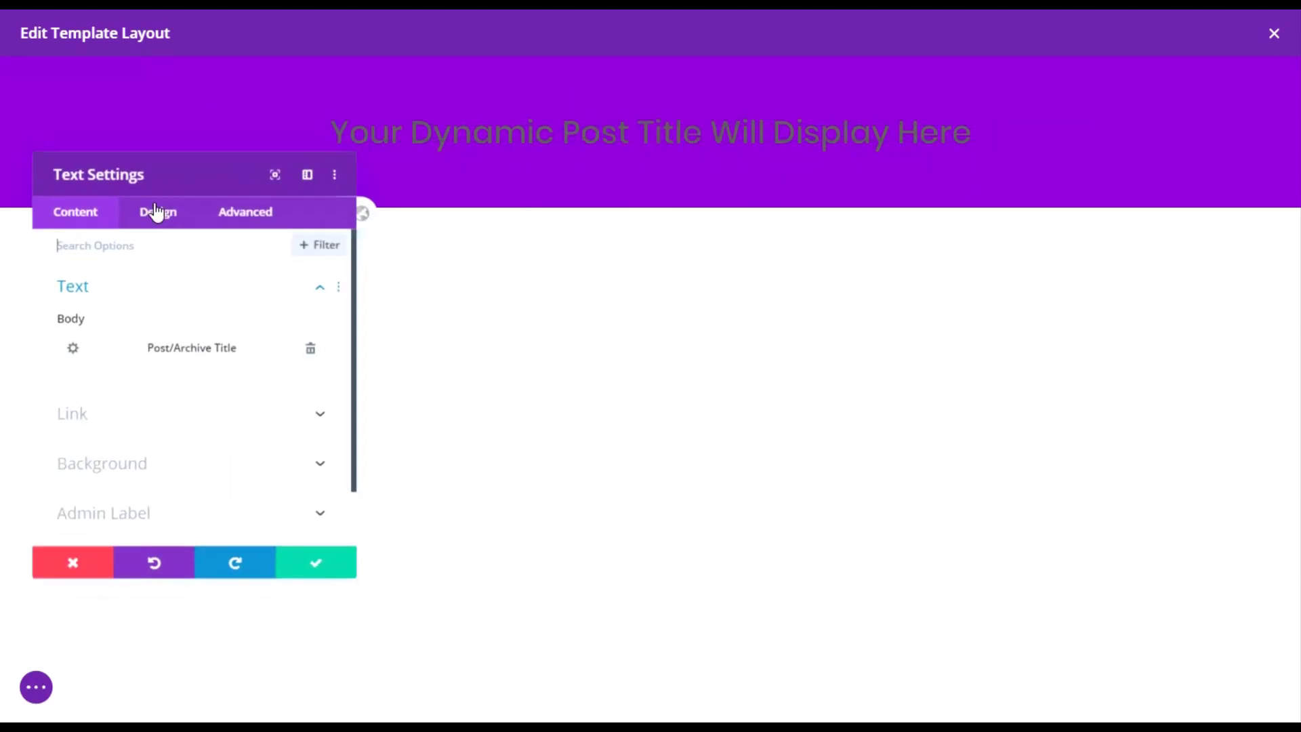
left_click(158, 212)
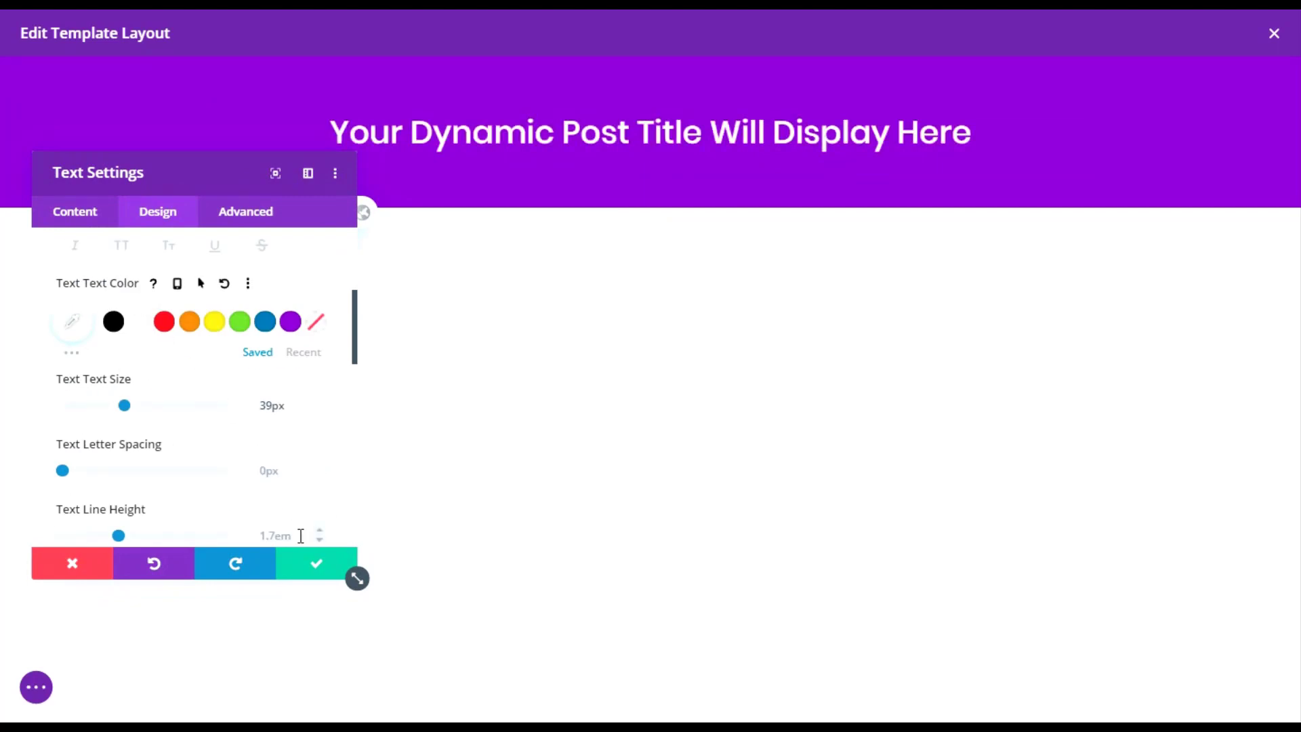
left_click(314, 563)
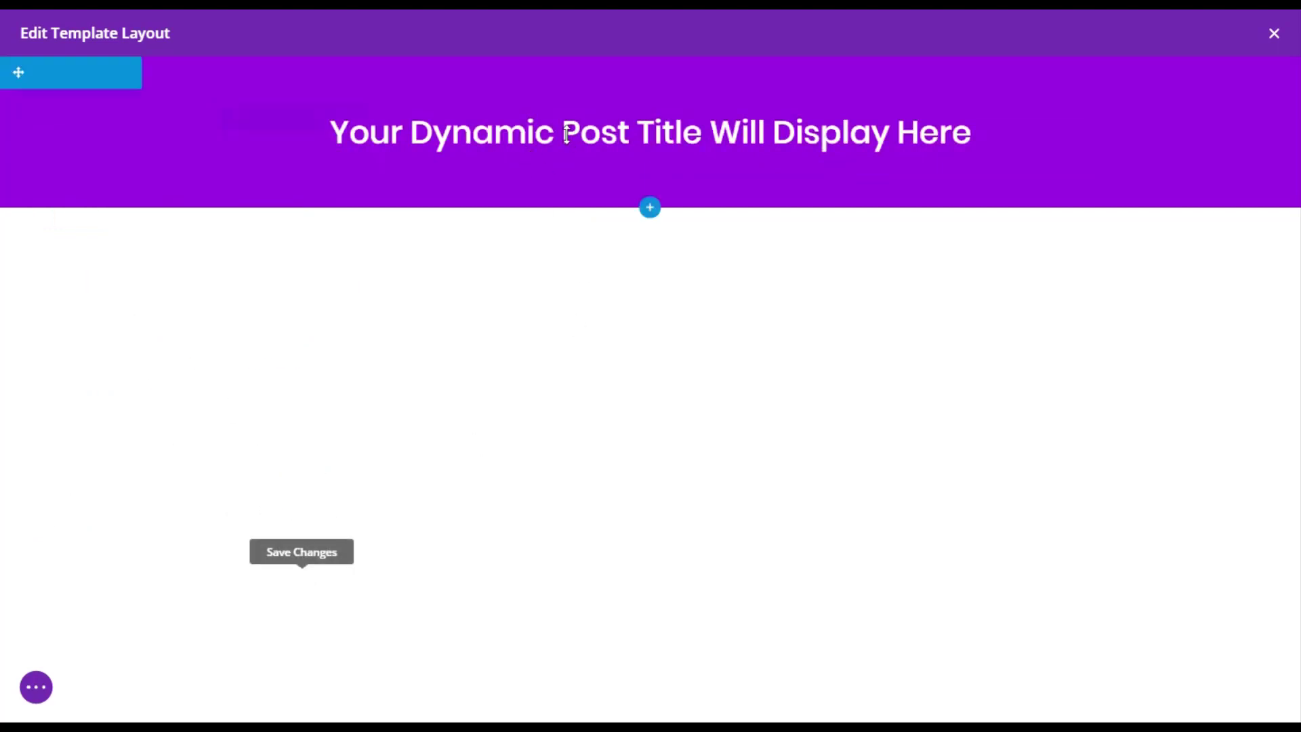
Step: Add a regular section with a row and a Blog module below the header
left_click(649, 206)
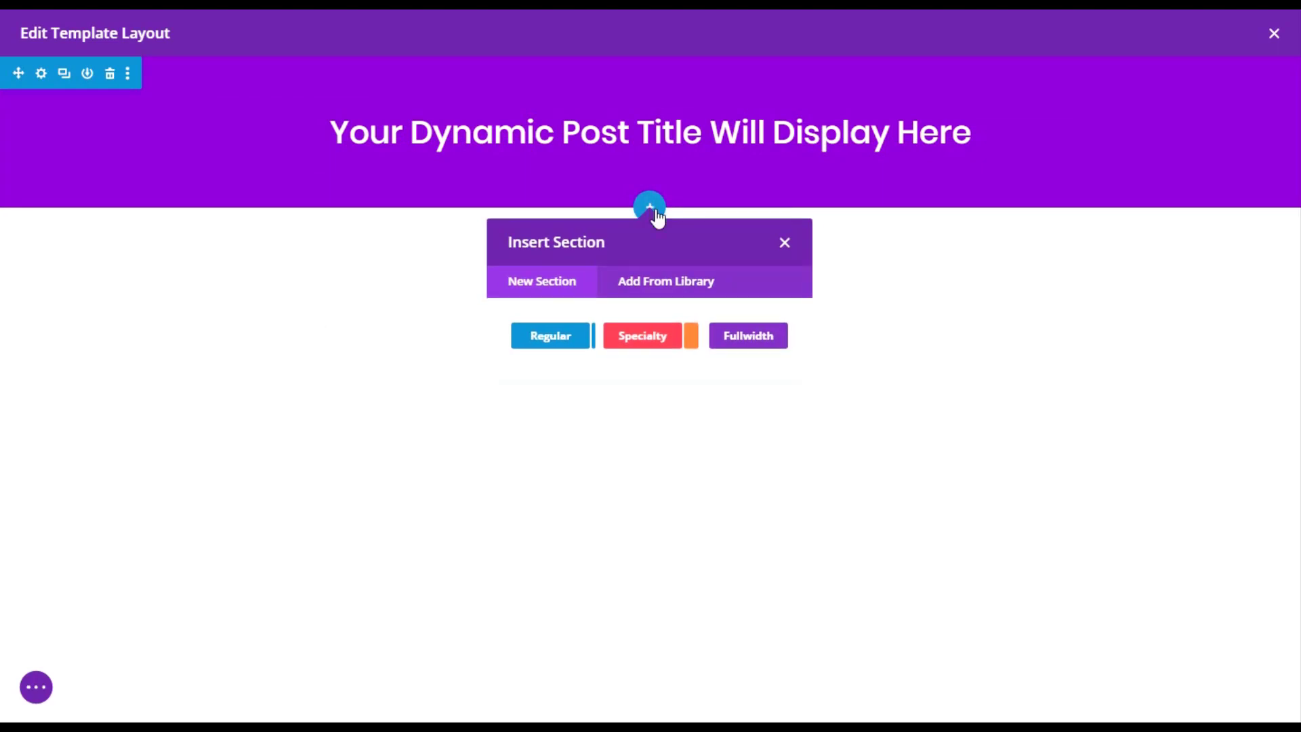
left_click(784, 243)
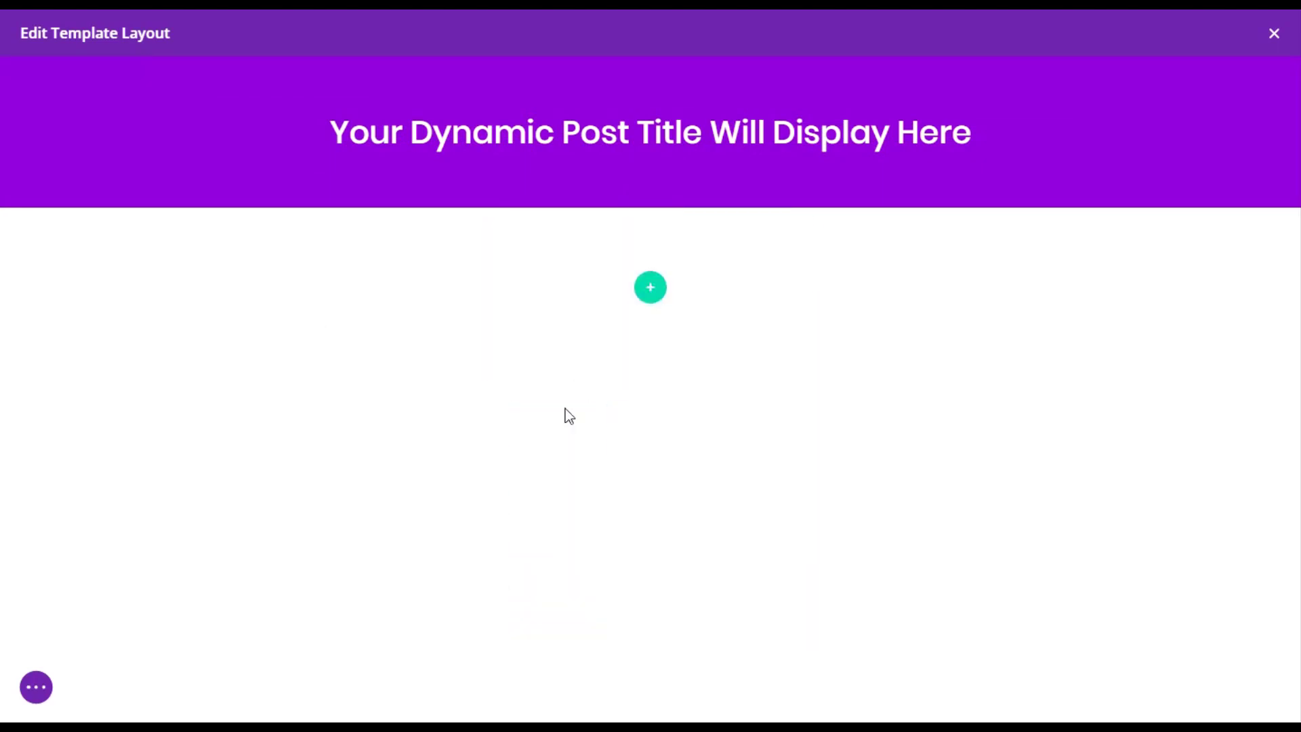
left_click(651, 287)
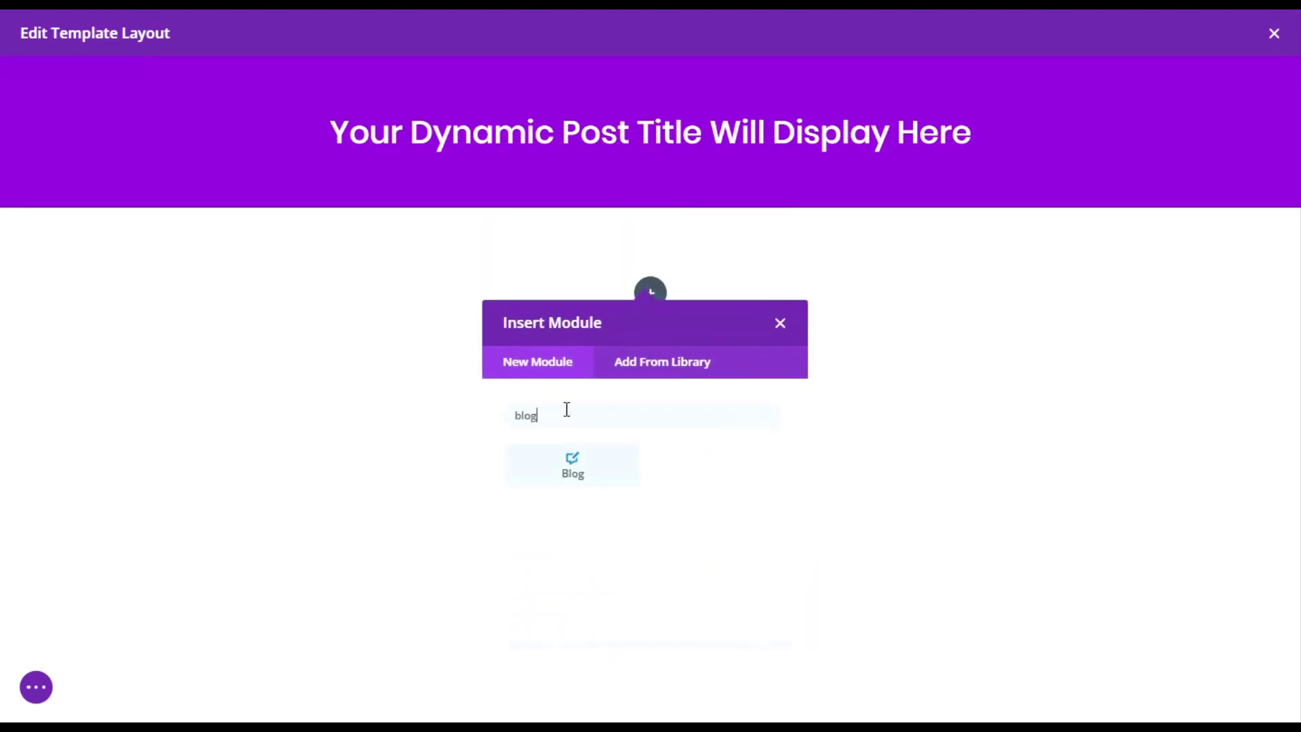
left_click(572, 466)
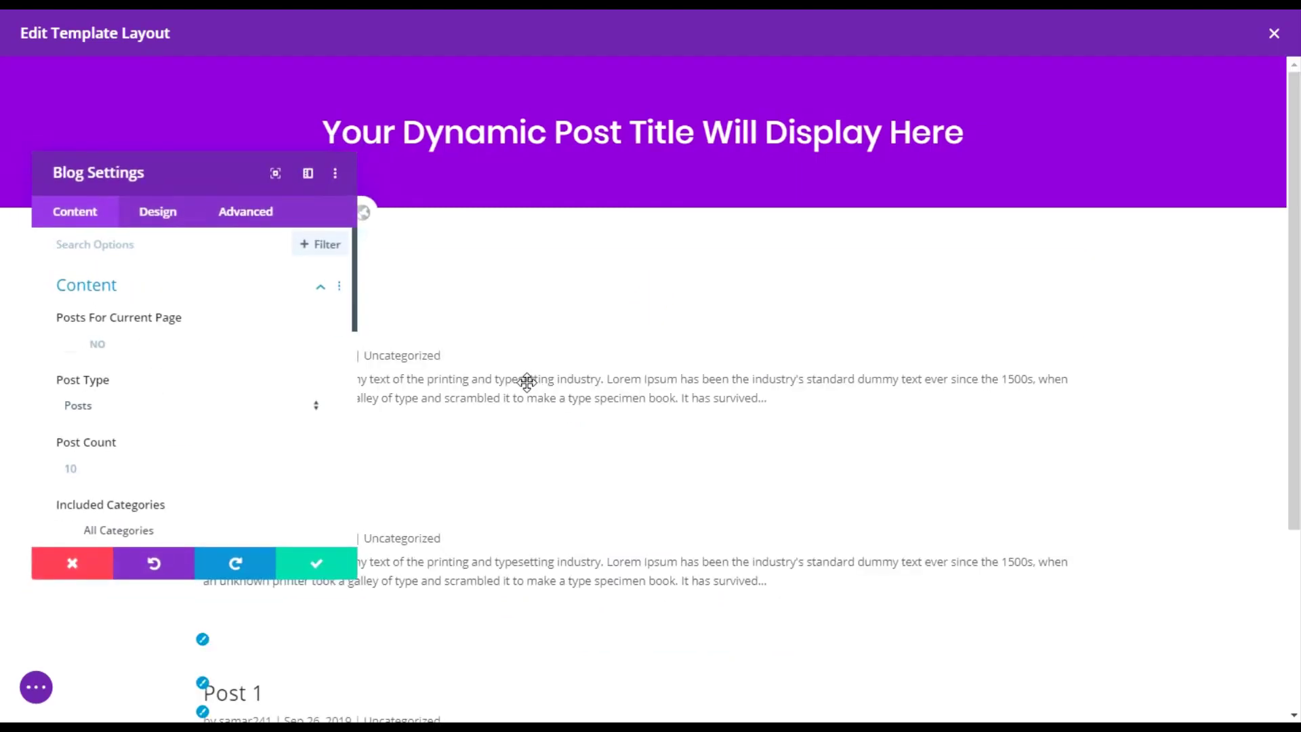
Step: Enable Posts For Current Page and set the blog layout to Grid
scroll("down", 3)
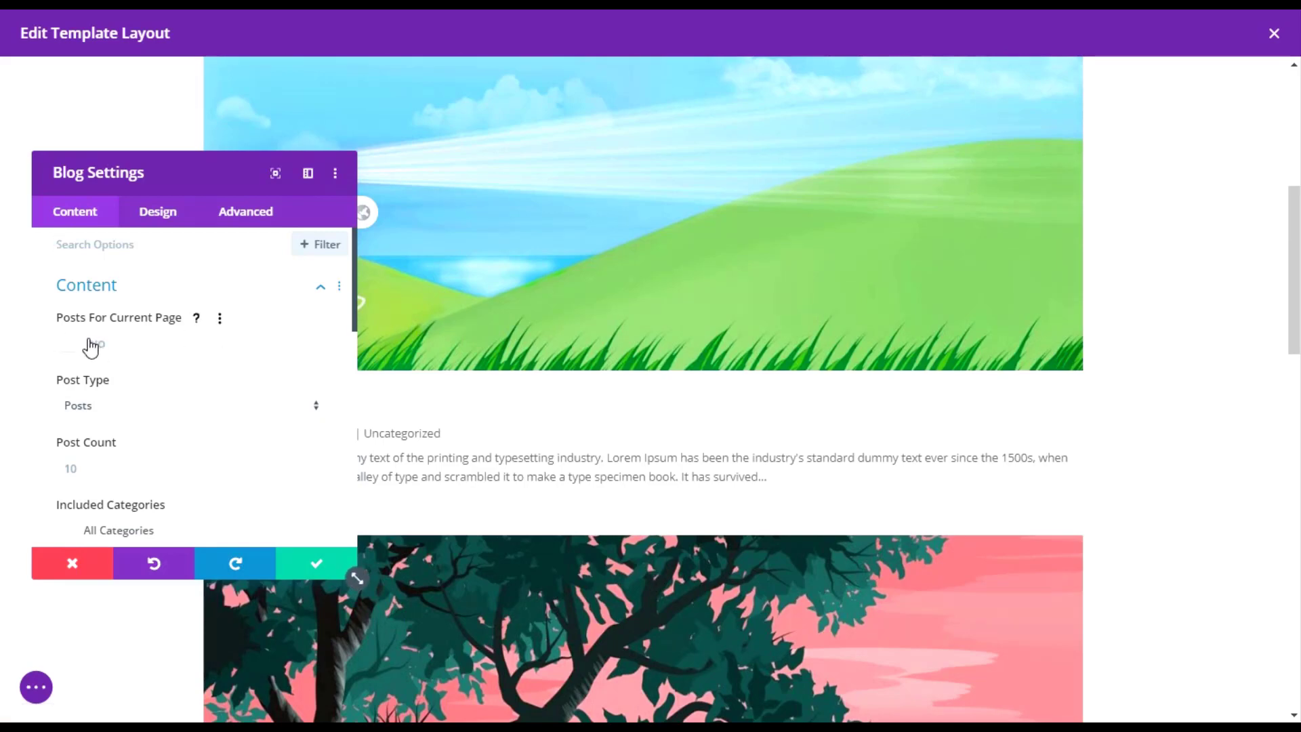
left_click(84, 345)
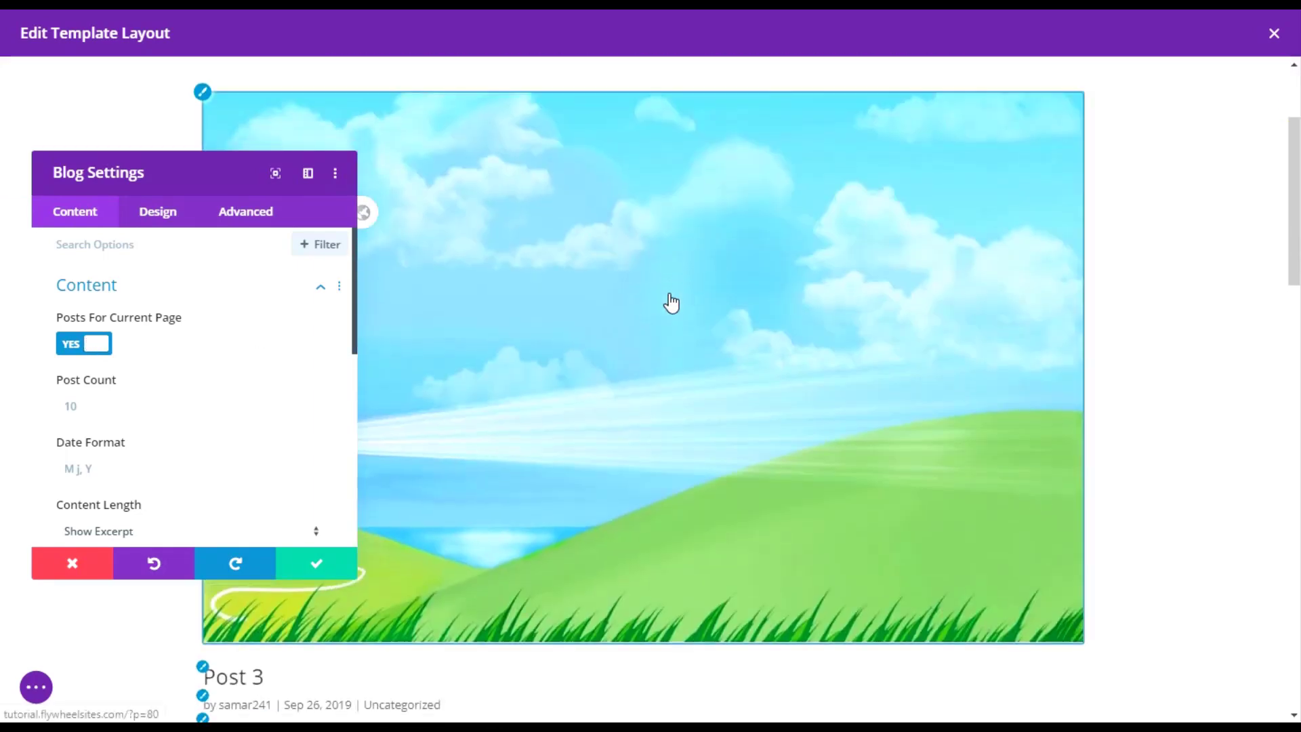
left_click(157, 212)
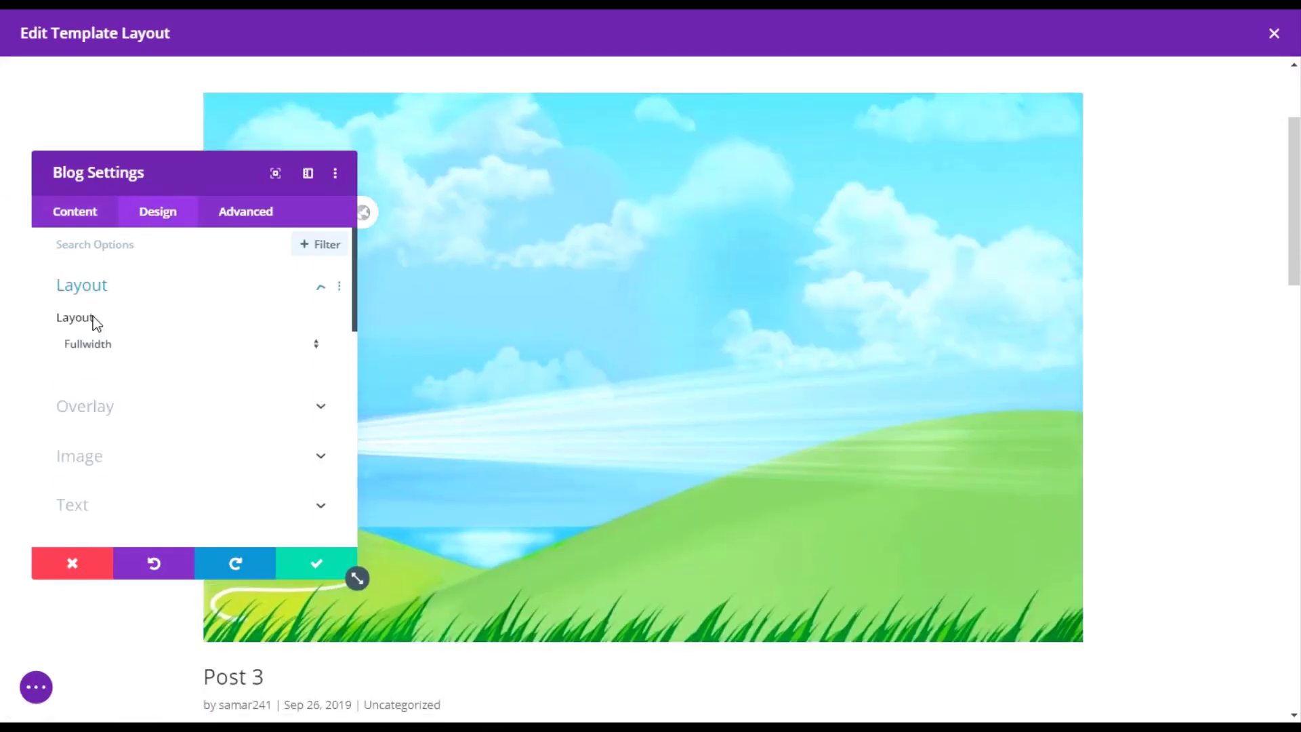
left_click(314, 344)
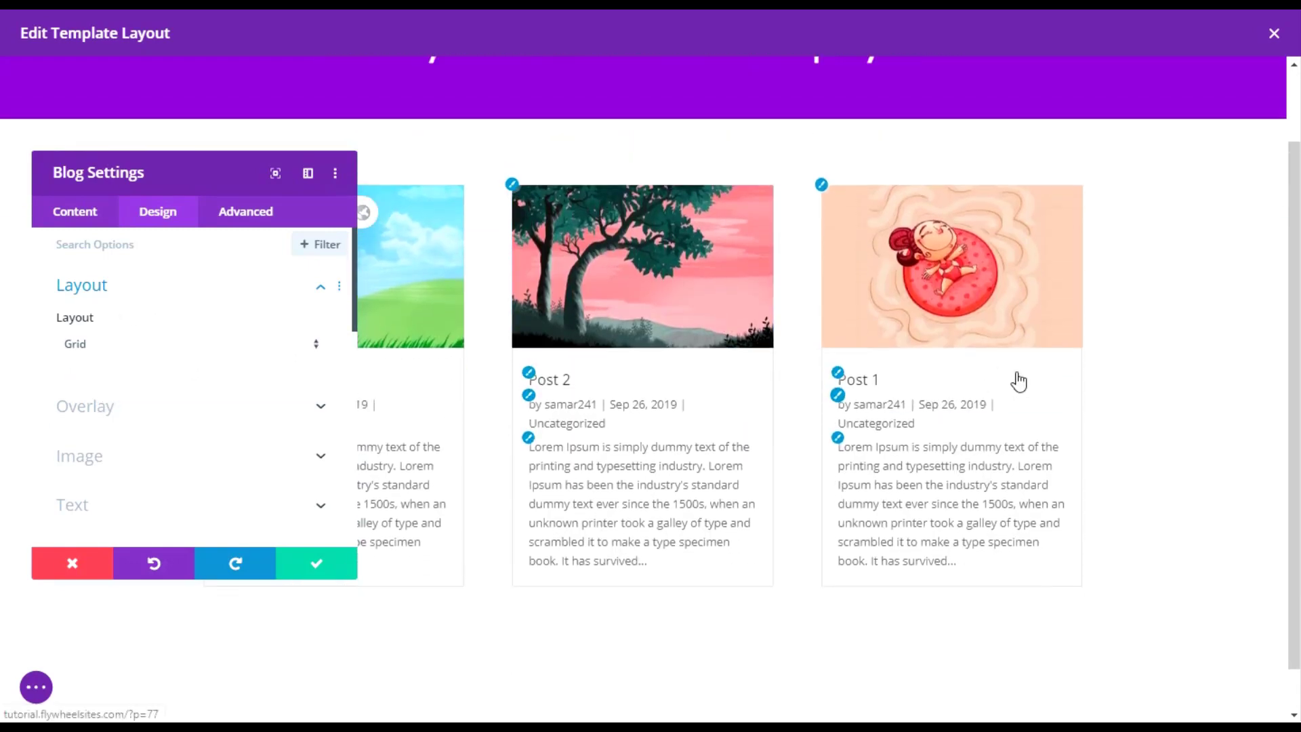
Step: Show read more links on each post, keeping excerpts and pagination on
left_click(75, 211)
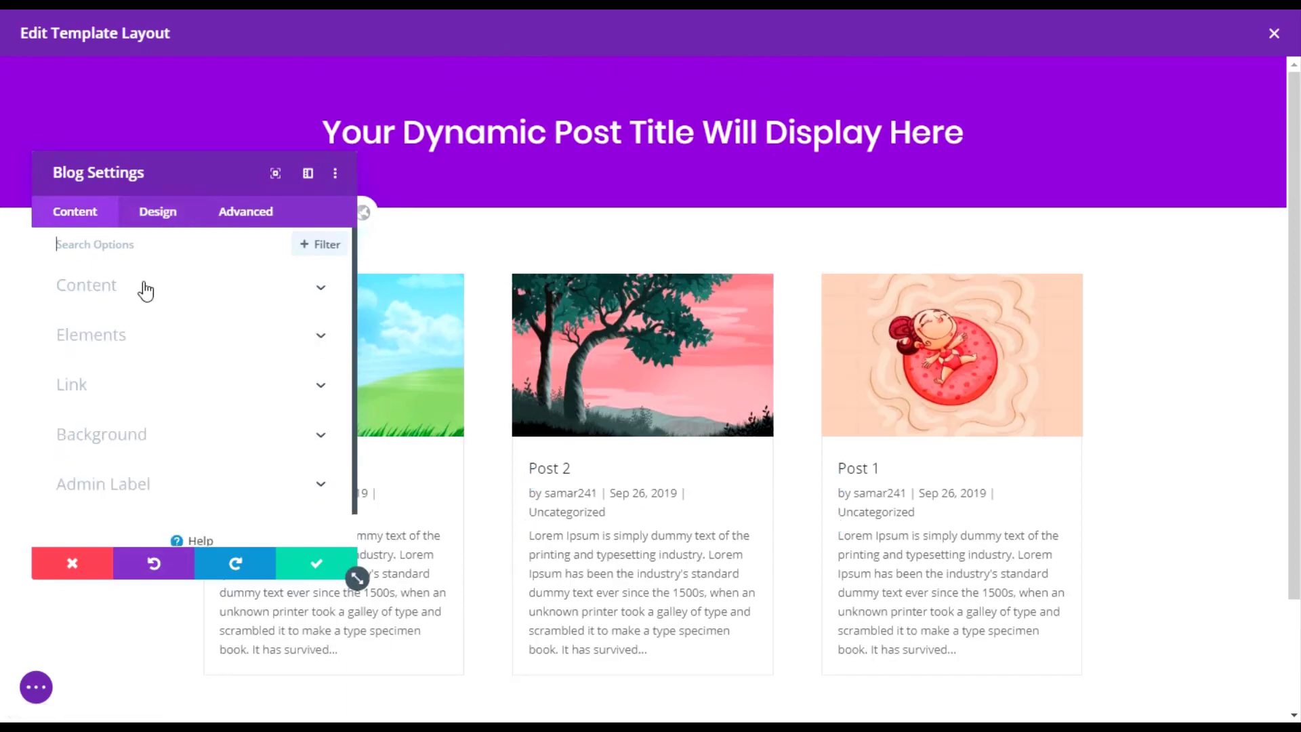
mouse_move(111, 364)
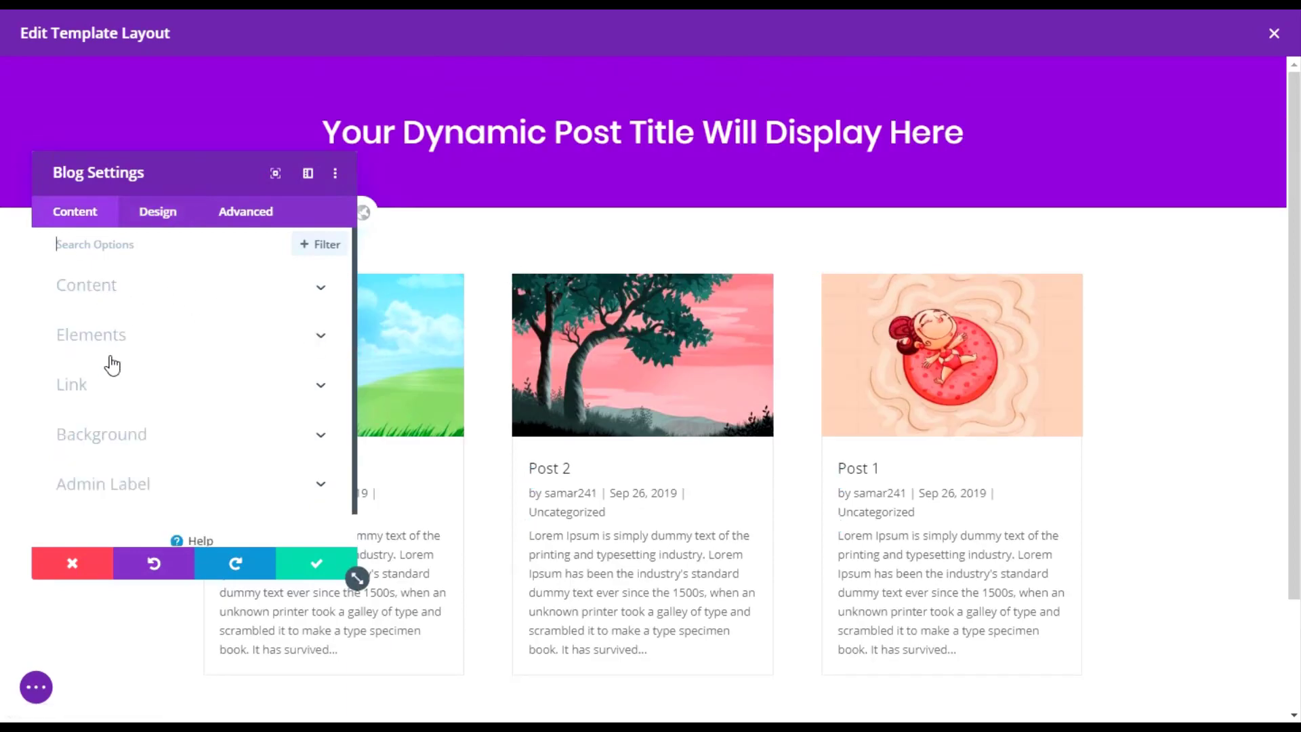
left_click(91, 335)
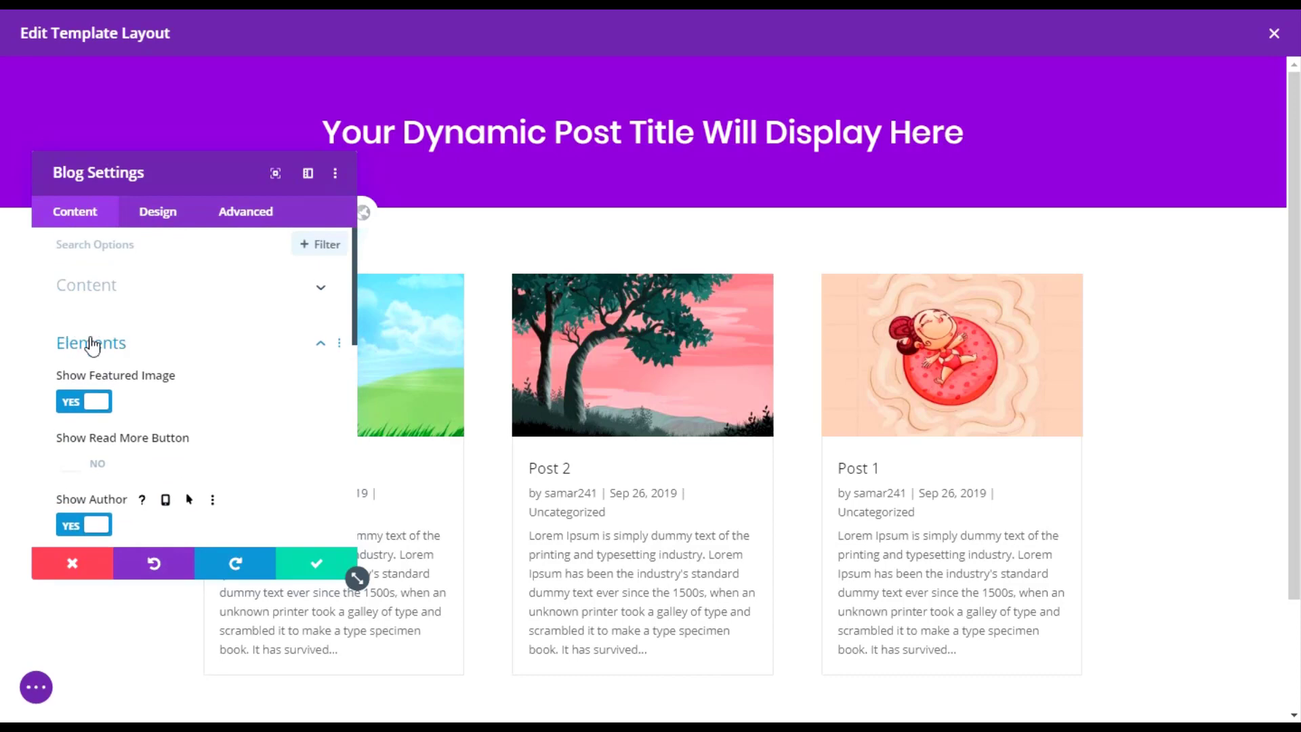
left_click(83, 463)
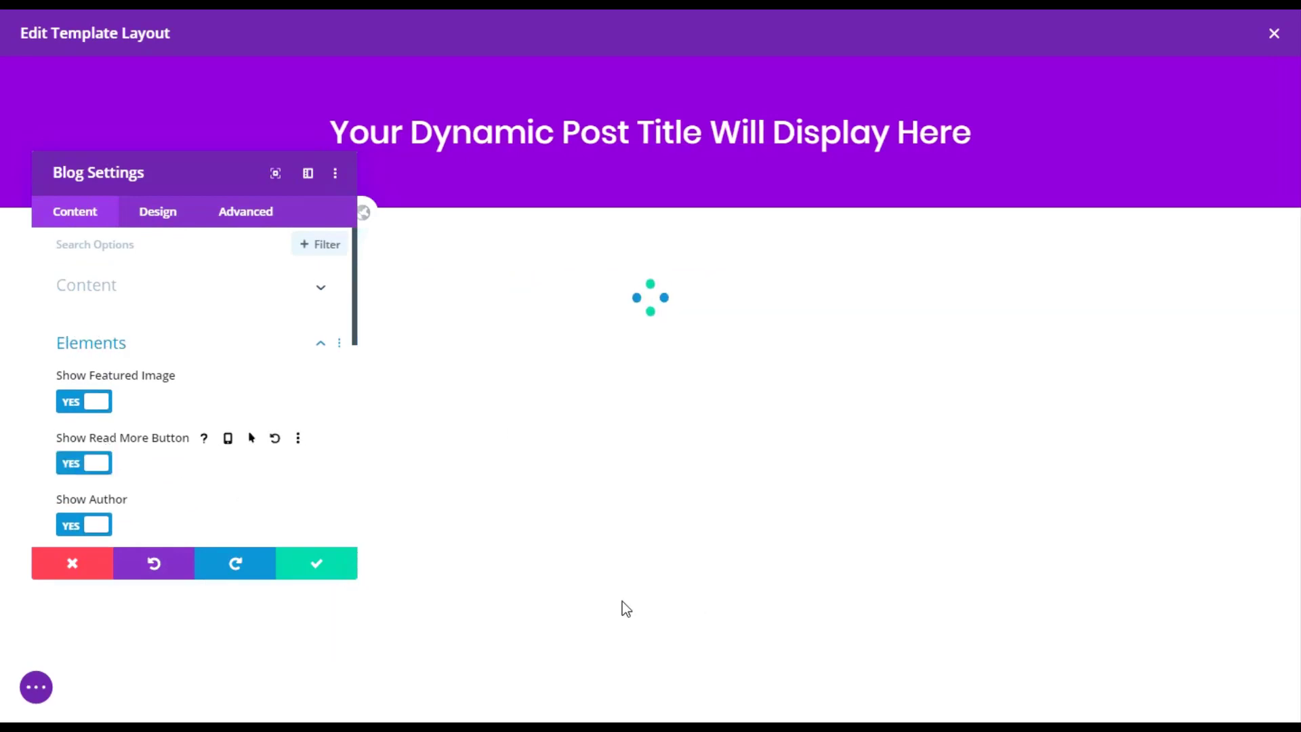
mouse_move(583, 453)
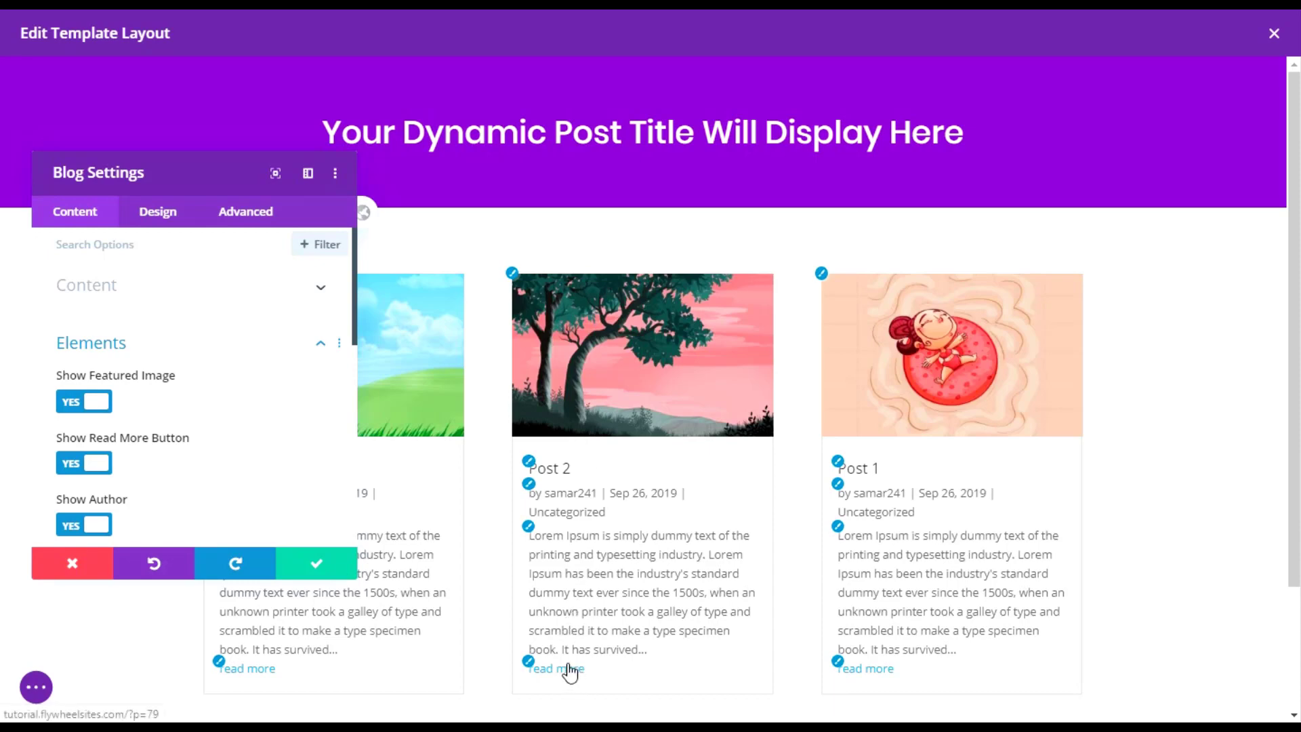
scroll("down", 3)
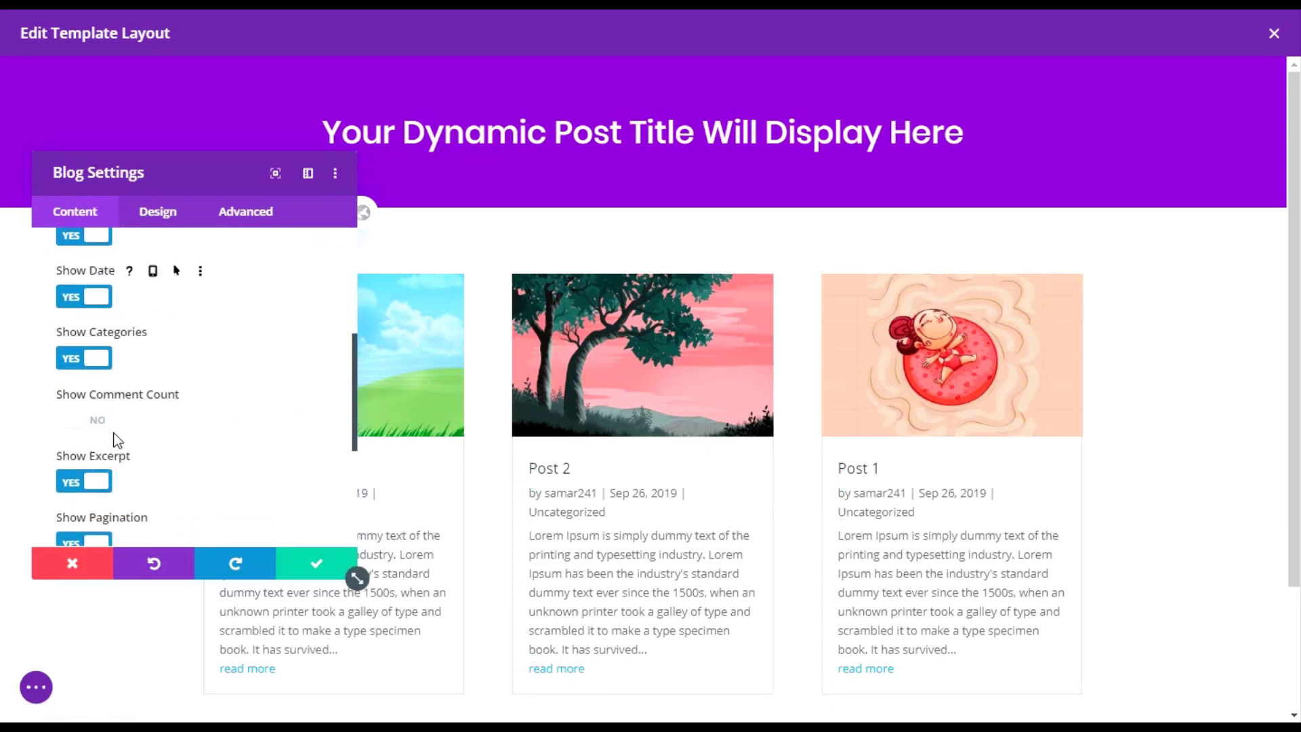
scroll("down", 3)
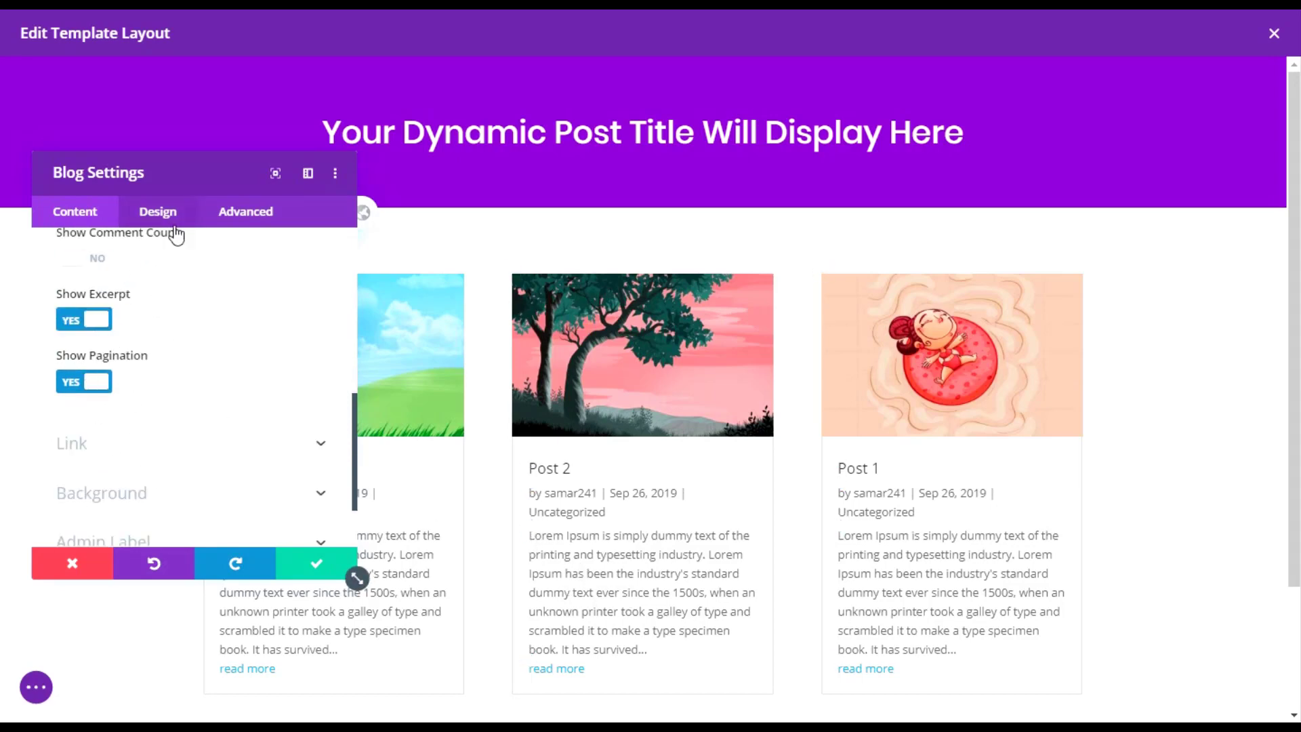
left_click(158, 212)
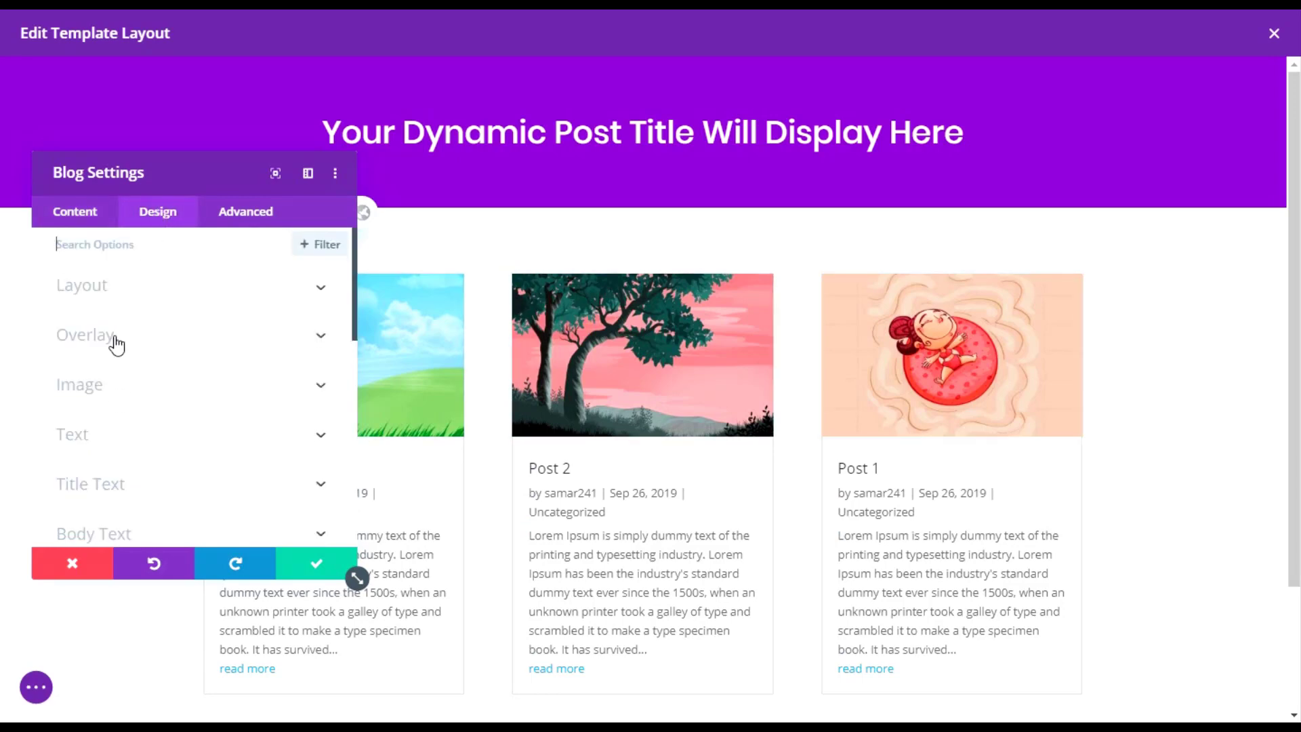
mouse_move(154, 349)
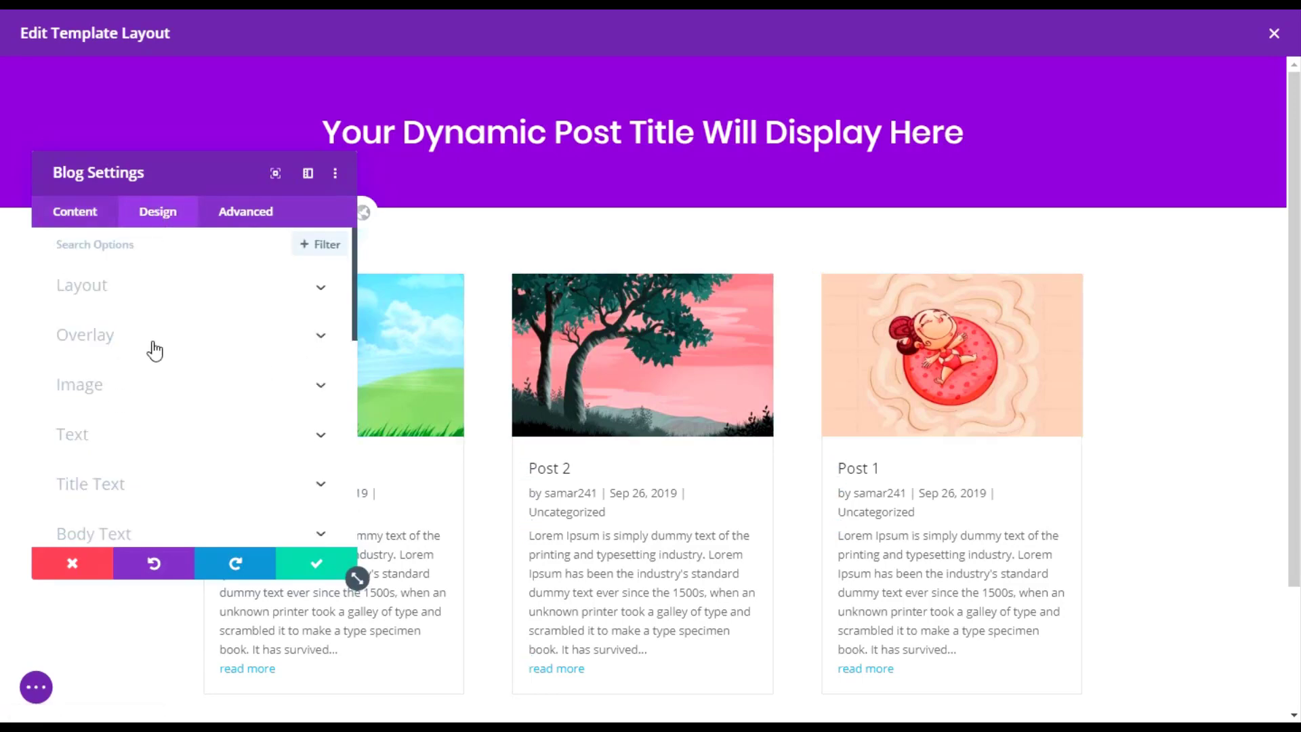
Step: Turn on the Featured Image Overlay under the Overlay options
left_click(84, 334)
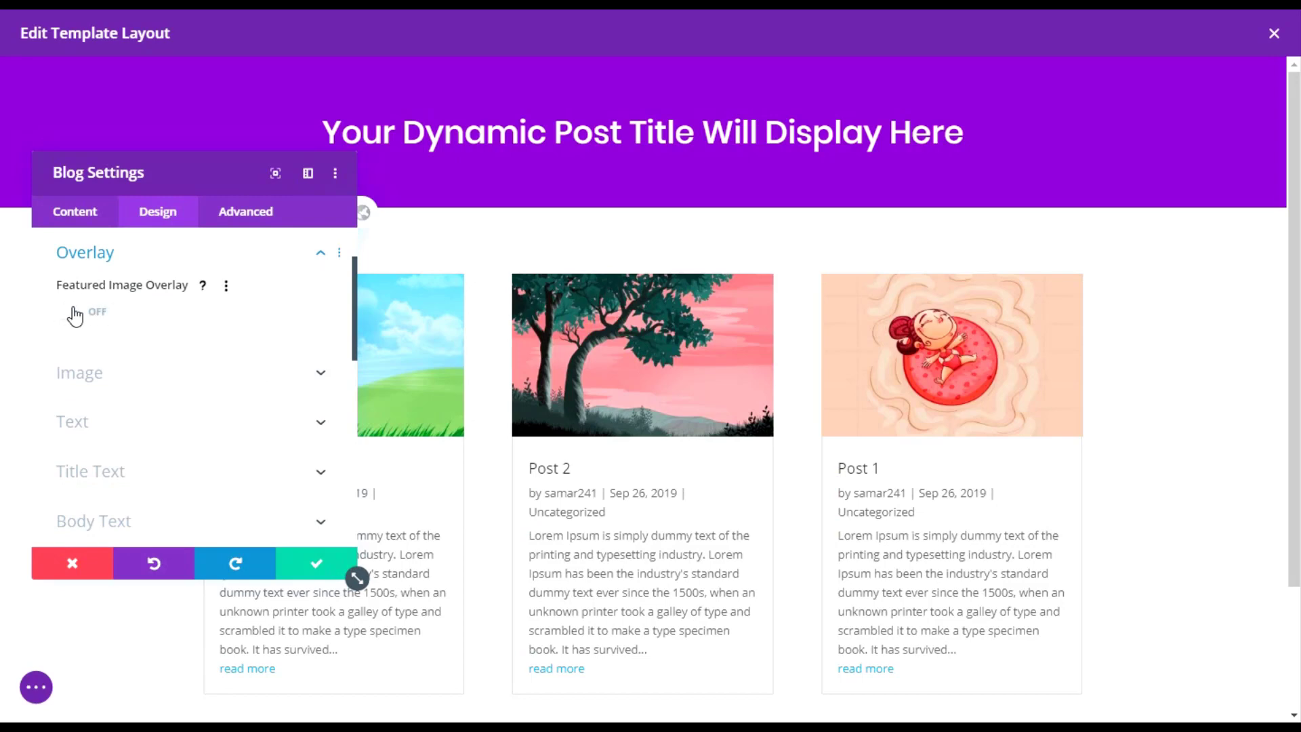
left_click(84, 312)
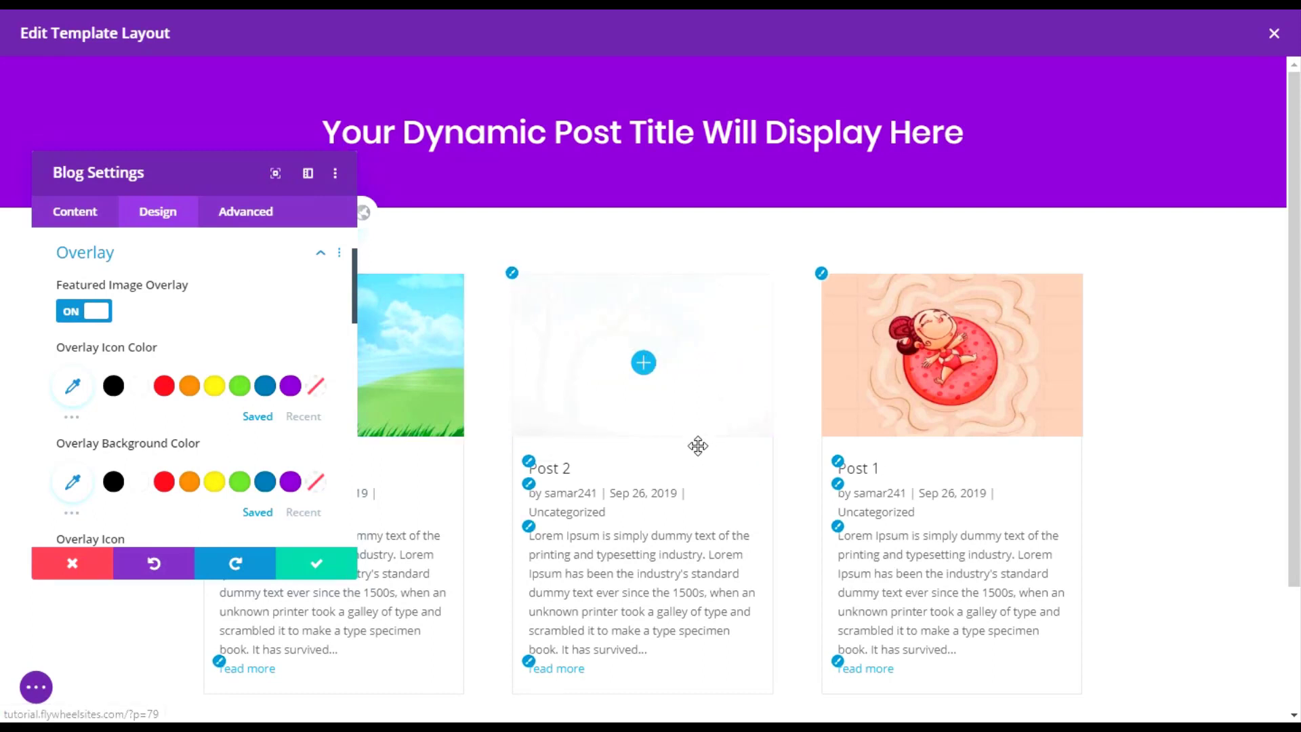
mouse_move(654, 379)
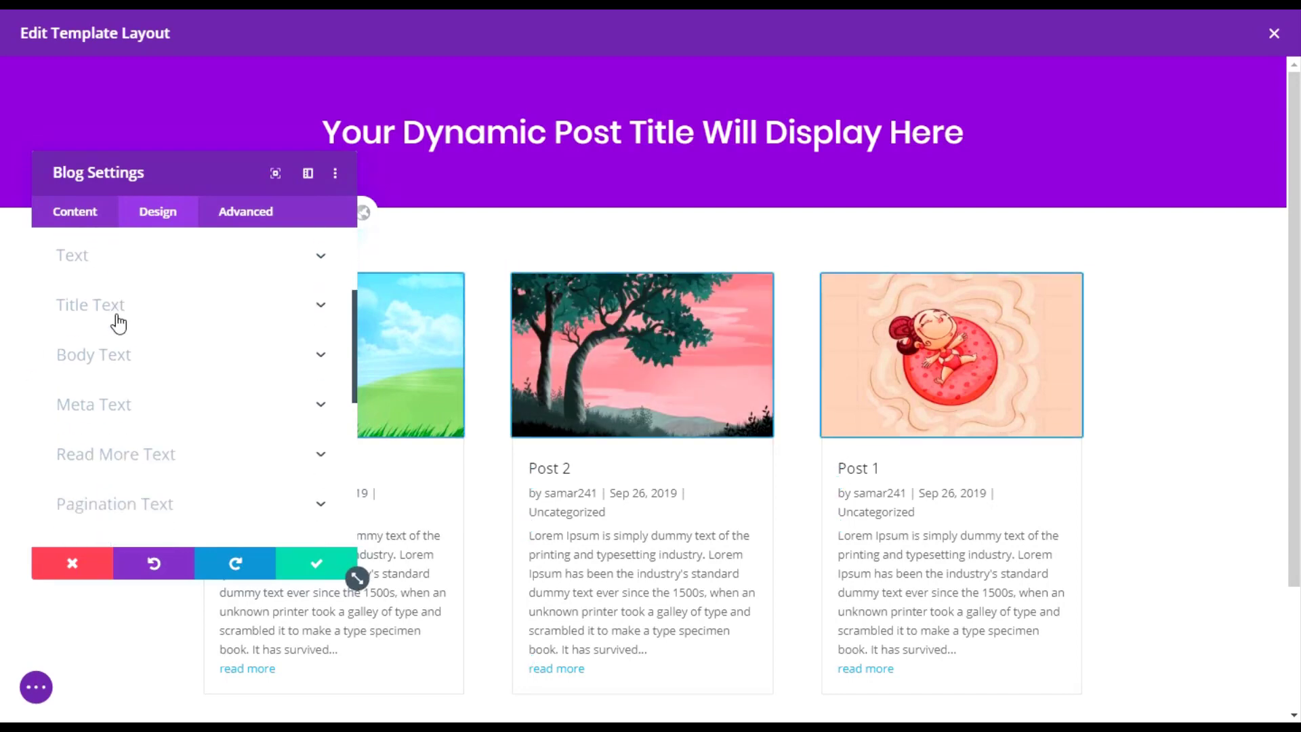
Step: Set post titles in Poppins, then search 'nuni' for the body text font
left_click(89, 305)
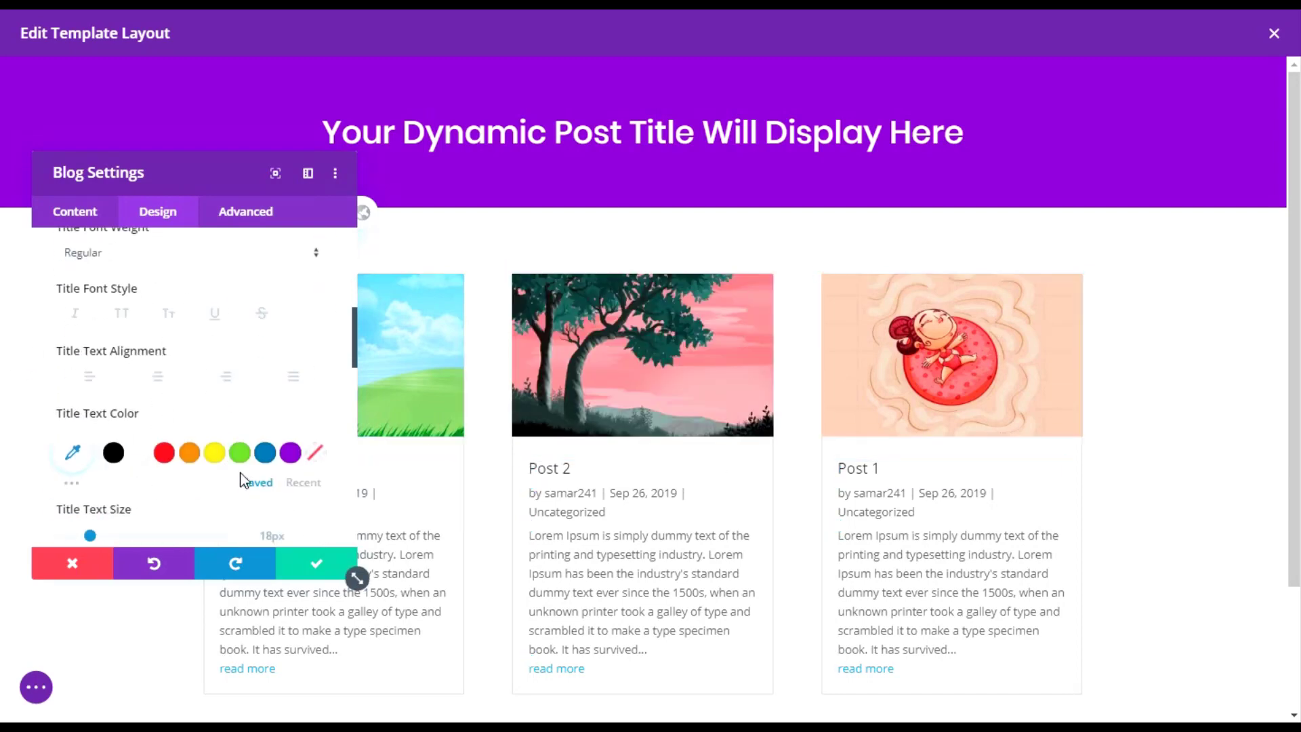
scroll("down", 3)
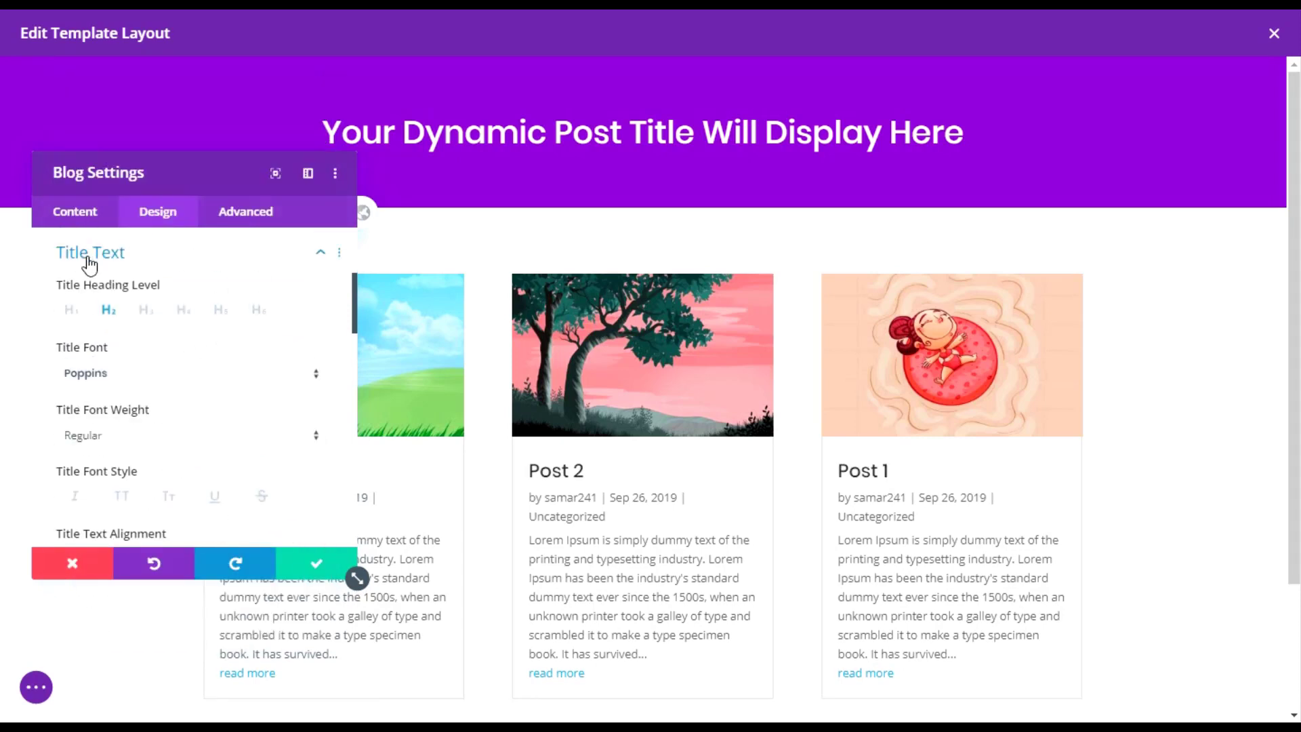
left_click(90, 252)
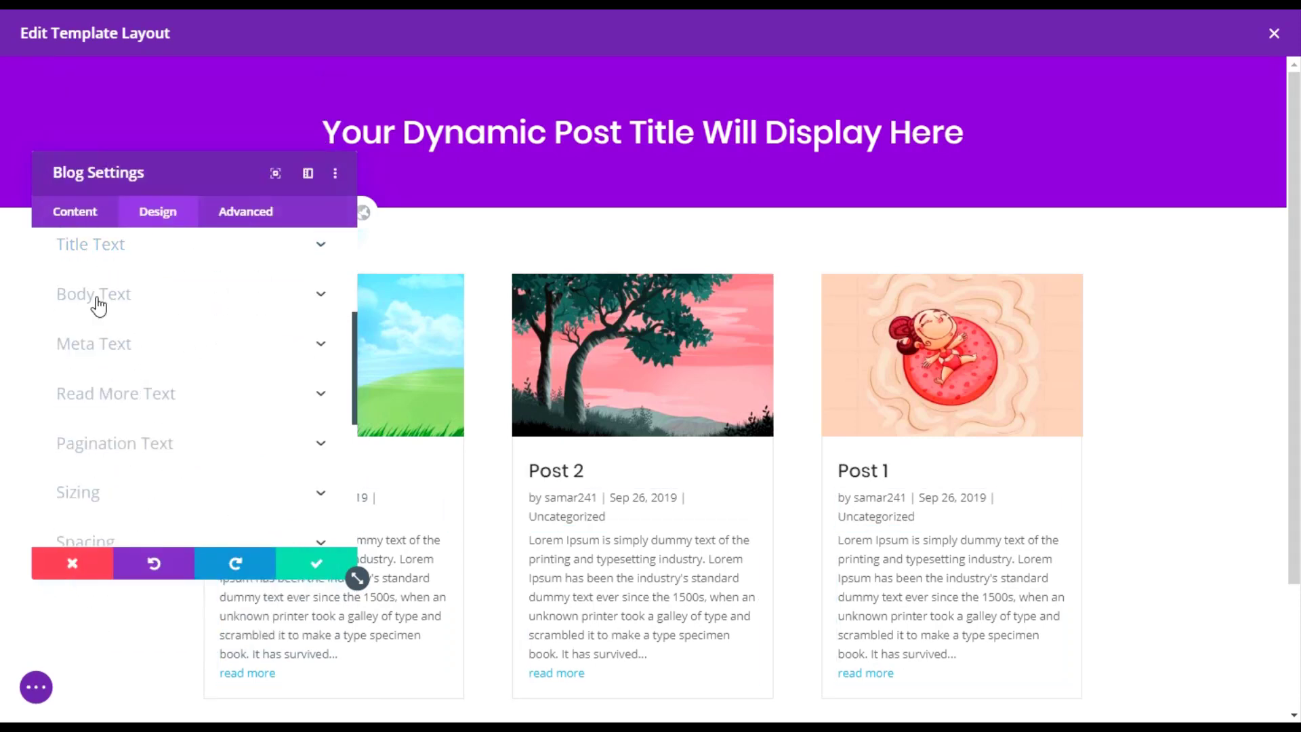
left_click(92, 292)
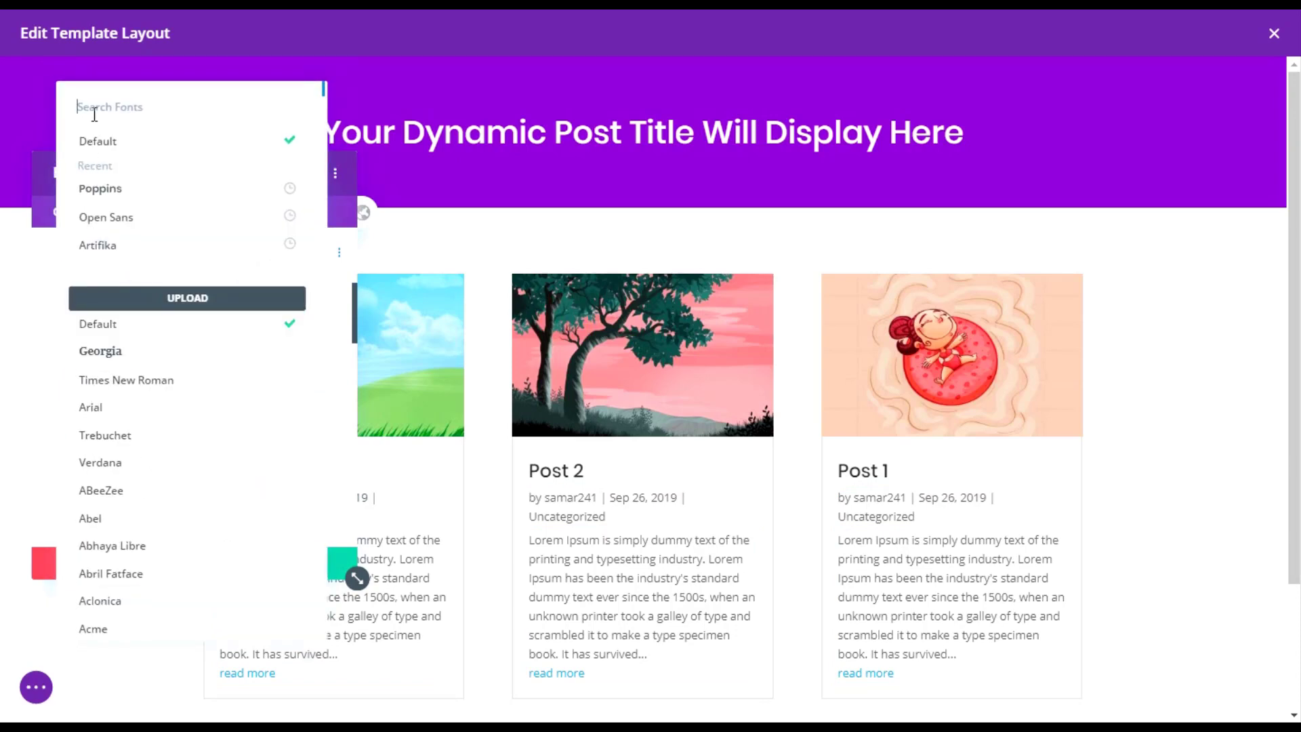
type("nuni")
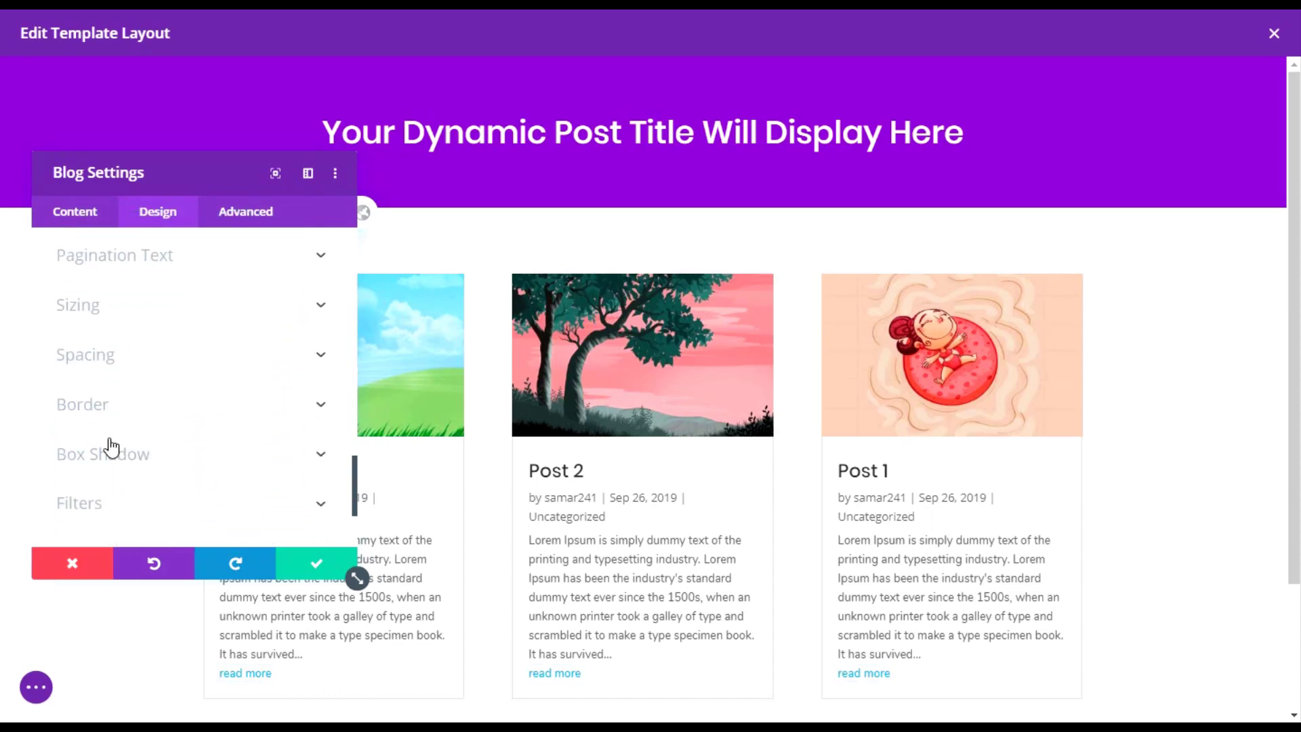
Step: Apply a box shadow preset to the blog cards and lower its blur strength to 7px
left_click(103, 454)
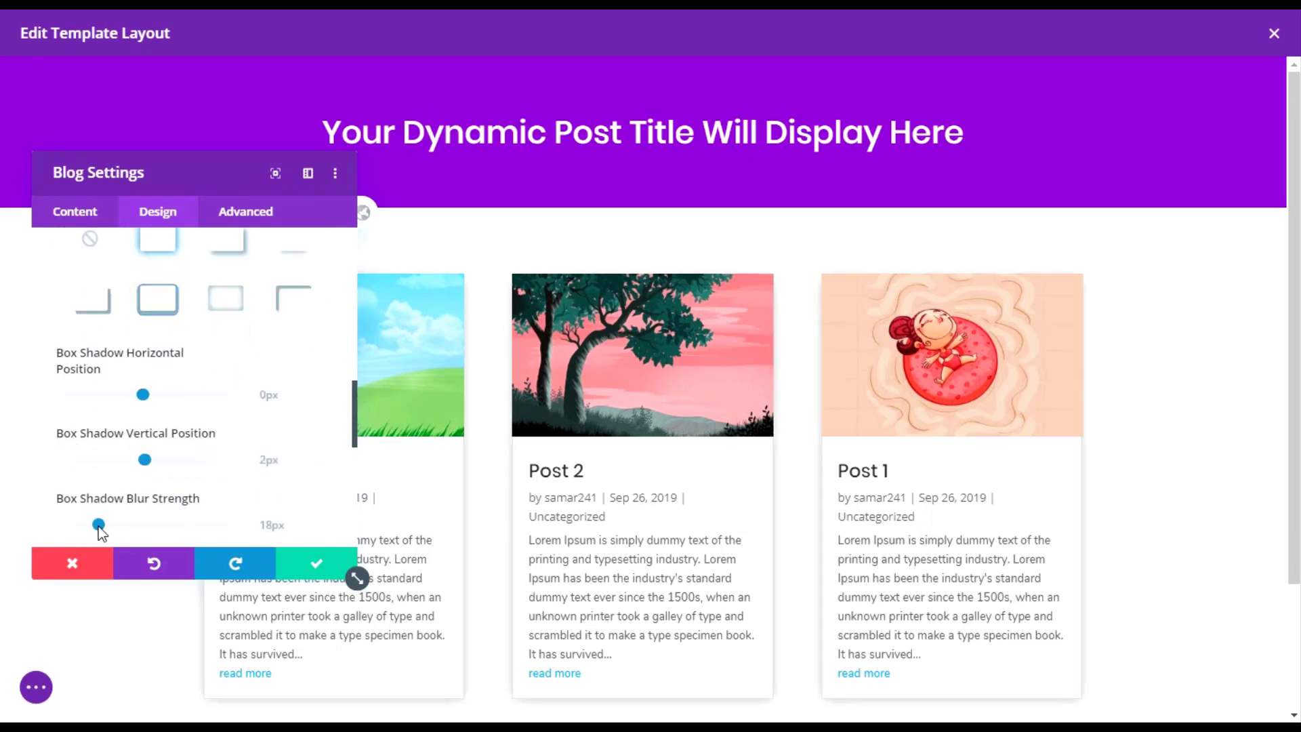
left_click_drag(98, 524, 91, 524)
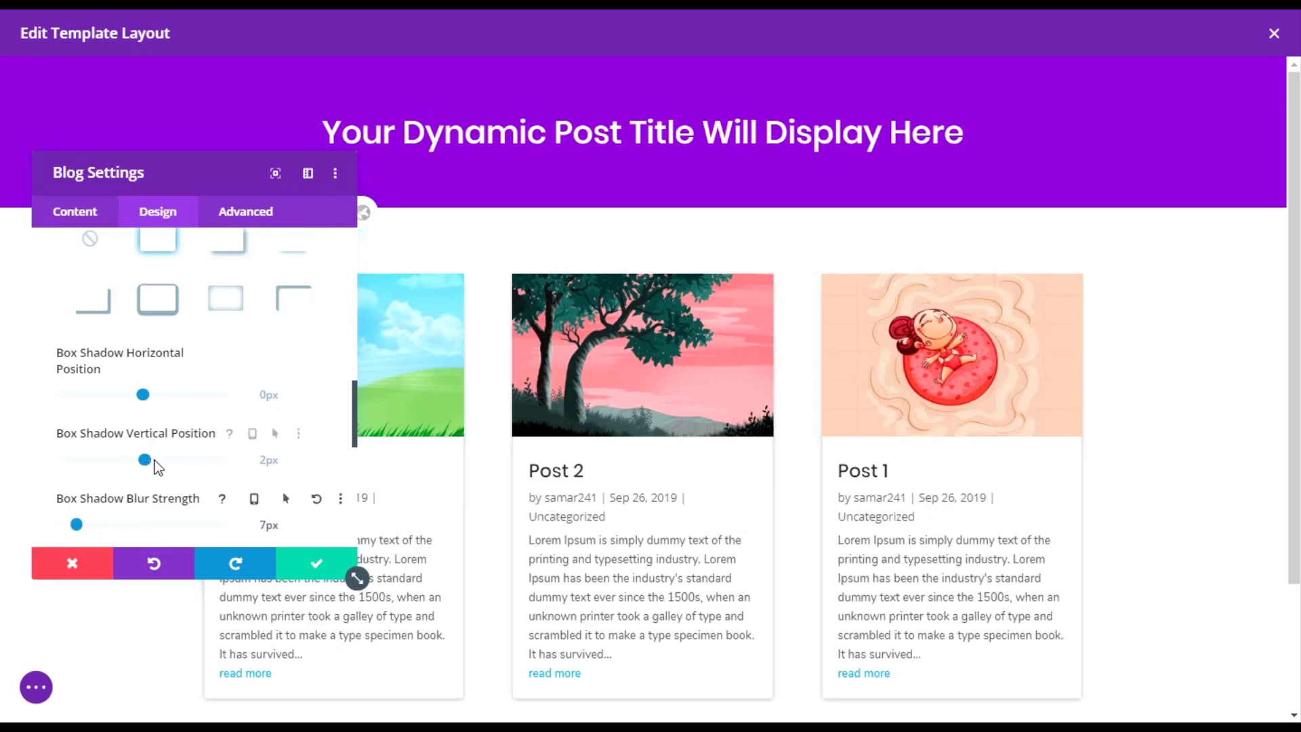
left_click_drag(145, 460, 151, 459)
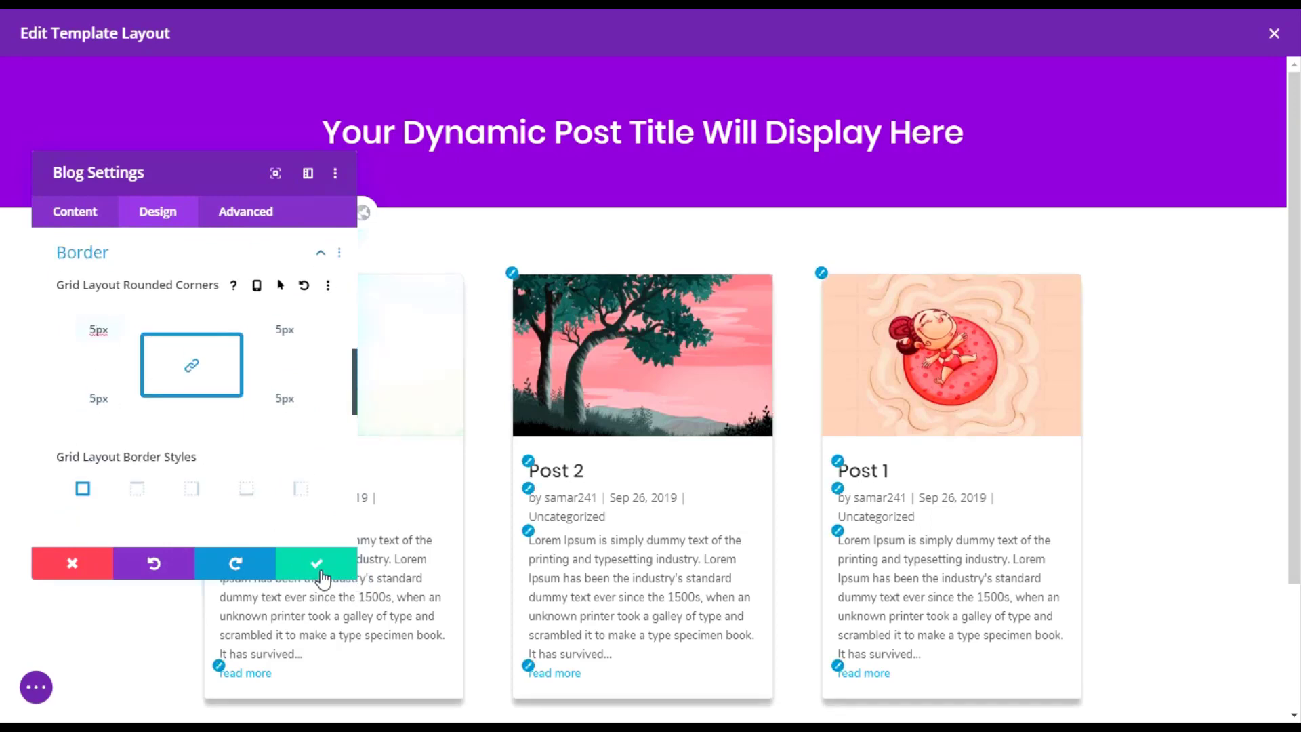
Step: Confirm the Blog module settings and save the All Archive Pages template changes
left_click(320, 563)
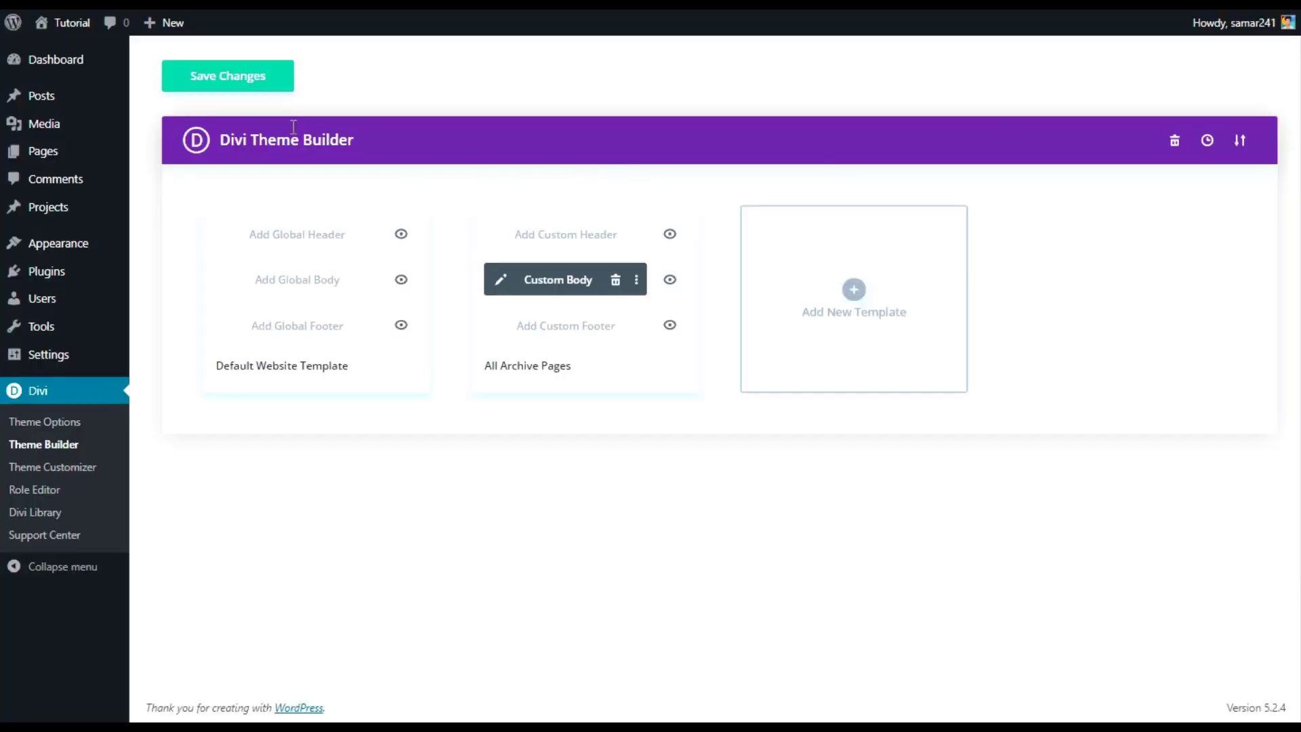
left_click(228, 76)
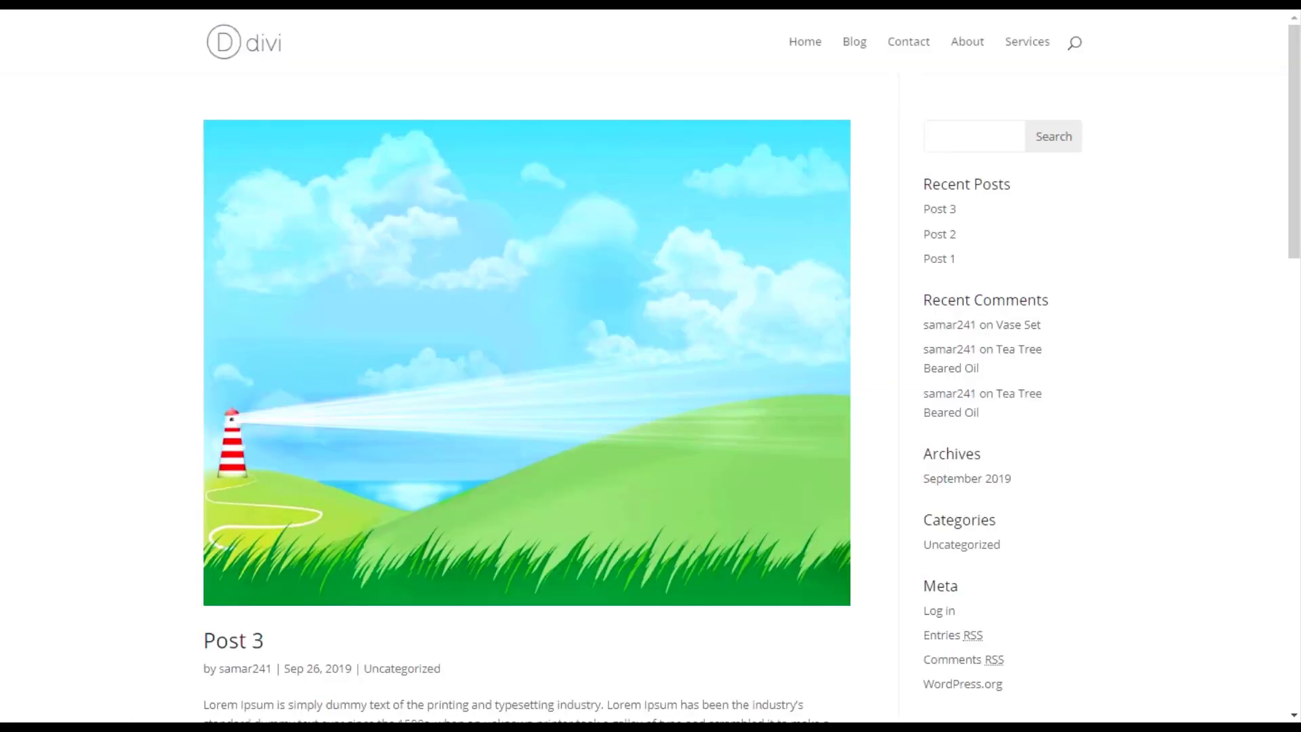
mouse_move(257, 152)
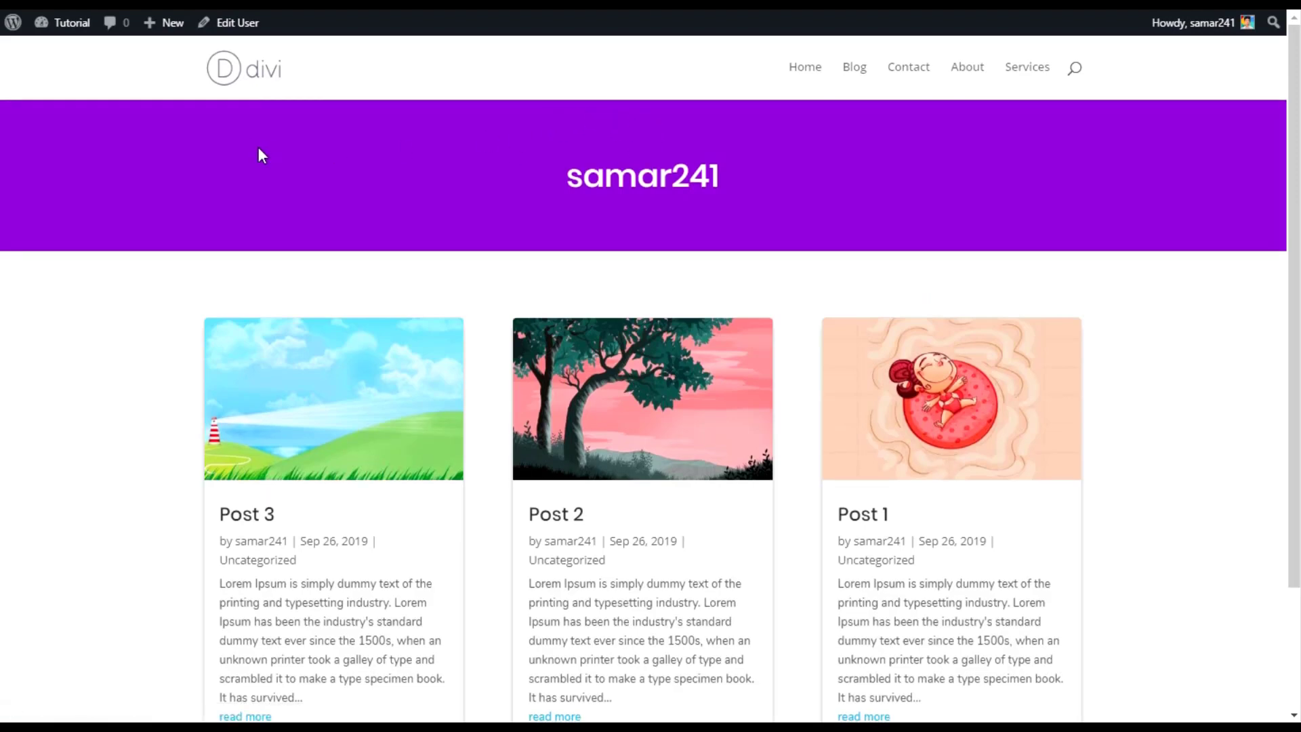
Step: Highlight the dynamic title in the author archive's purple header and scroll the post grid
double_click(618, 175)
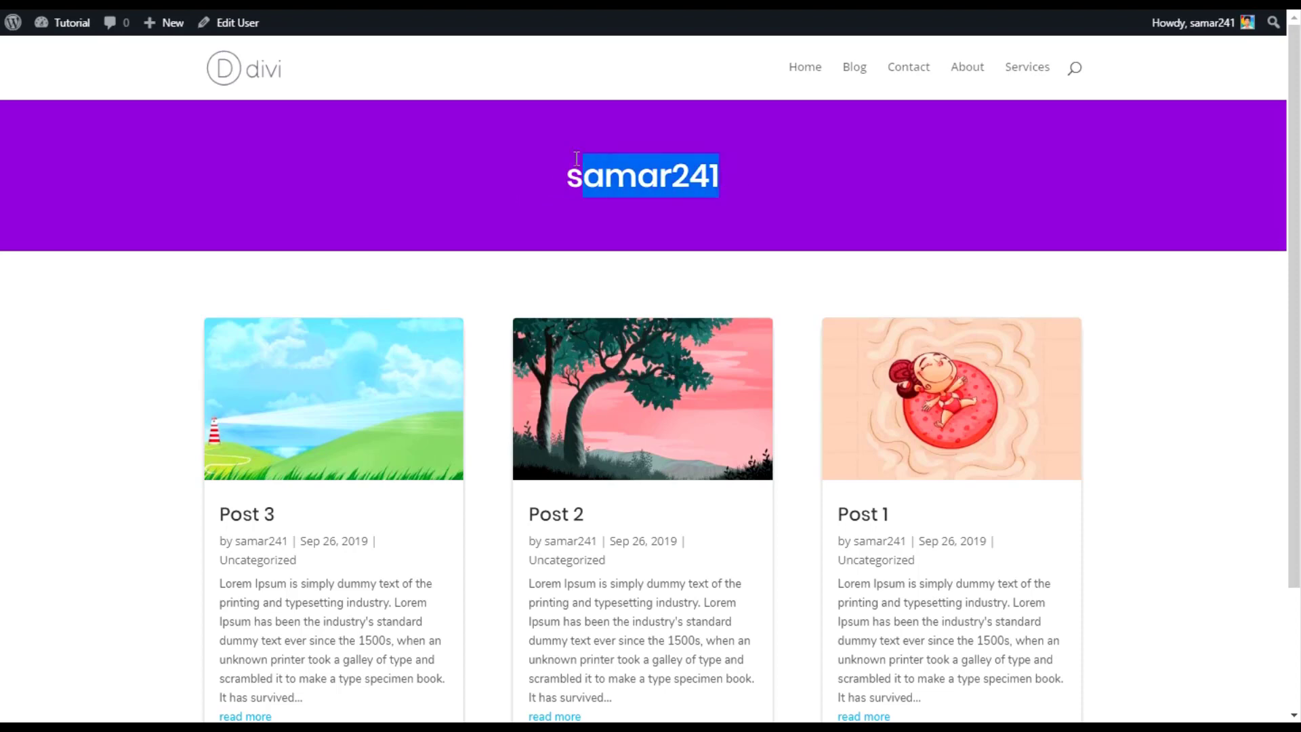
scroll("down", 3)
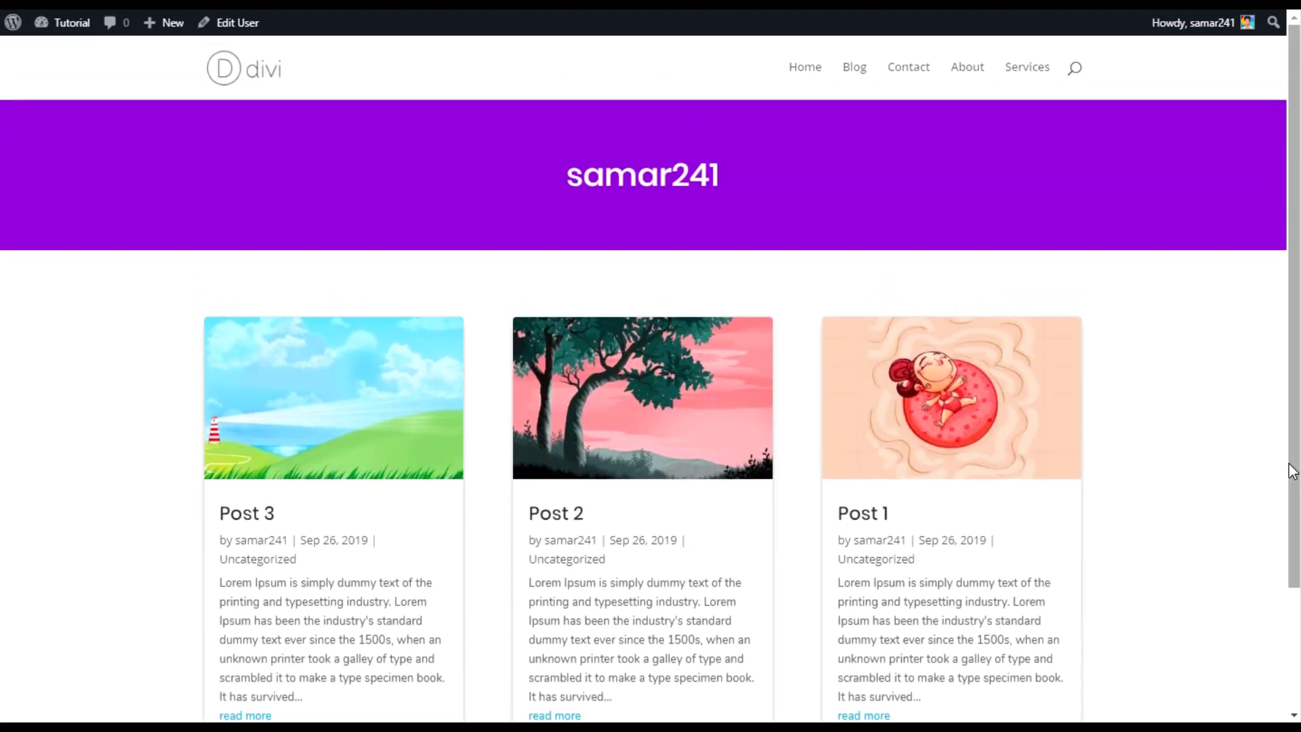
mouse_move(1179, 472)
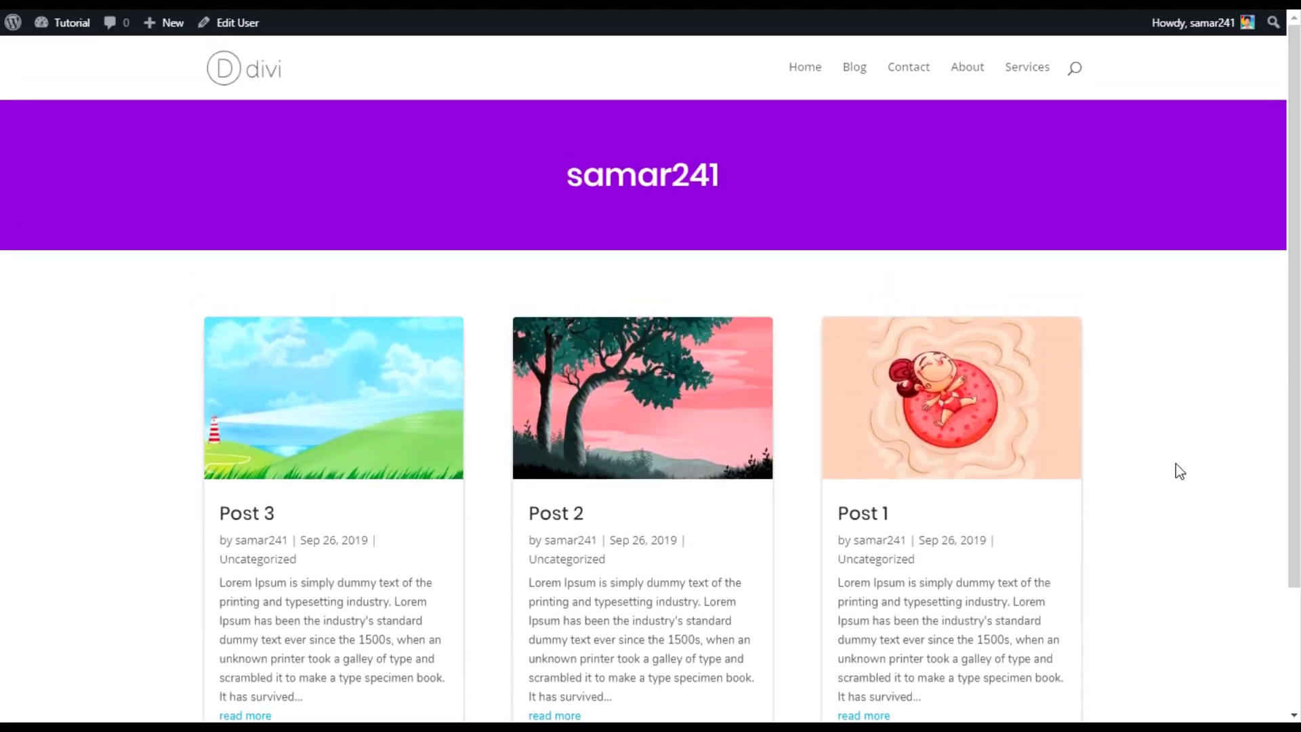
mouse_move(466, 279)
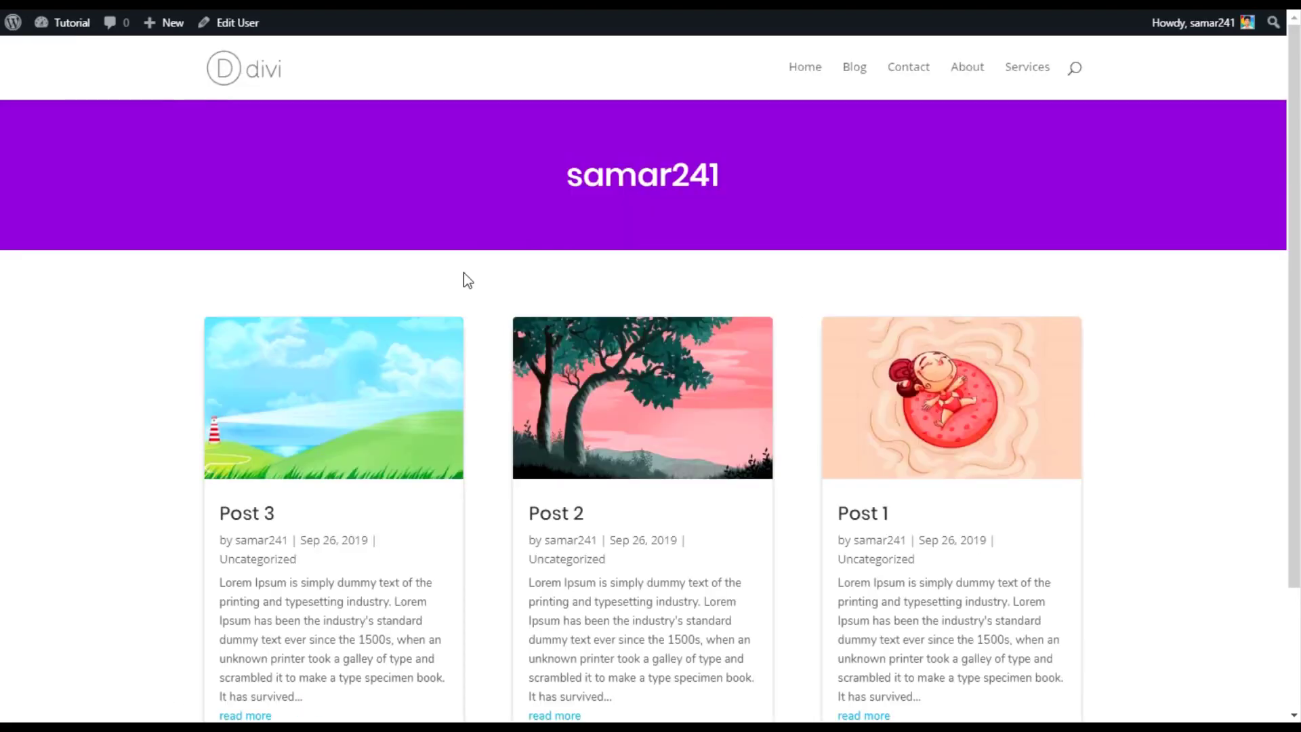
scroll("down", 3)
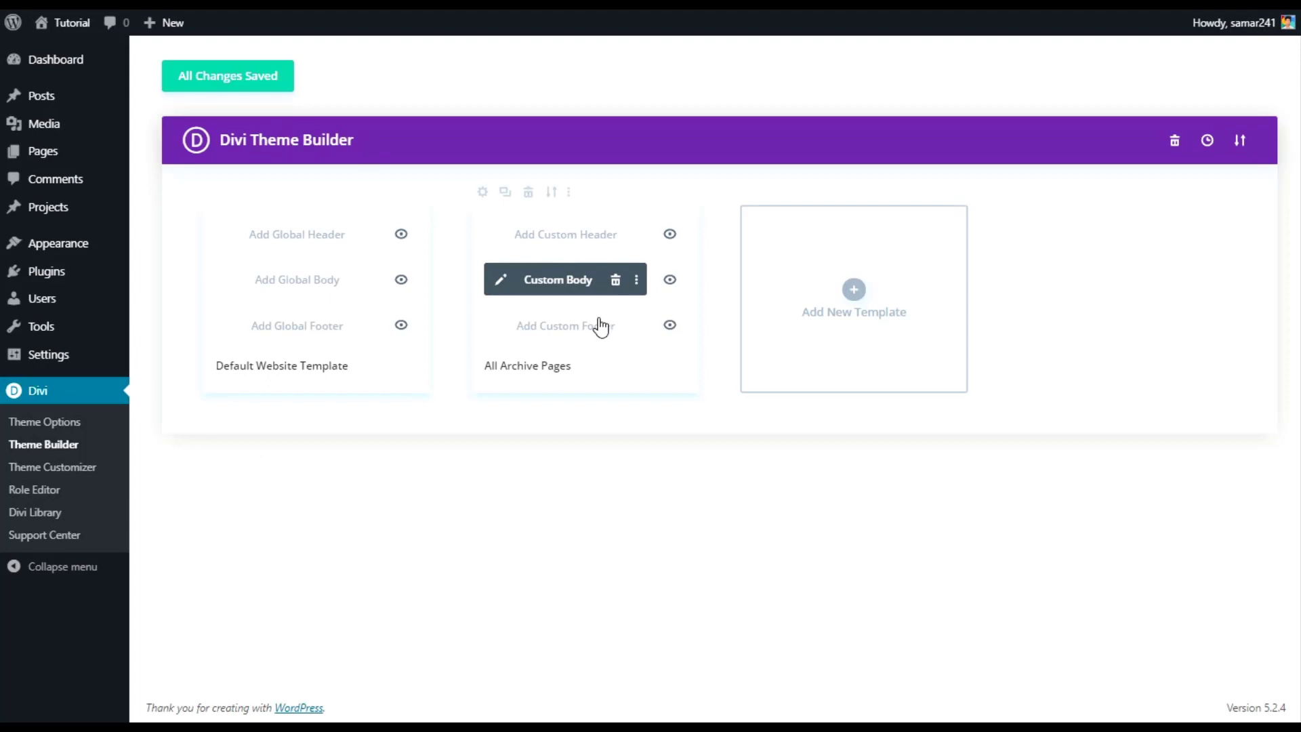
Step: Add a new template assigned to Search Results under Other and start its custom body
left_click(854, 290)
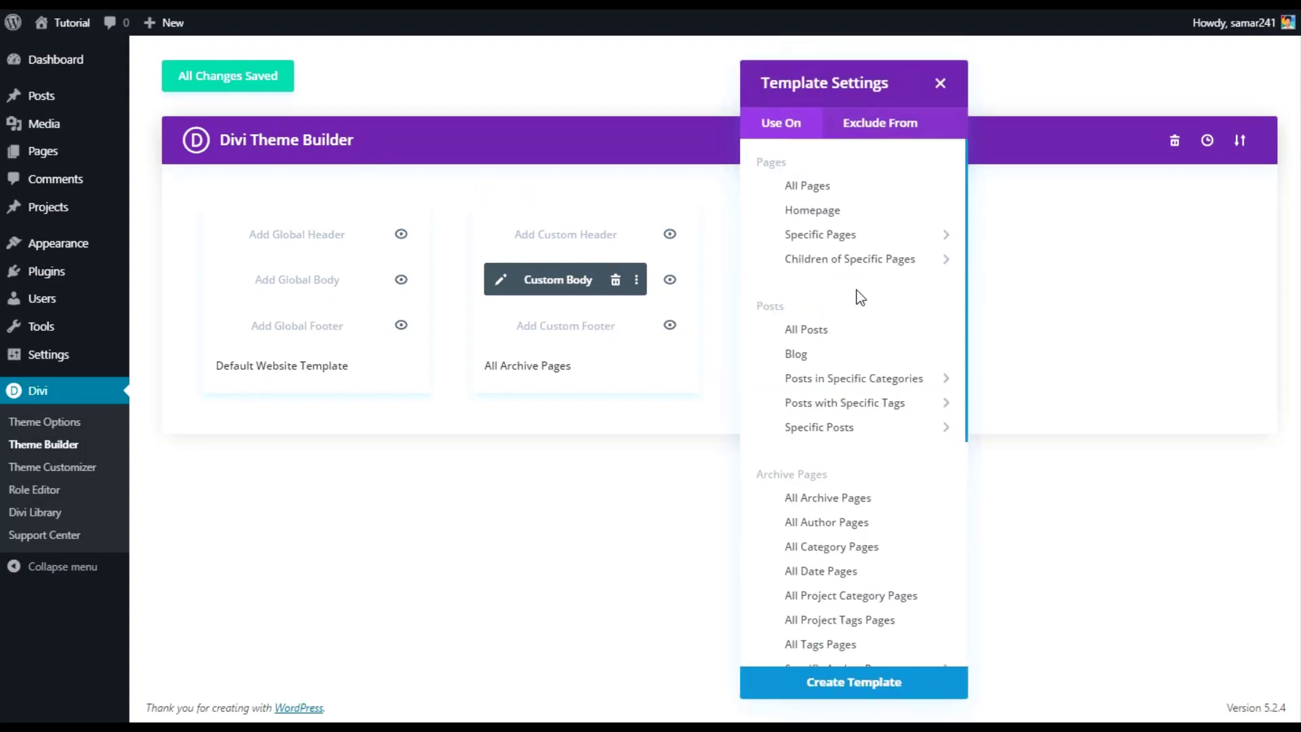
scroll("down", 3)
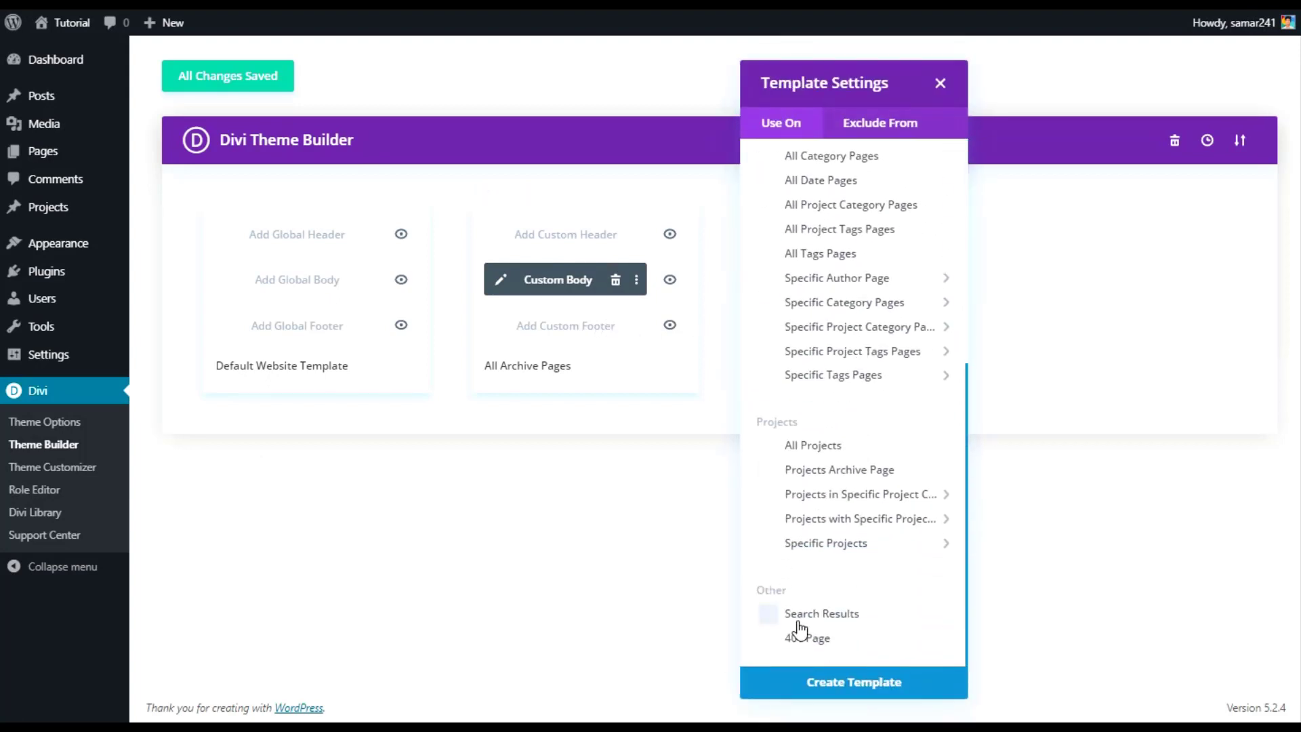
left_click(767, 614)
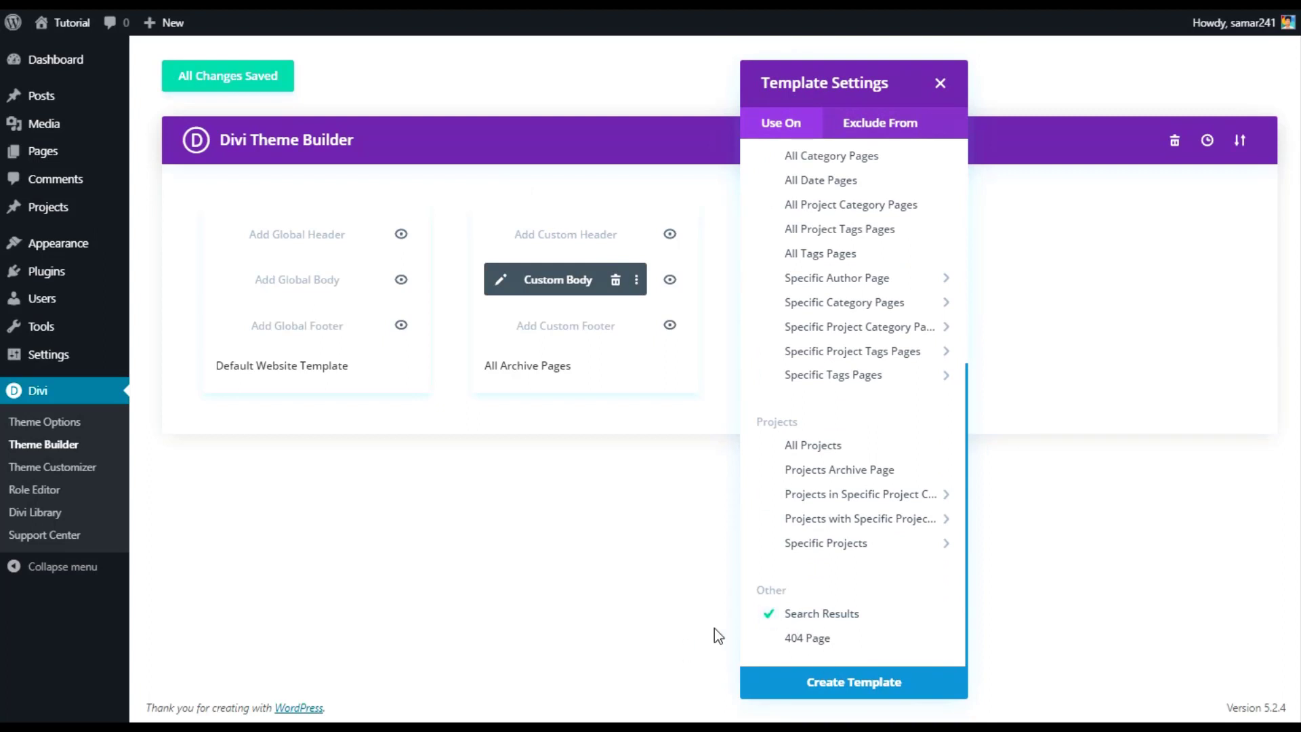
mouse_move(890, 697)
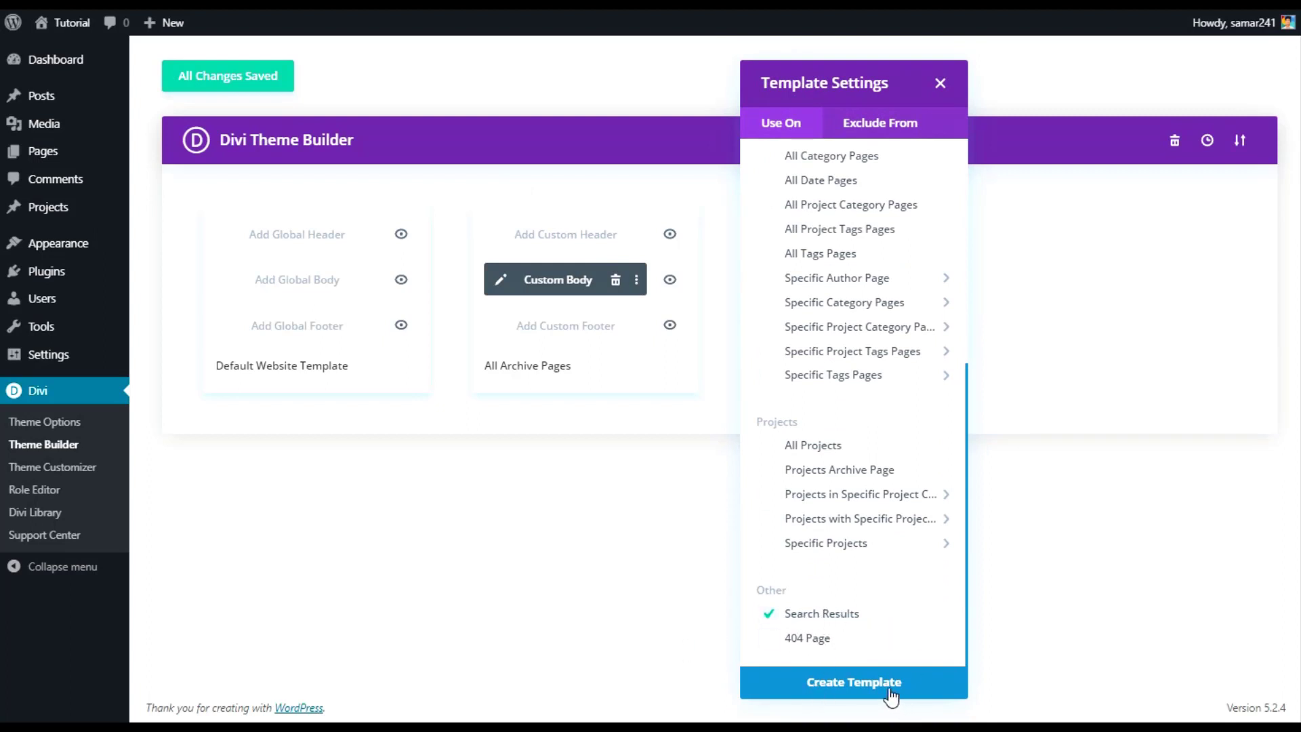
left_click(853, 682)
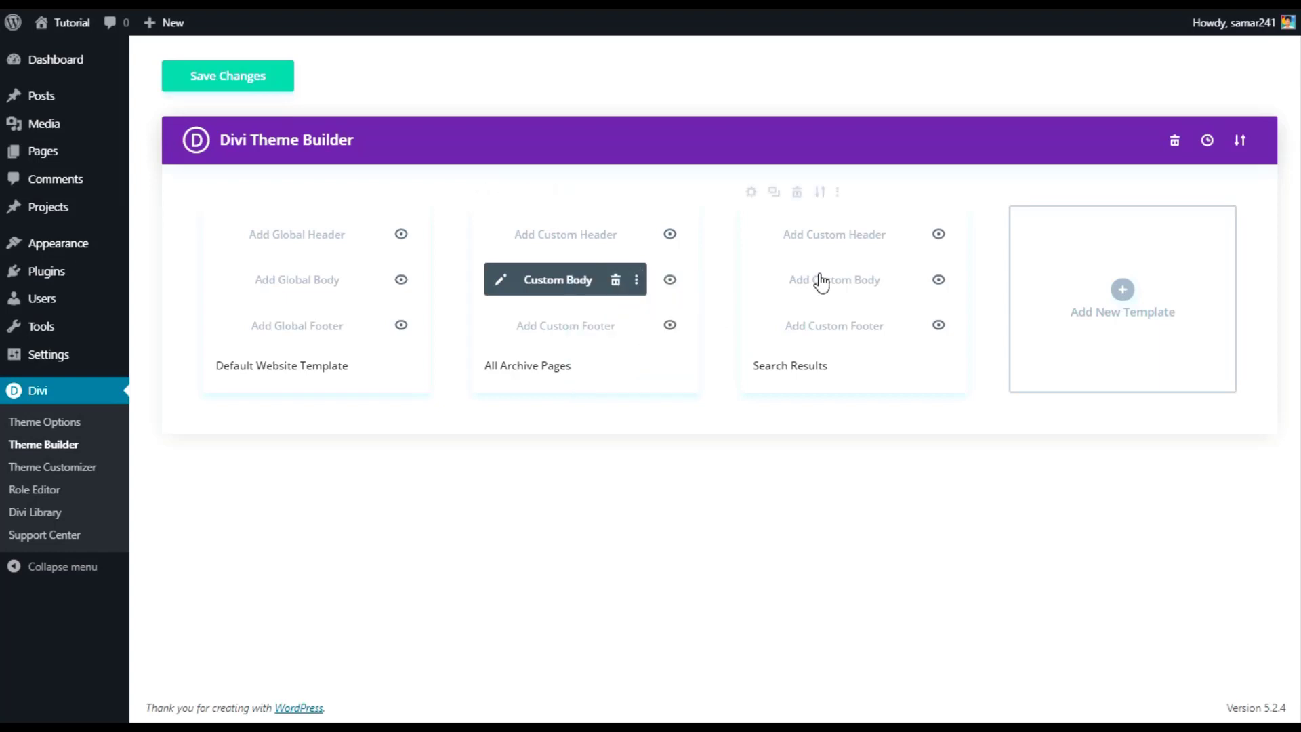
left_click(835, 279)
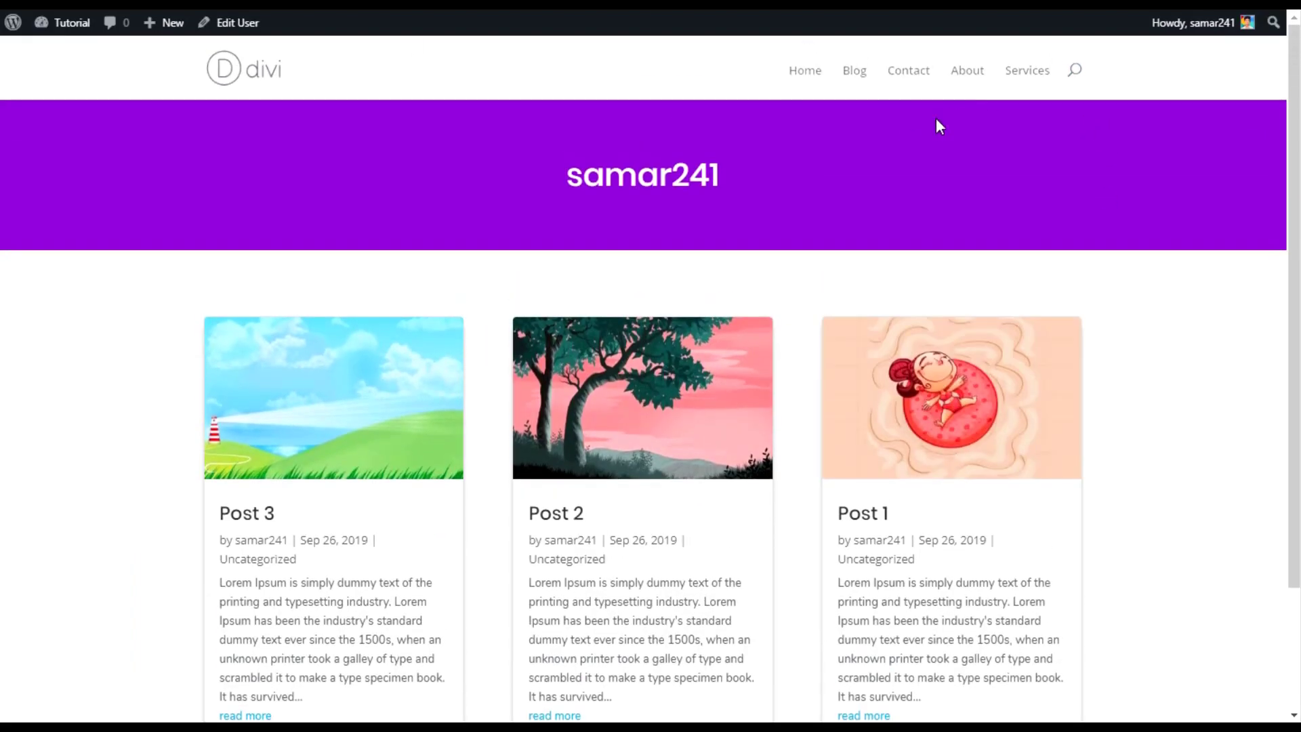
Step: Search the live site for 'post' and scroll the default results page with sidebar
type("post")
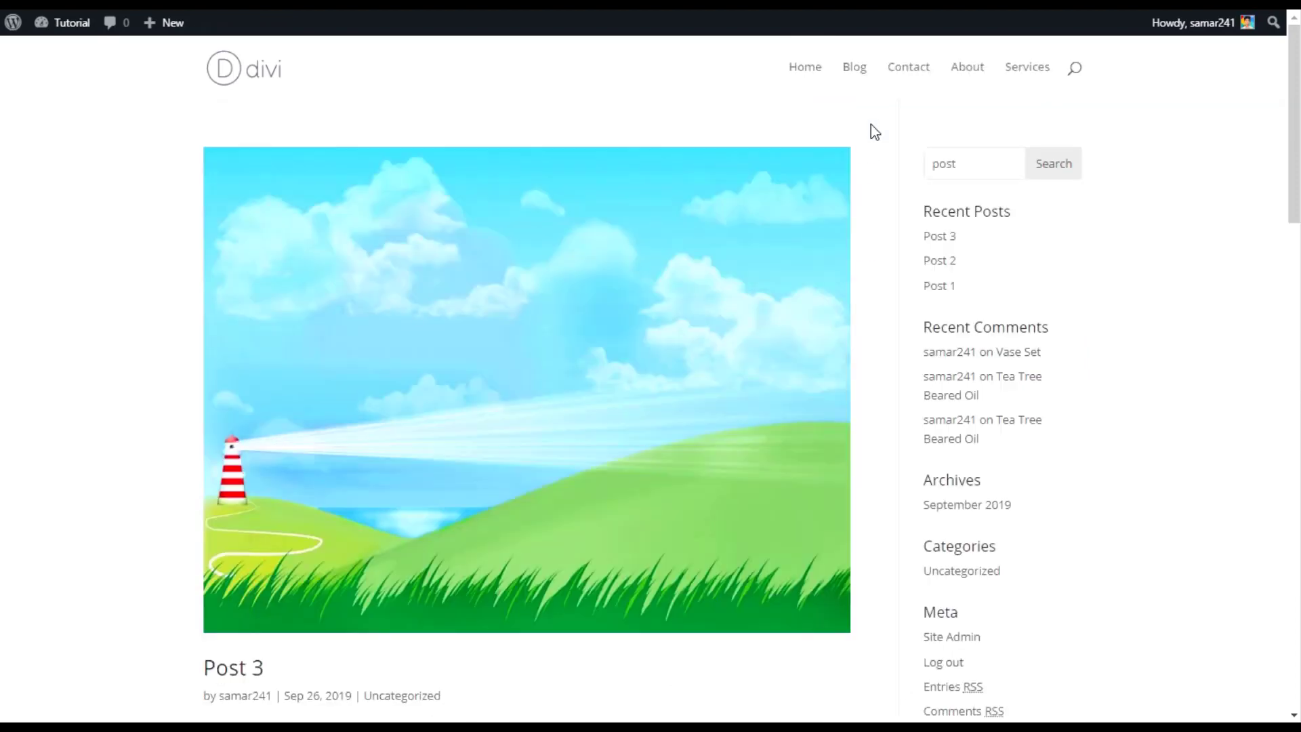
scroll("down", 3)
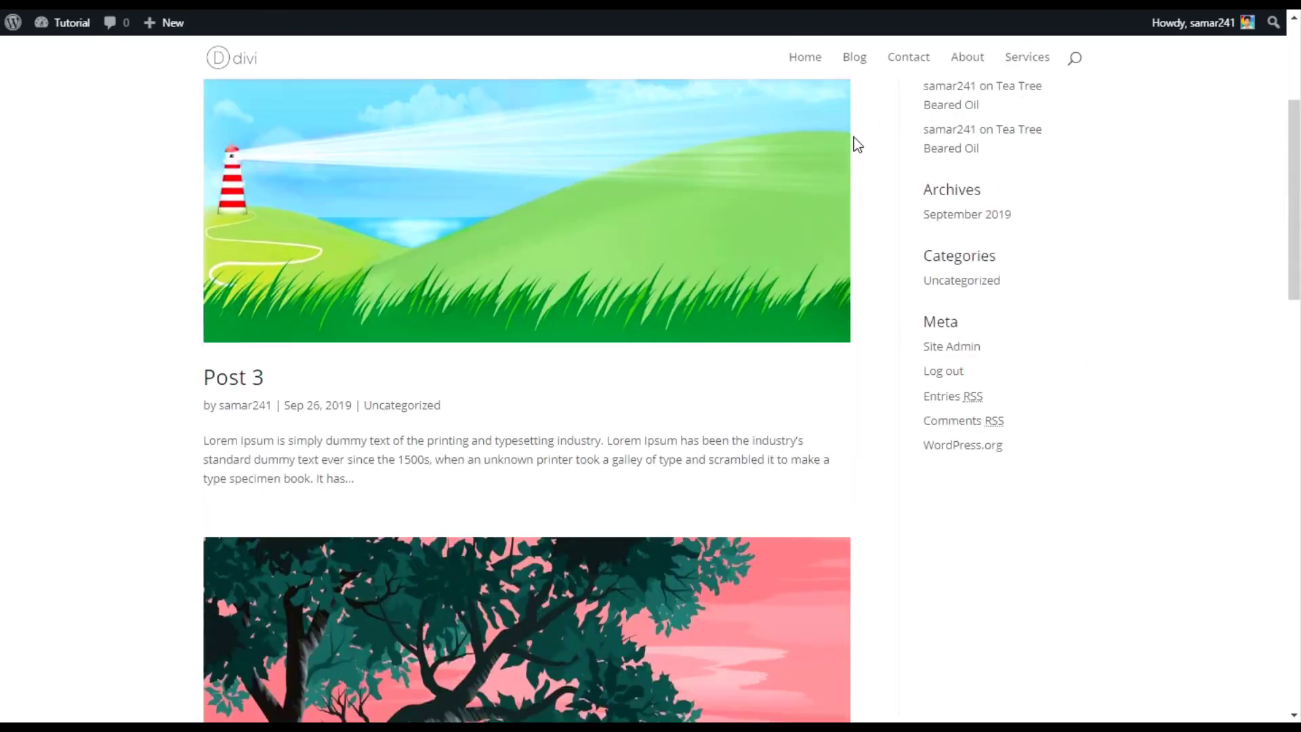
scroll("down", 3)
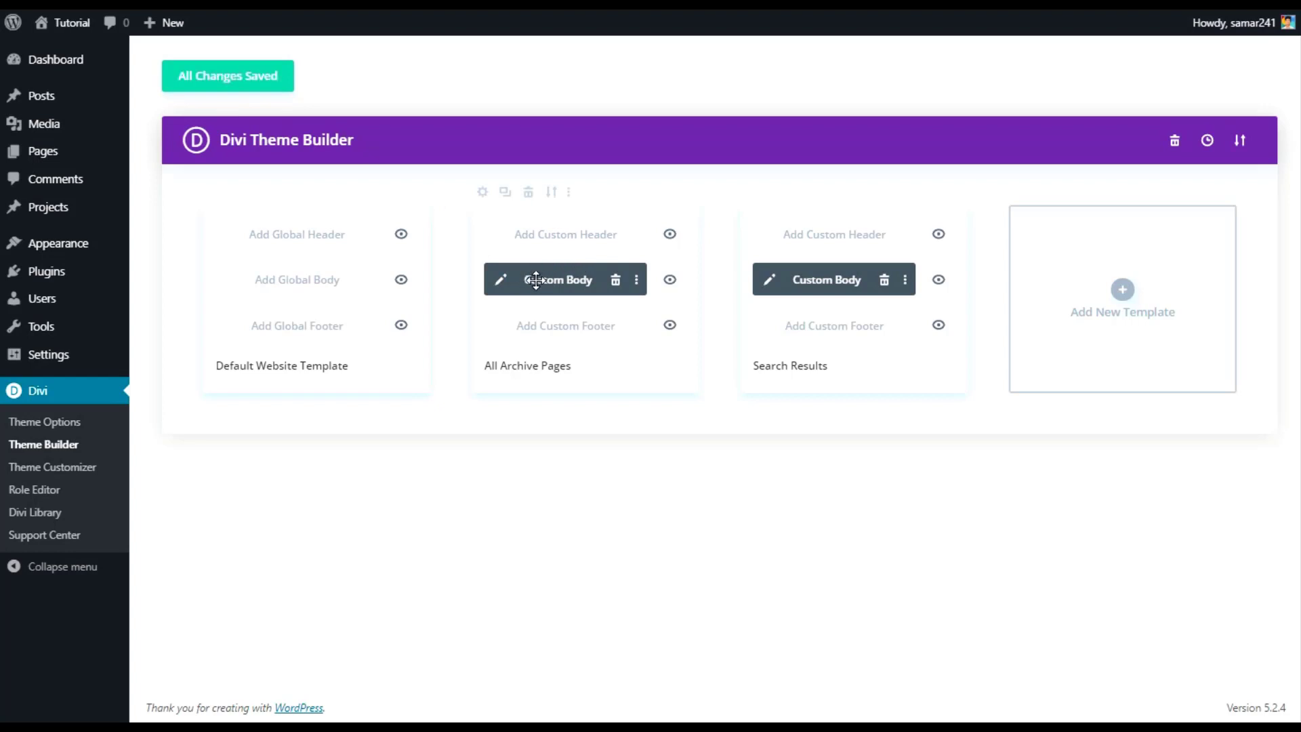
mouse_move(789, 276)
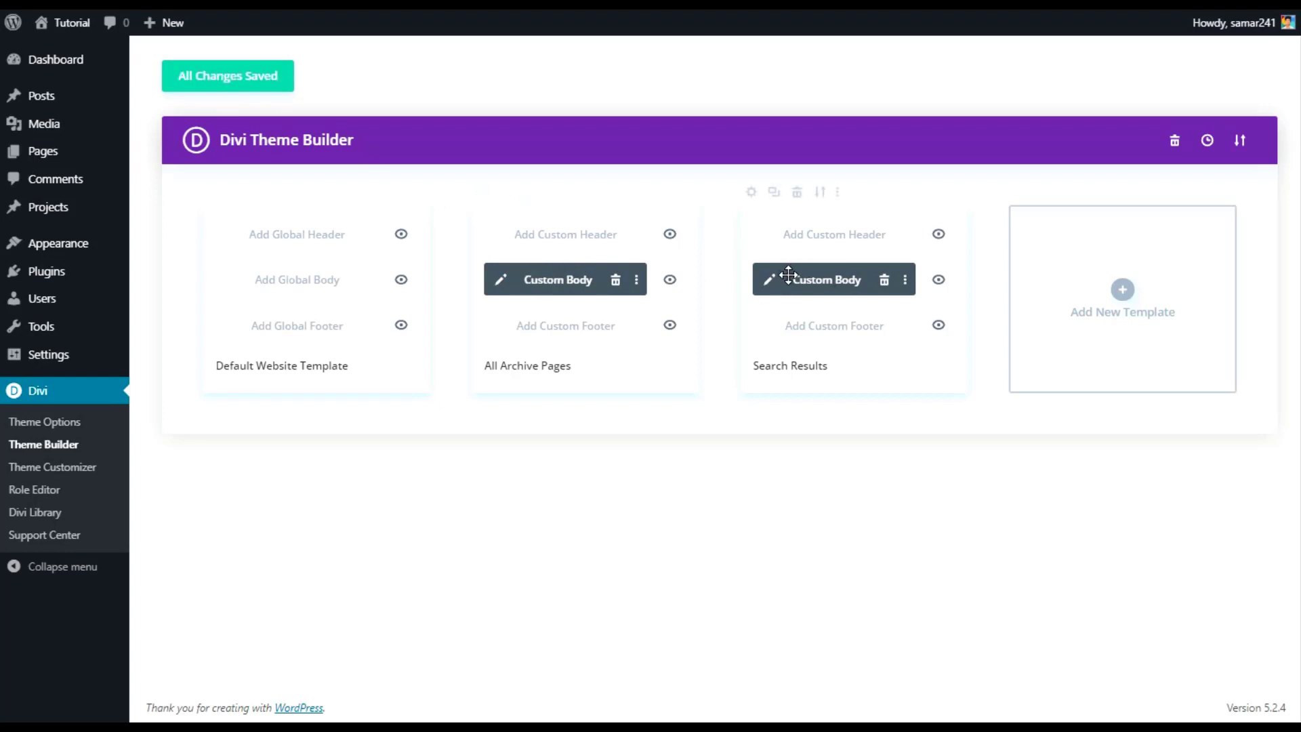
mouse_move(764, 282)
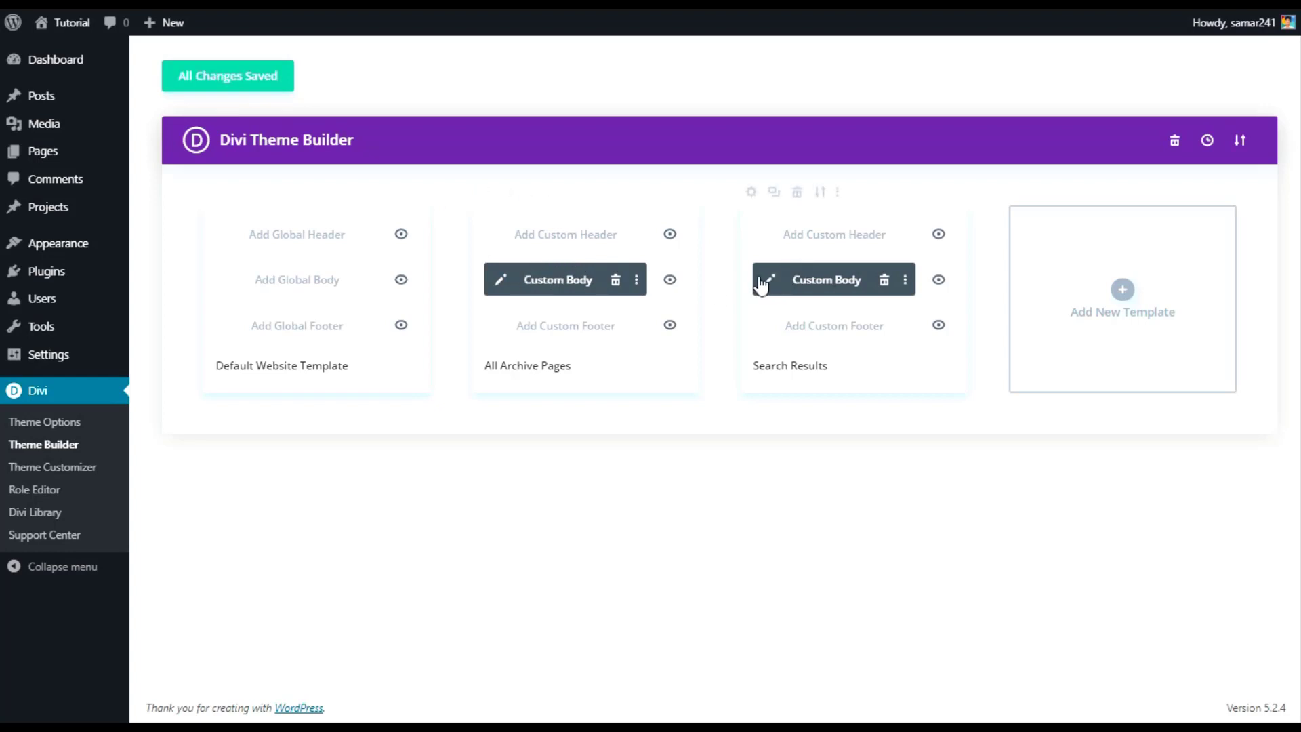
mouse_move(751, 289)
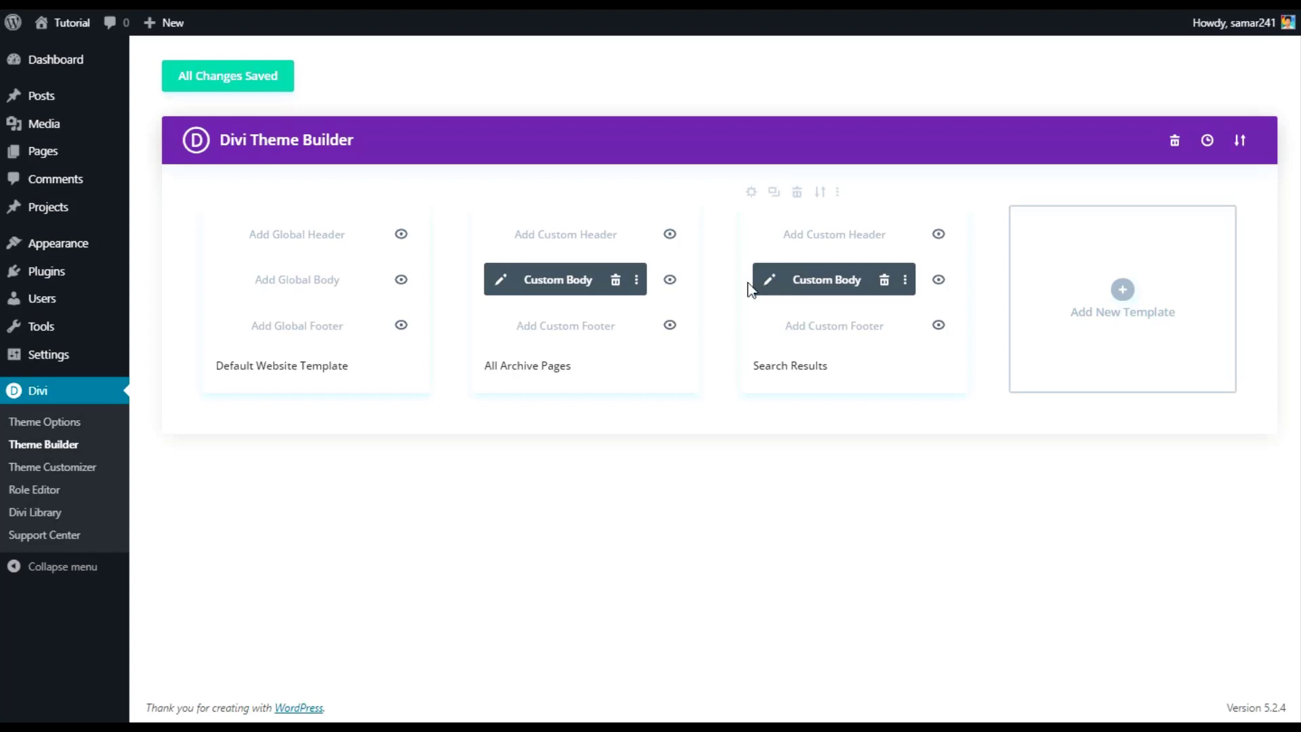
mouse_move(771, 282)
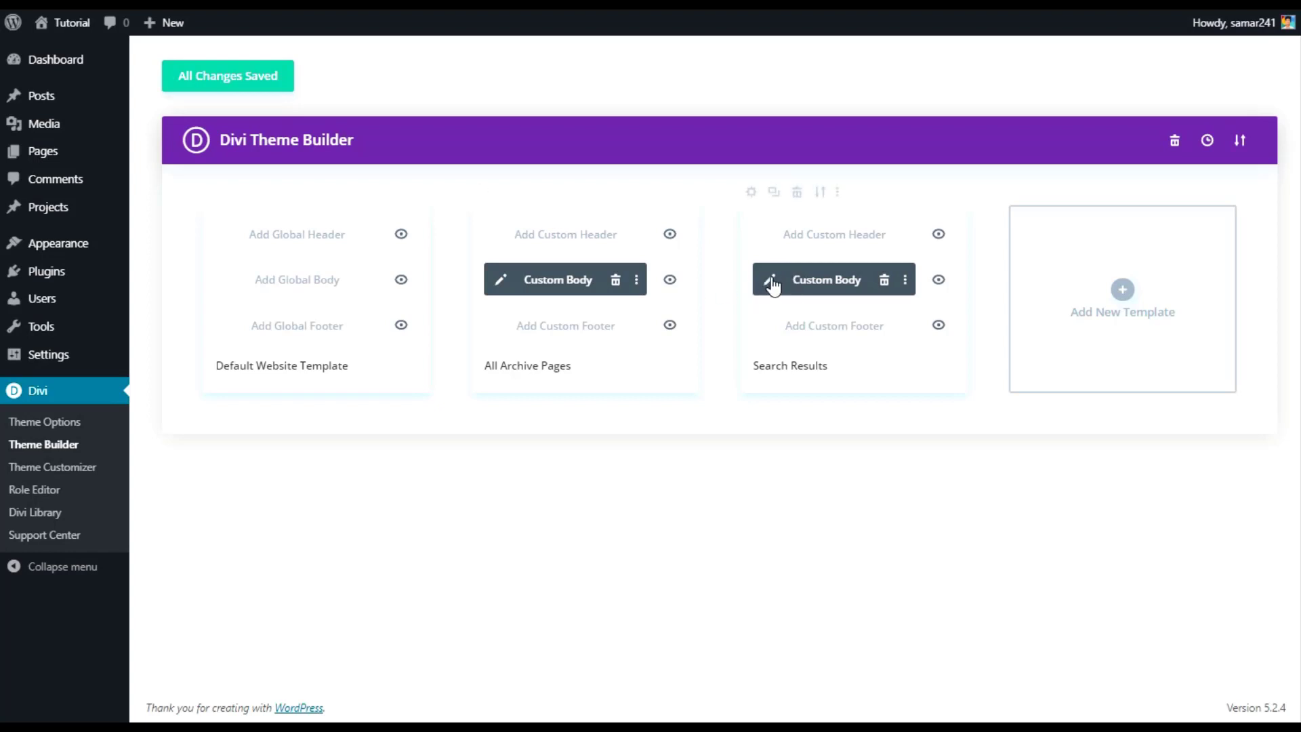
Step: Open the Search Results template's Custom Body in the layout editor
left_click(773, 280)
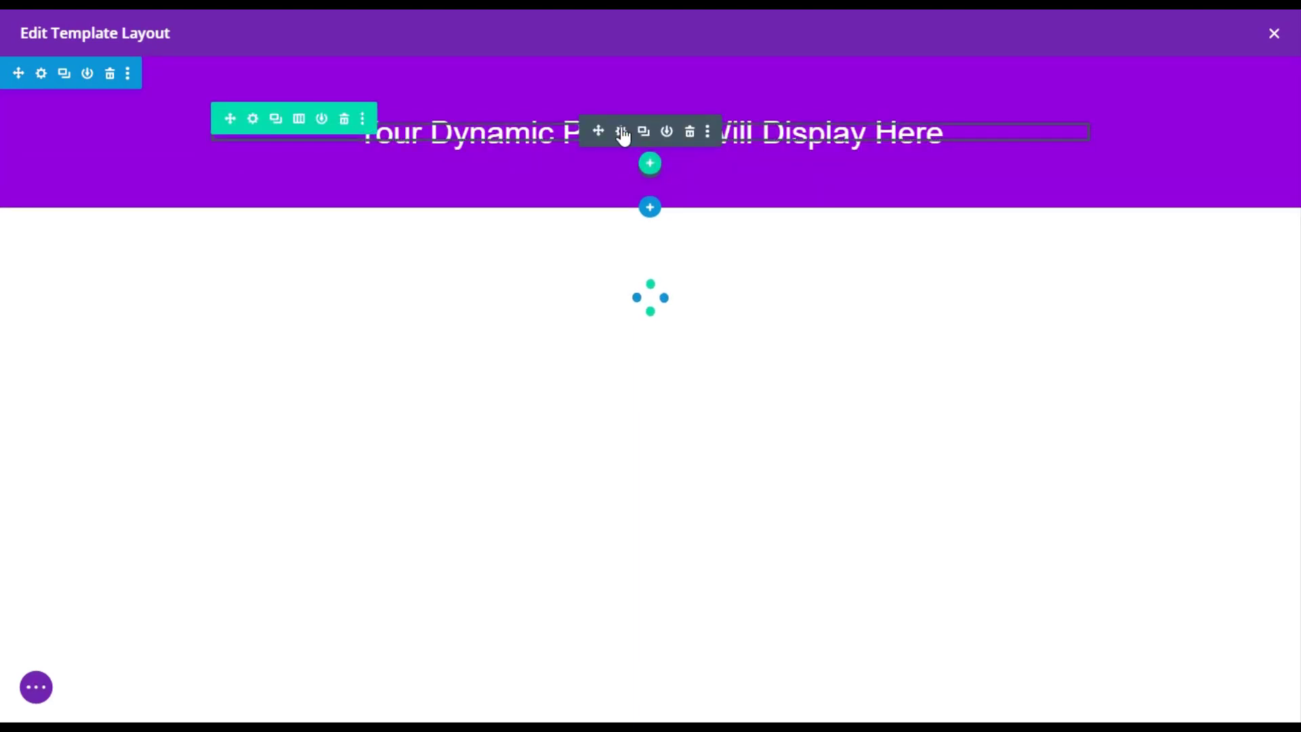
Step: Enter 'Search for:' in the header title's dynamic Before field and confirm the text module
left_click(623, 130)
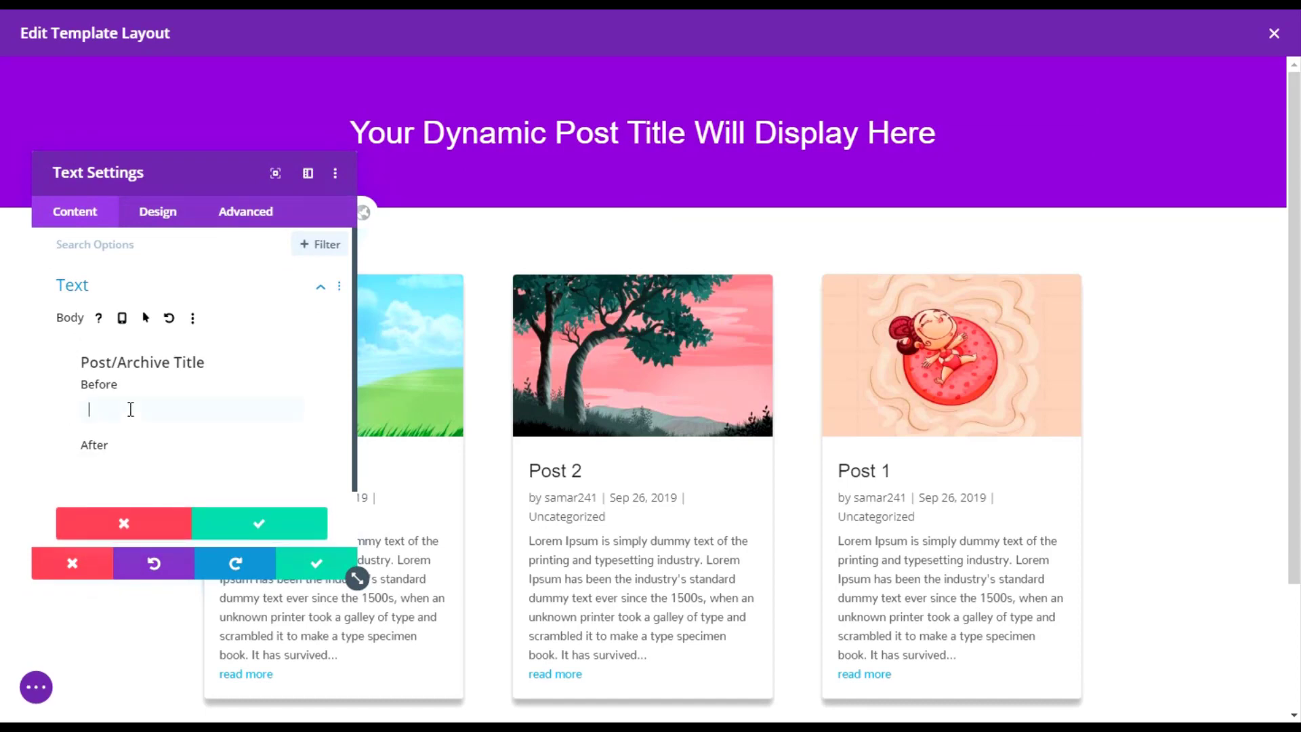
type("Search for:")
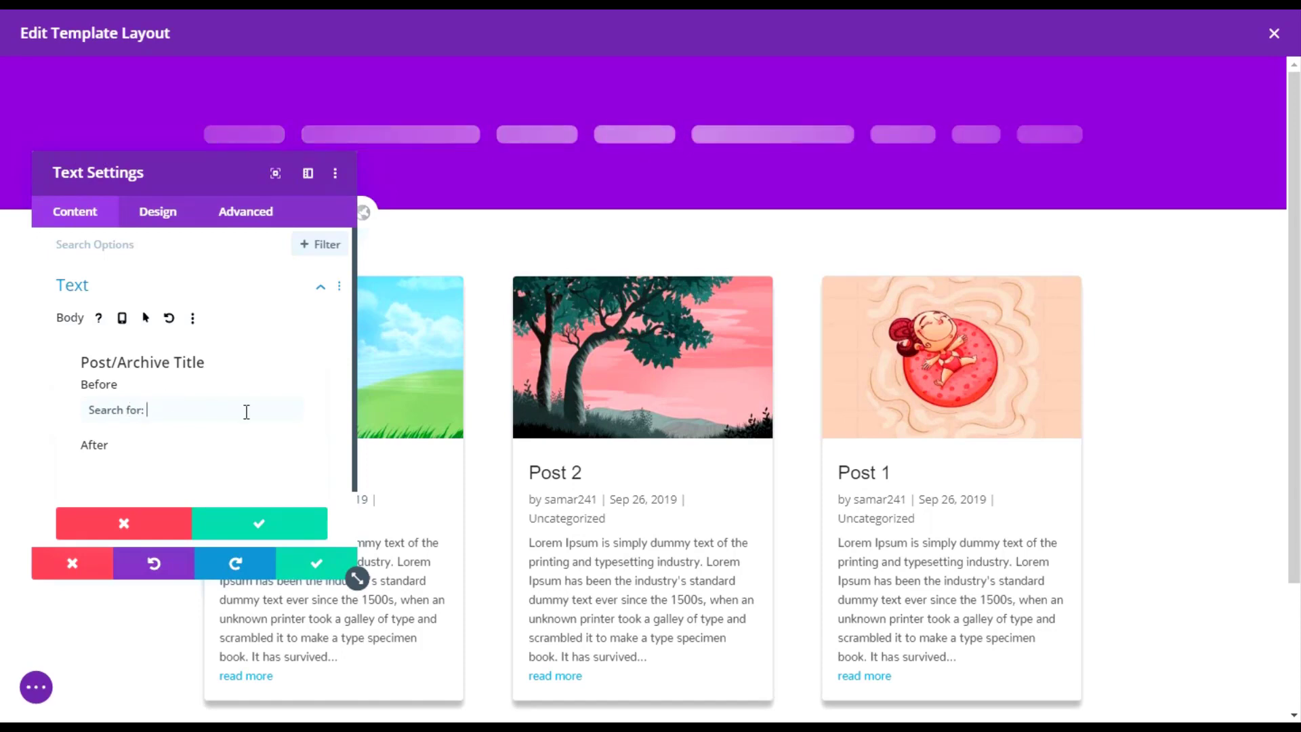
left_click(258, 523)
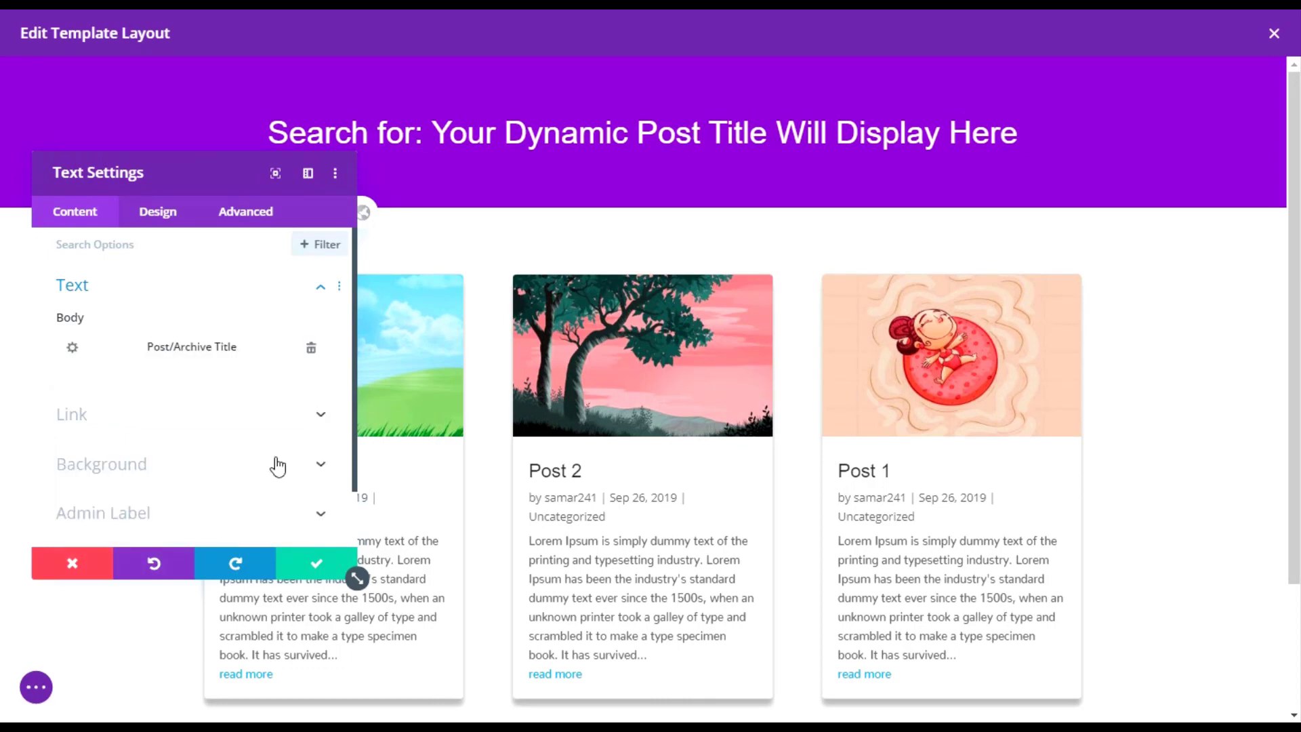
left_click(316, 562)
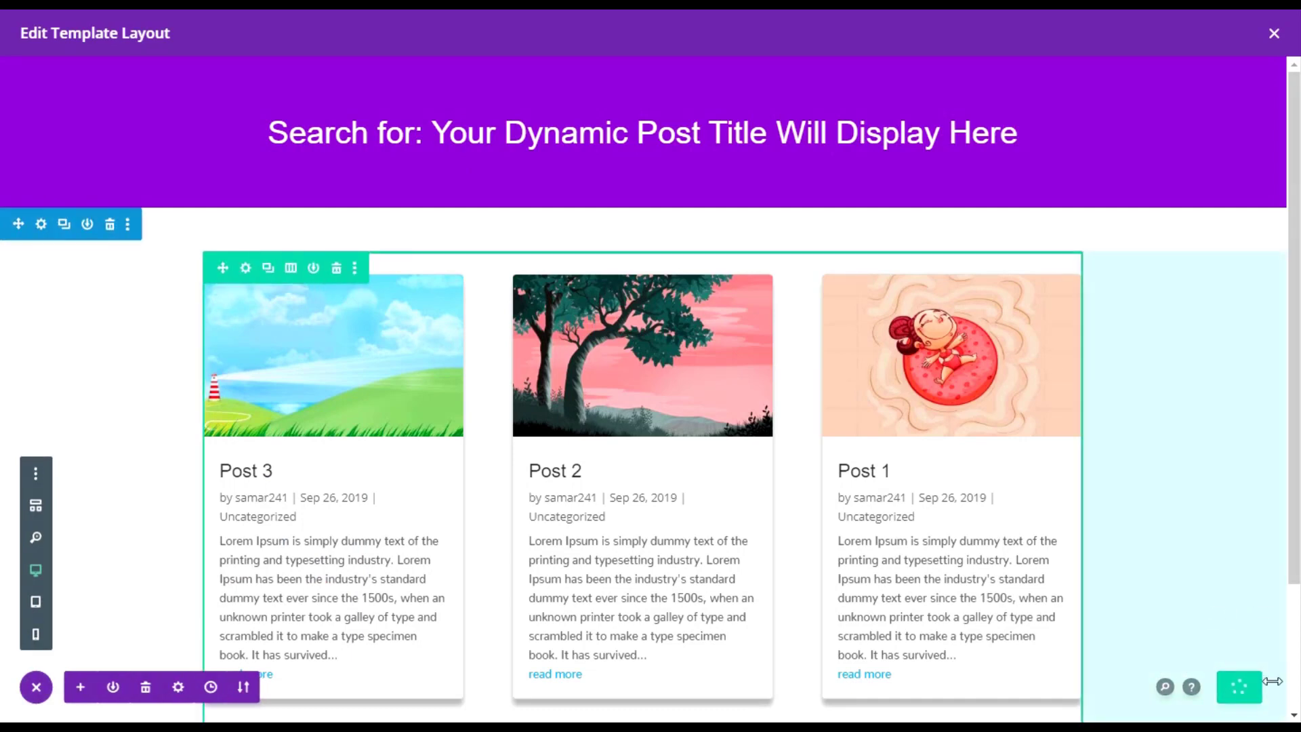
mouse_move(1100, 301)
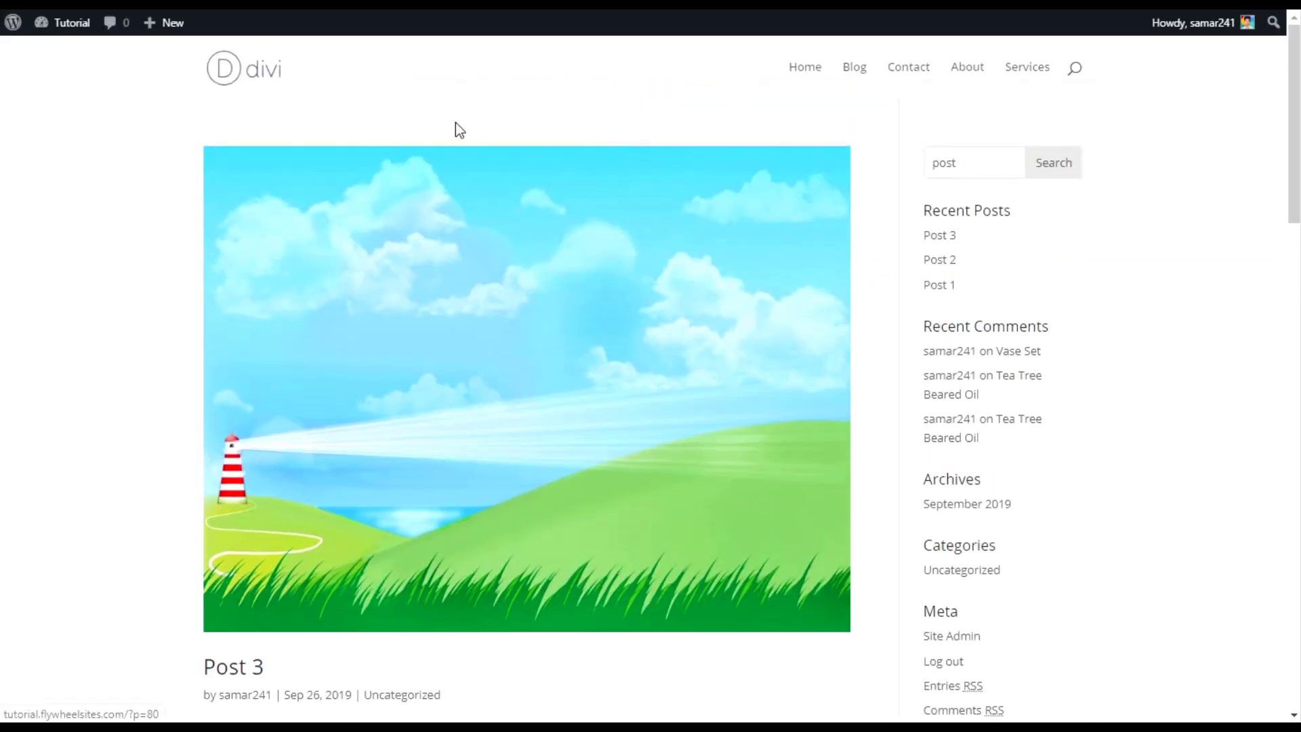
mouse_move(59, 152)
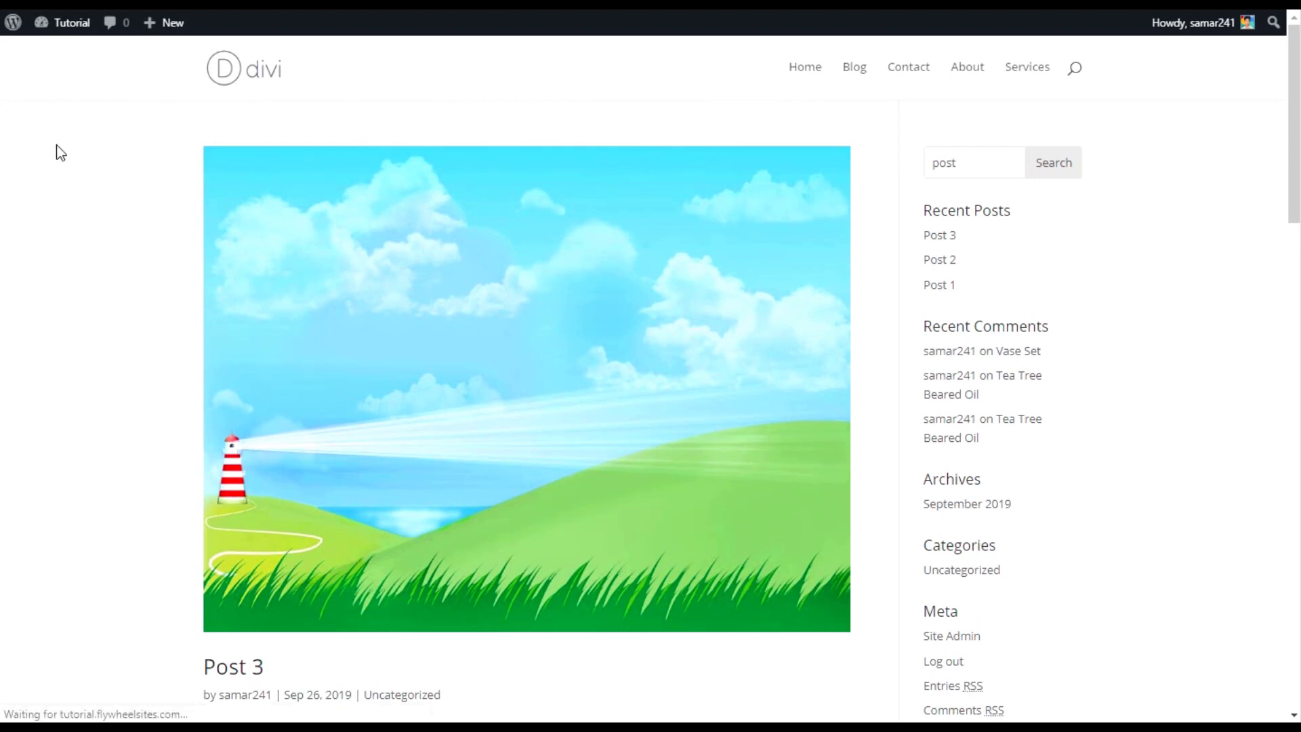
Step: Reload the live search results to show 'Search for: Results for "post"' in the banner
left_click(1053, 163)
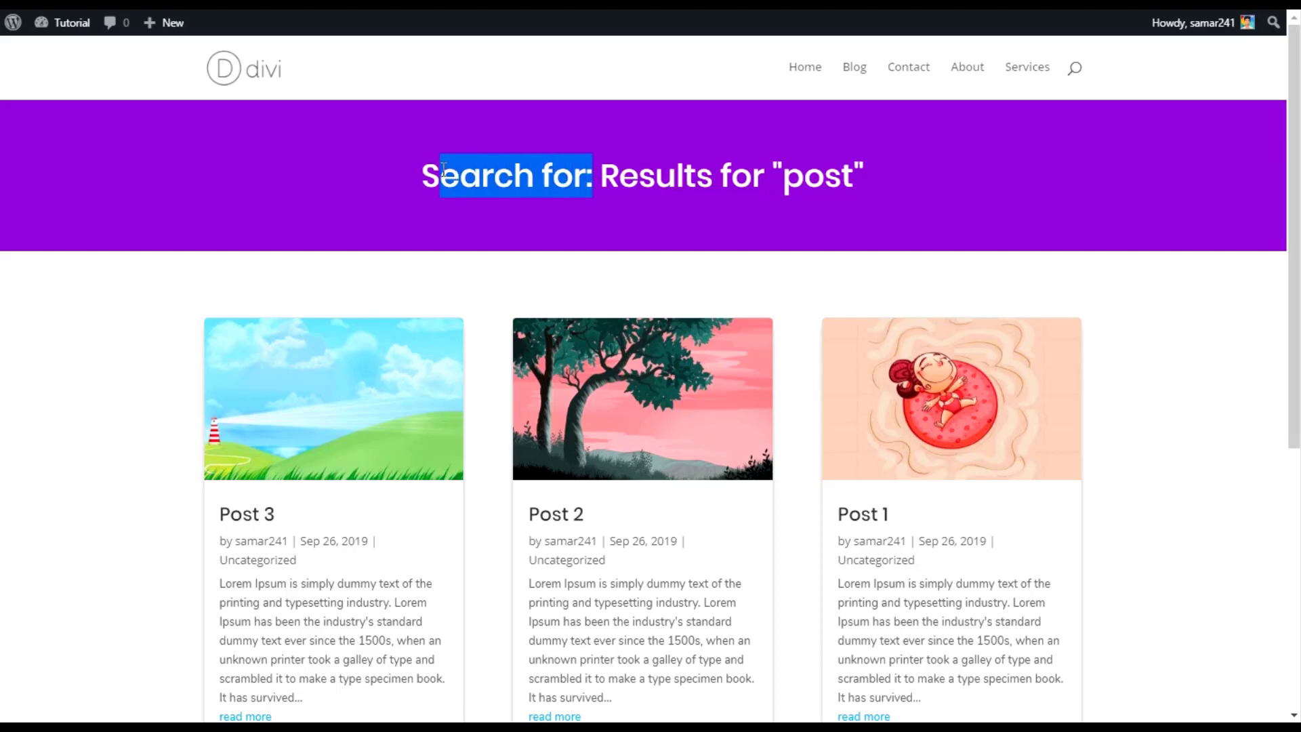
left_click(535, 175)
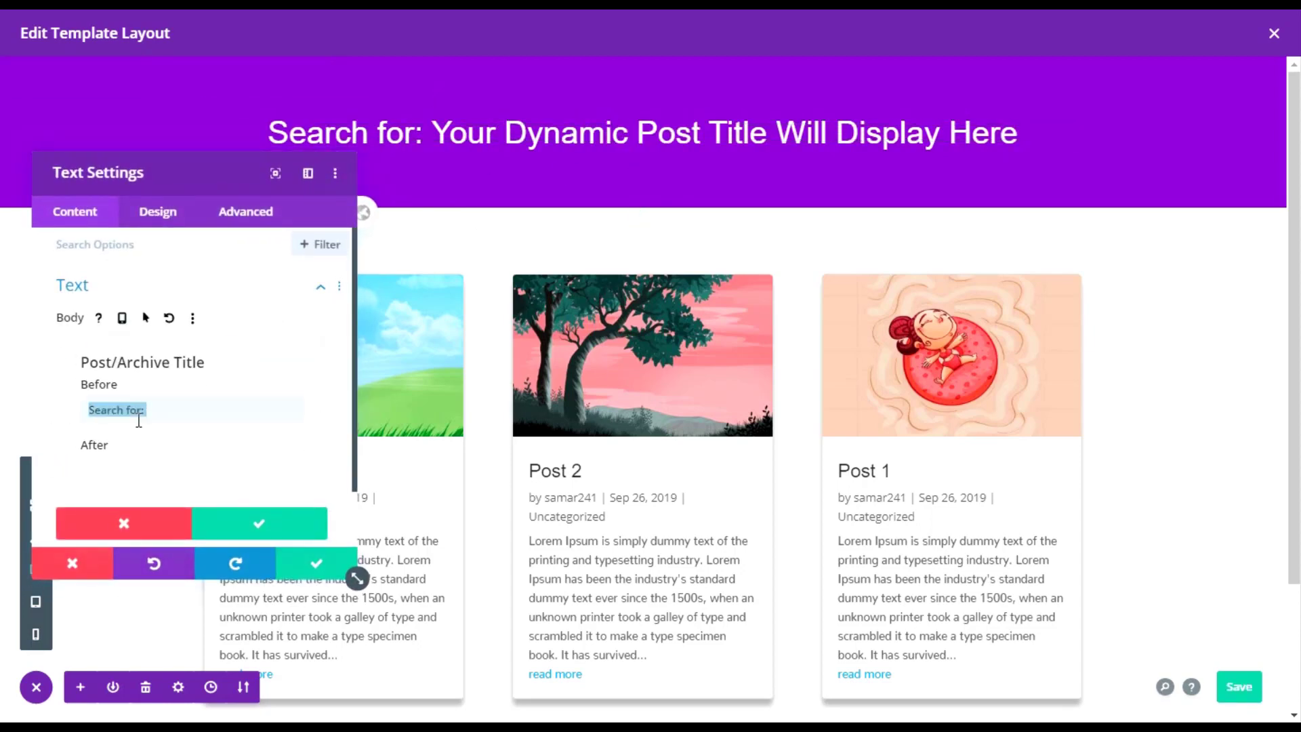
Step: Clear the title's Before field, confirm it and save the Search Results layout
left_click(259, 523)
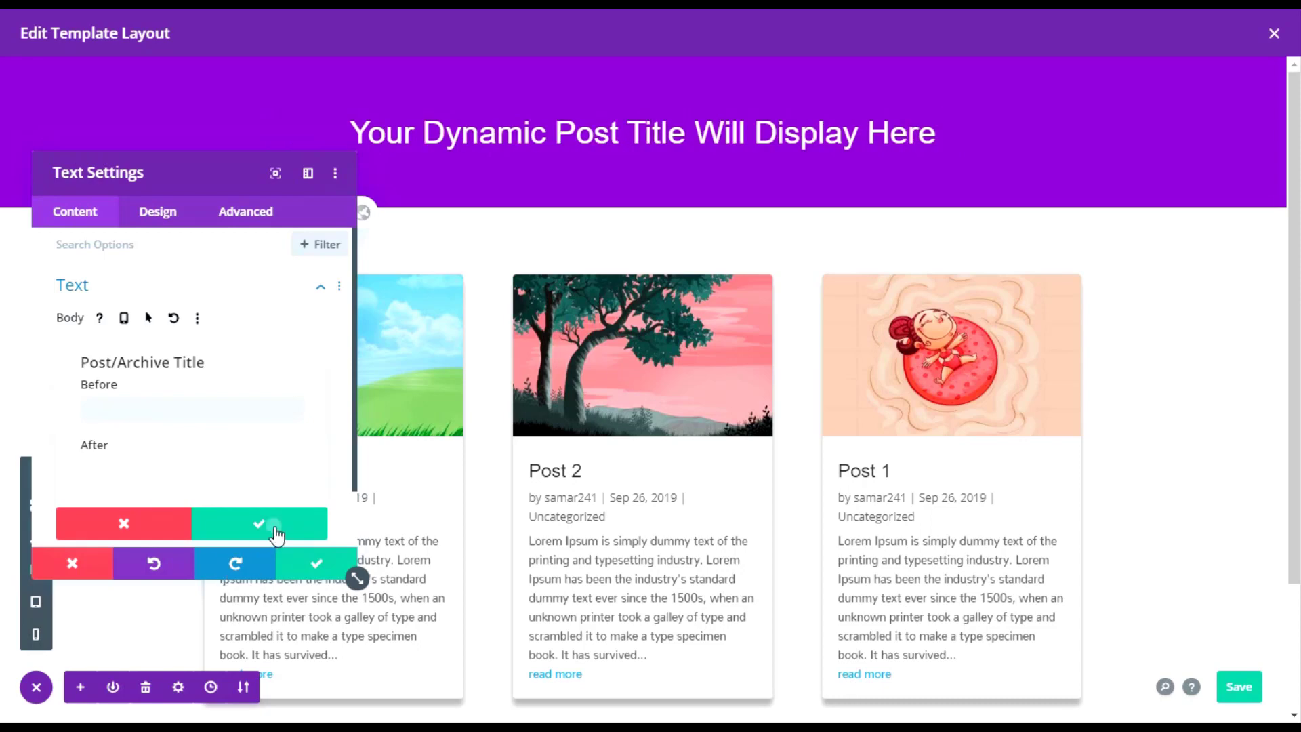
left_click(260, 521)
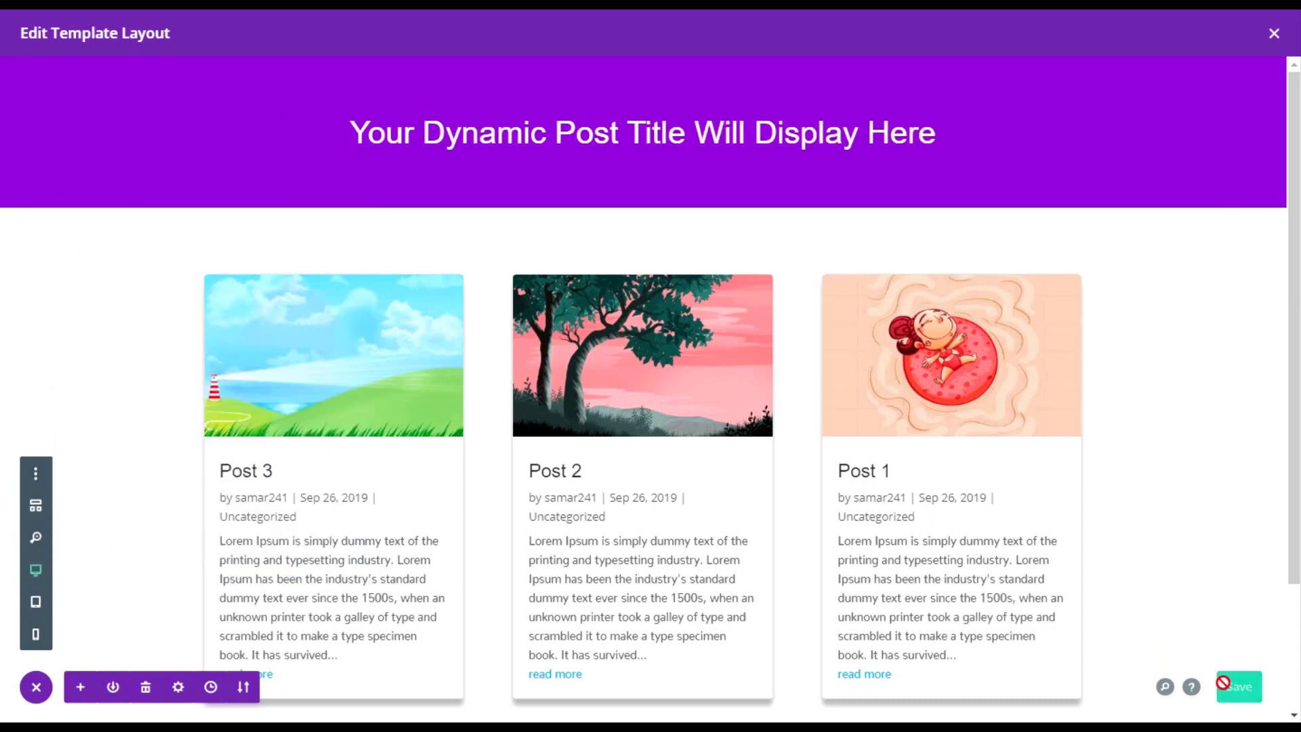
left_click(1233, 686)
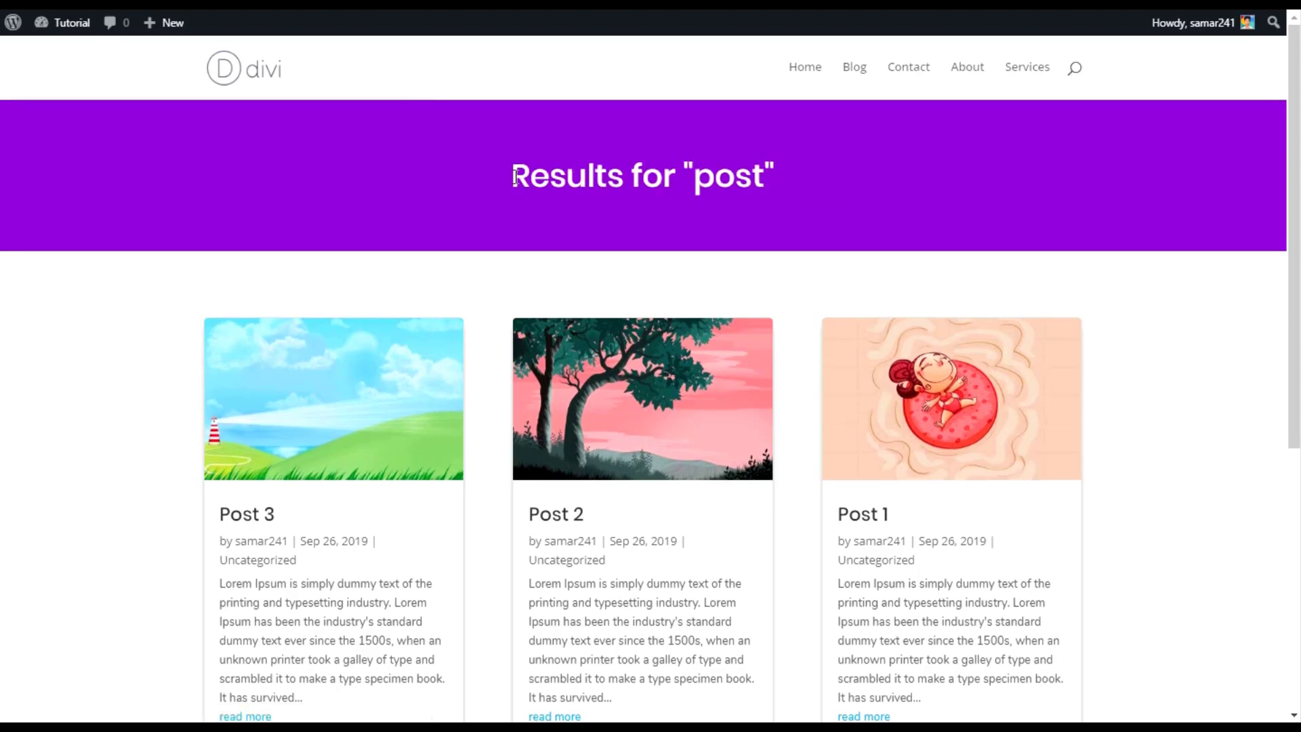
mouse_move(642, 169)
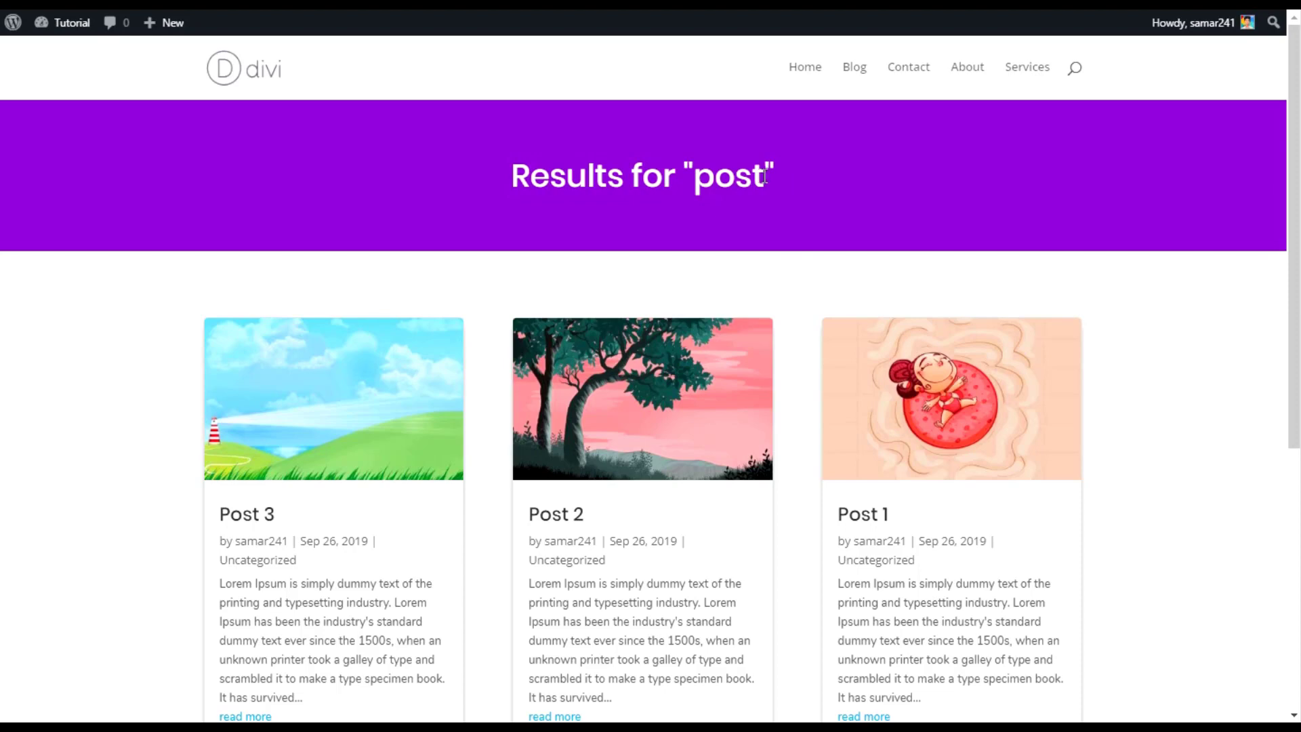
mouse_move(670, 246)
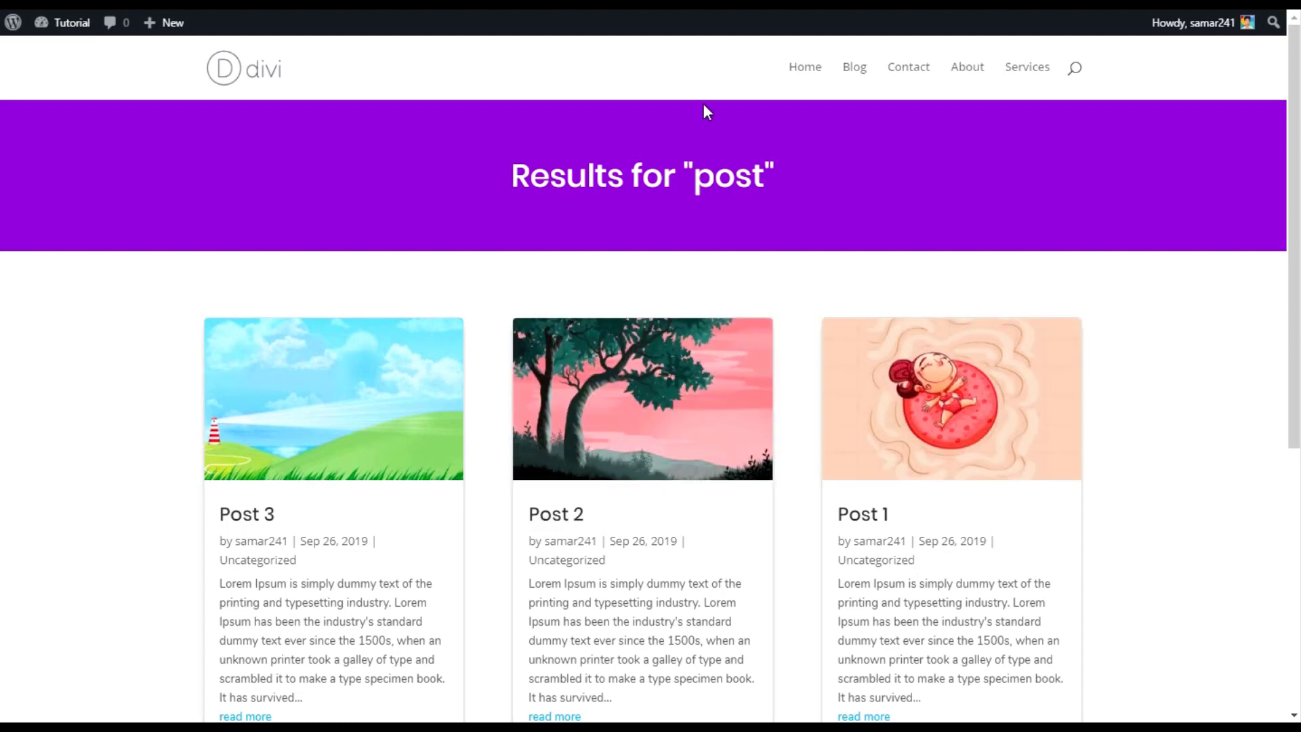
Step: Scroll the 'Results for "post"' page through the card grid down to the footer
scroll("down", 3)
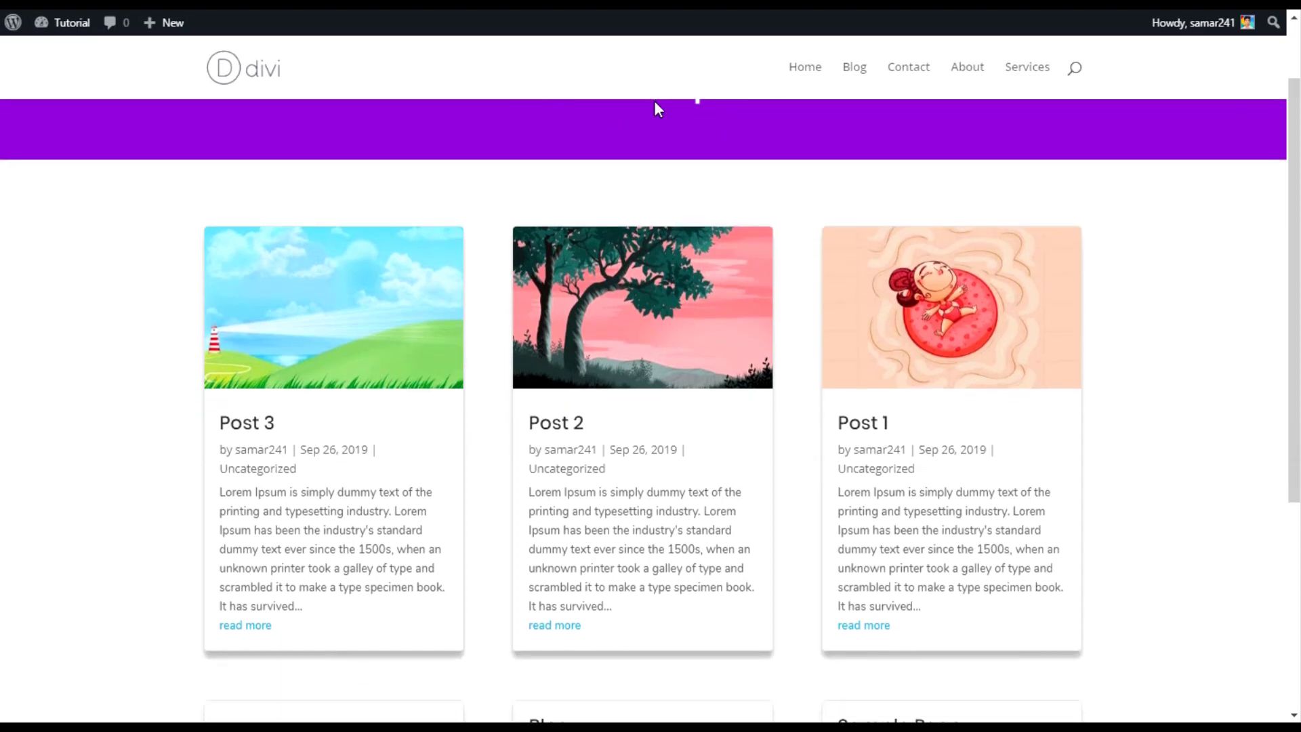
scroll("down", 3)
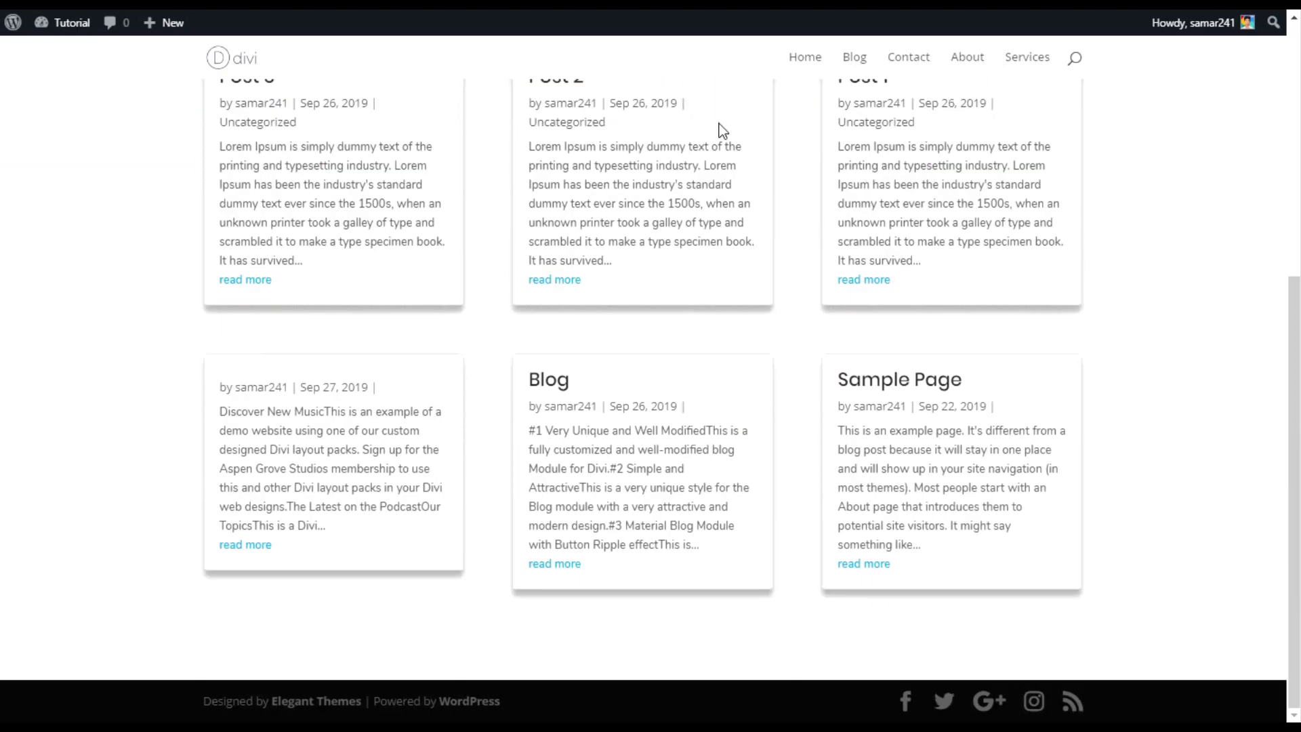